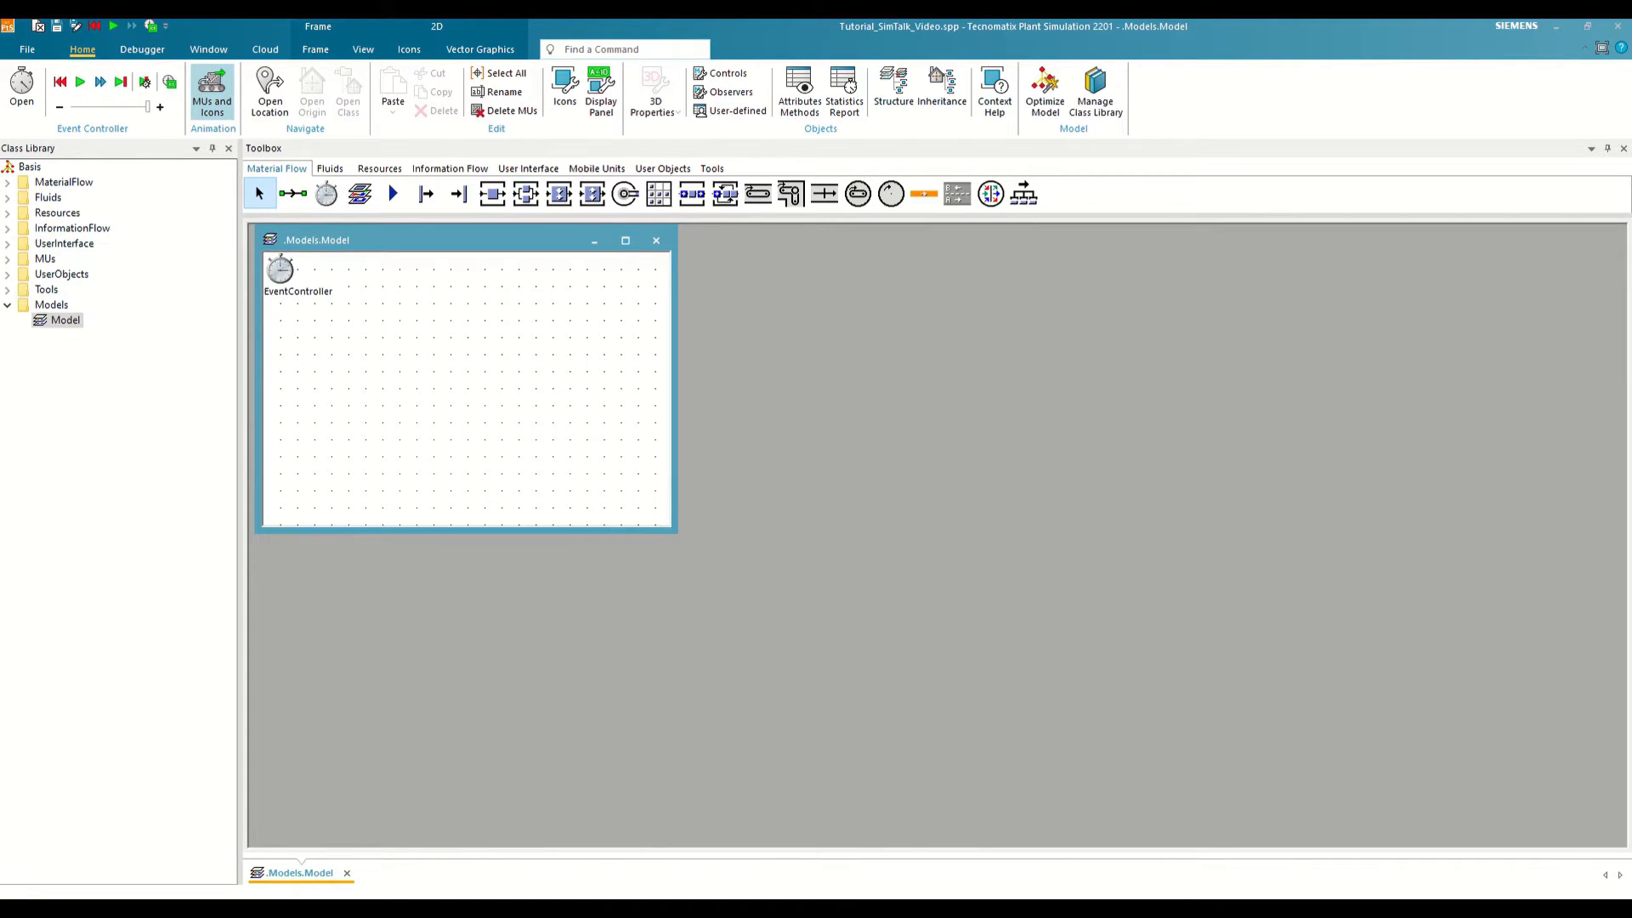
# Step: Create an integer Variable named Peso with value 15
pyautogui.click(449, 168)
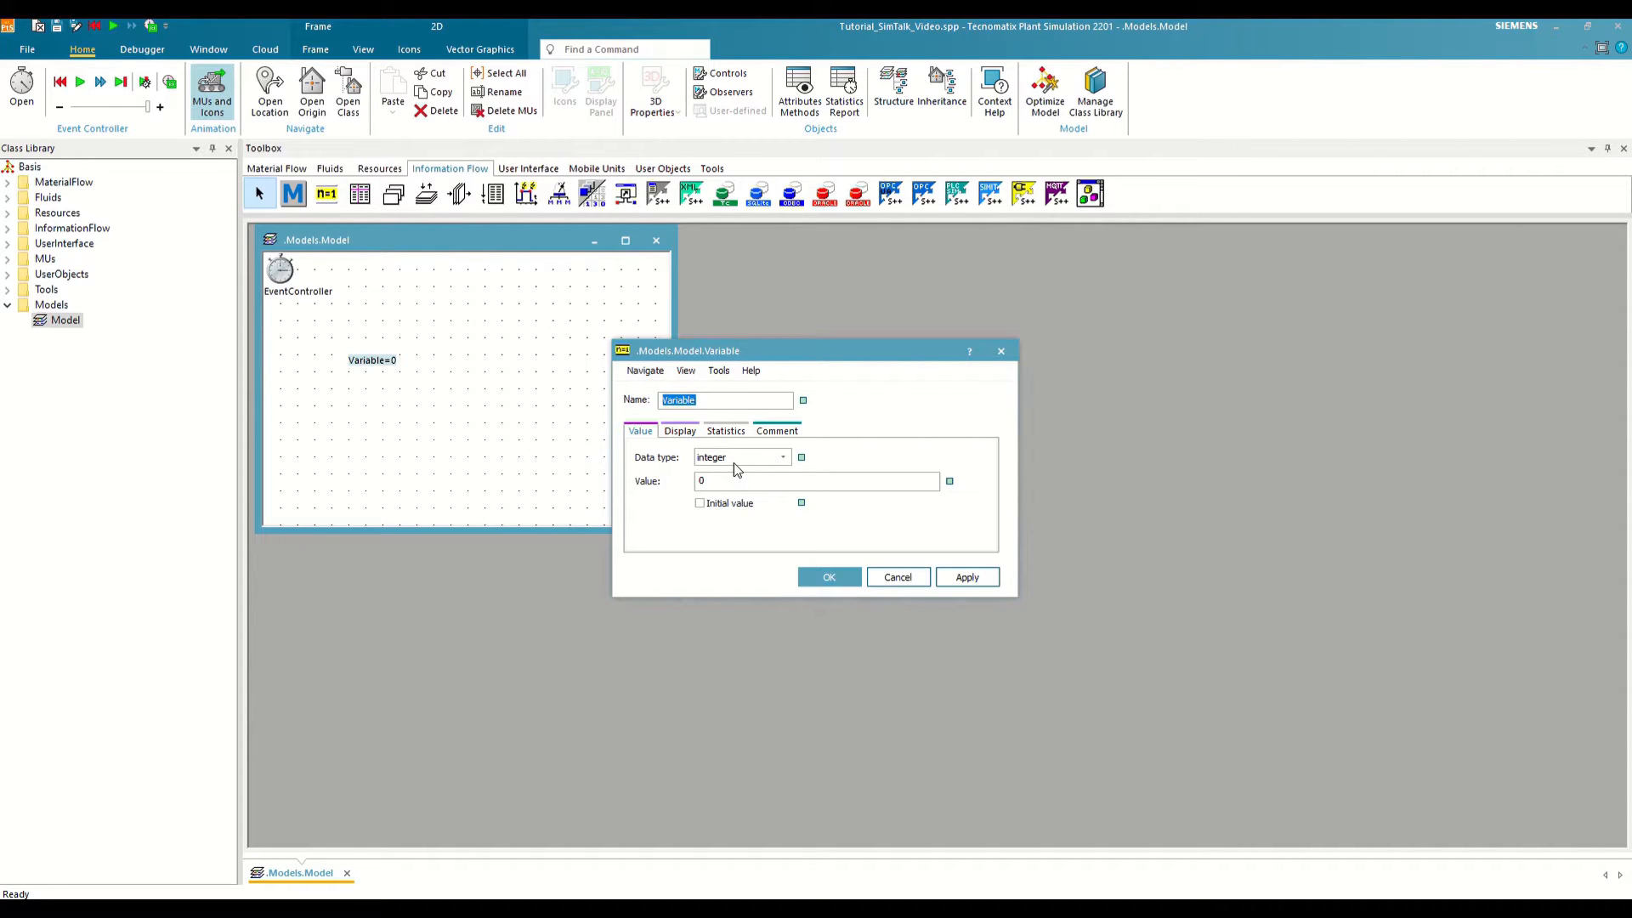
pyautogui.click(817, 480)
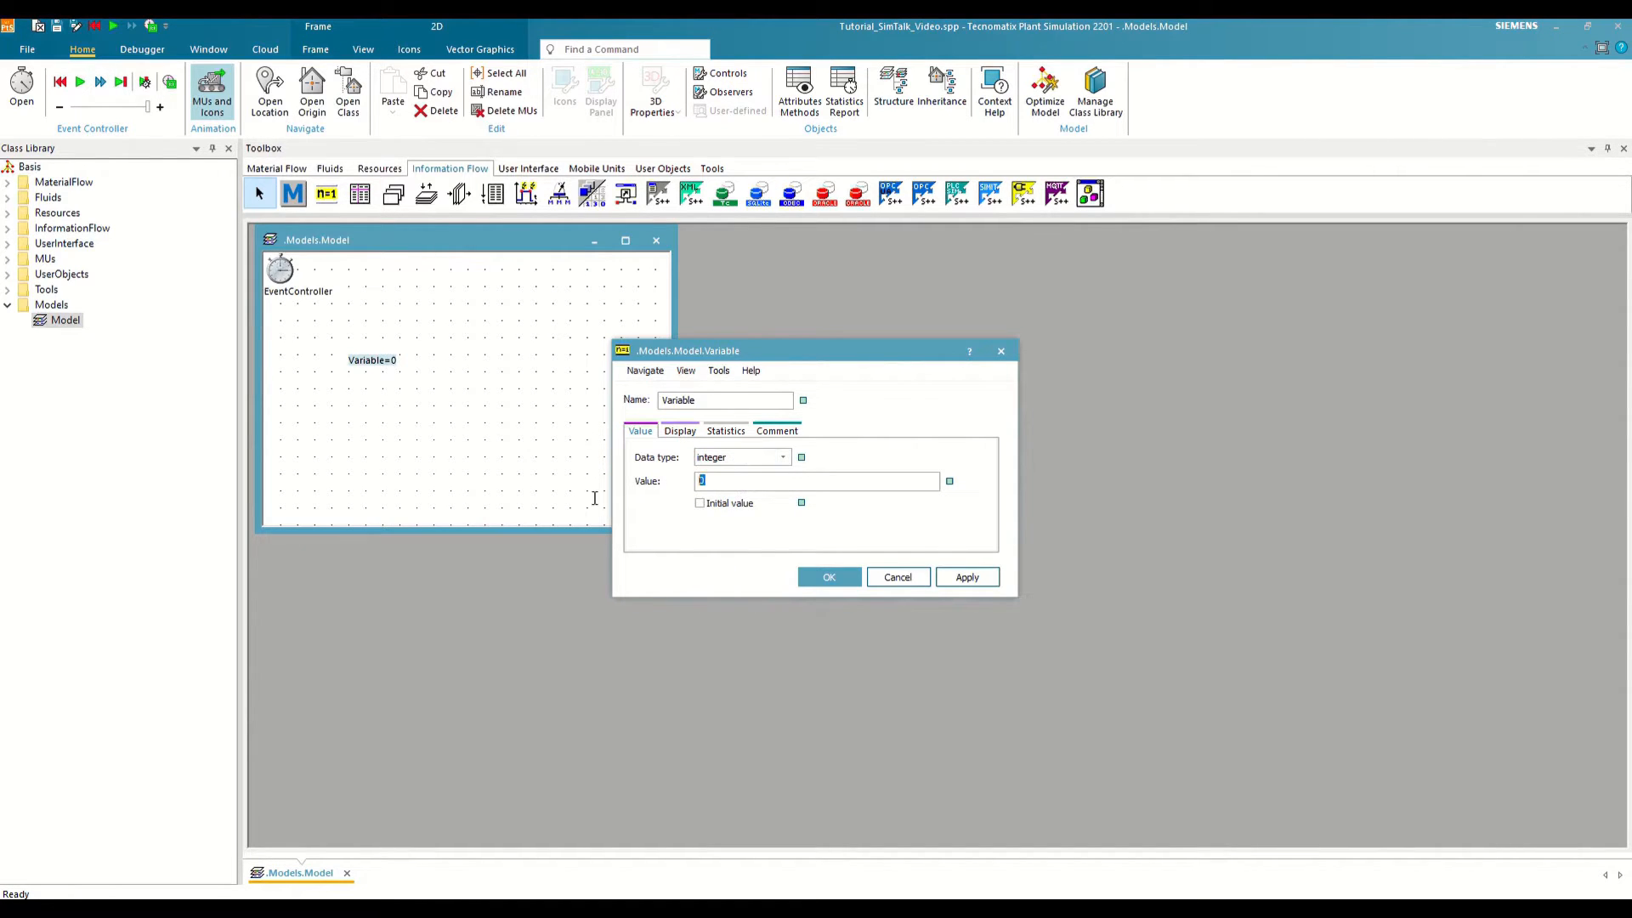
pyautogui.click(783, 457)
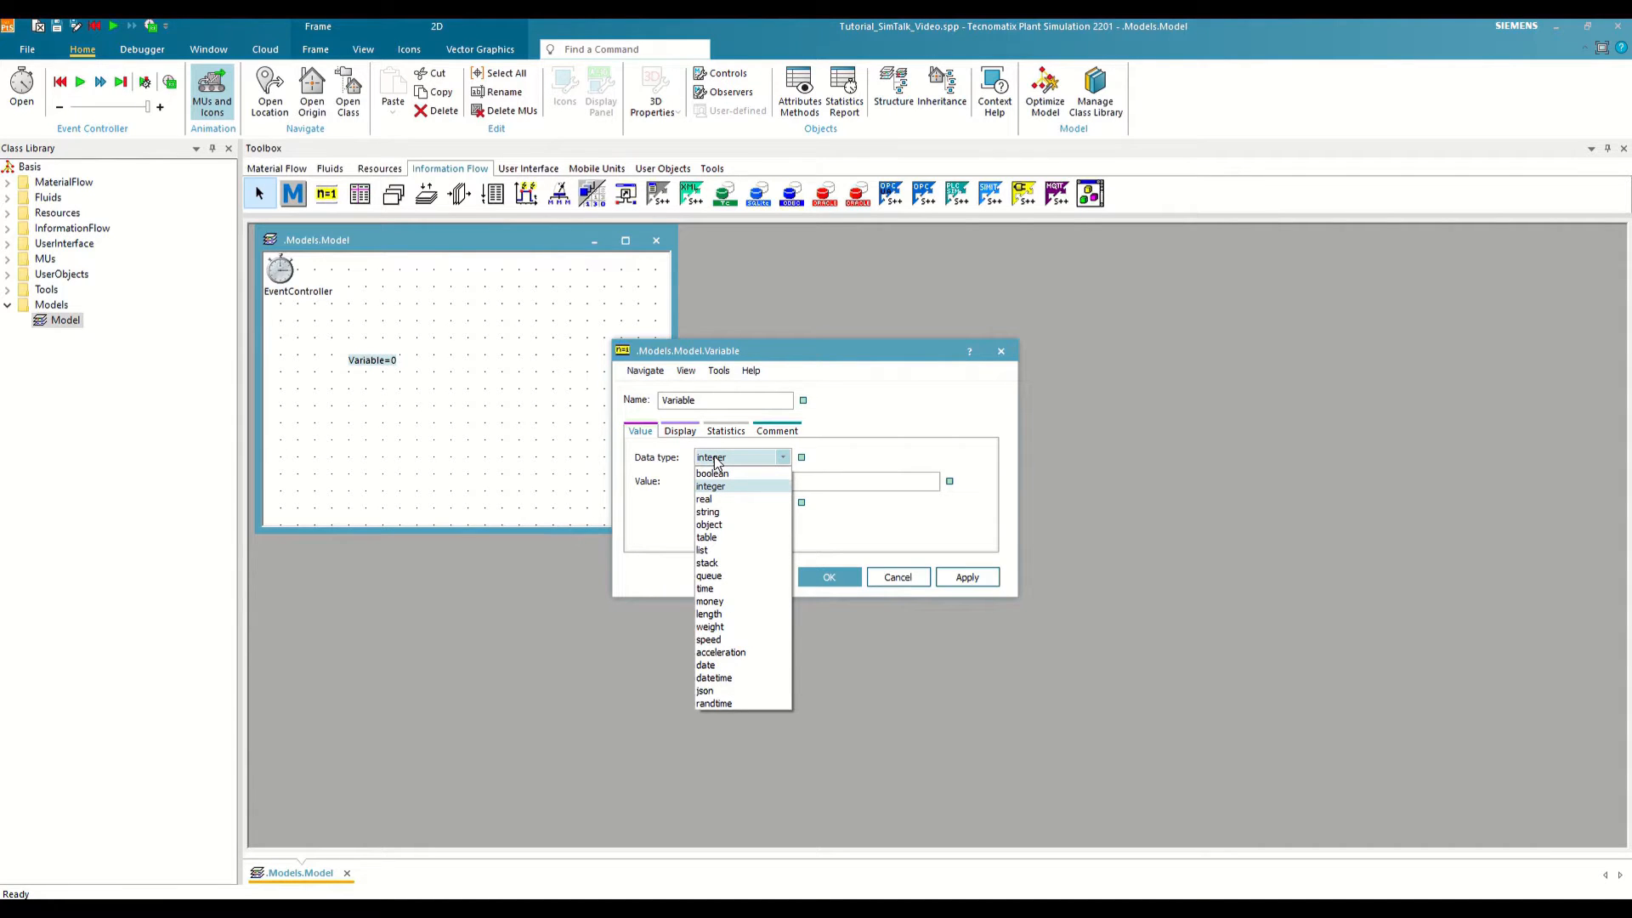
pyautogui.click(710, 485)
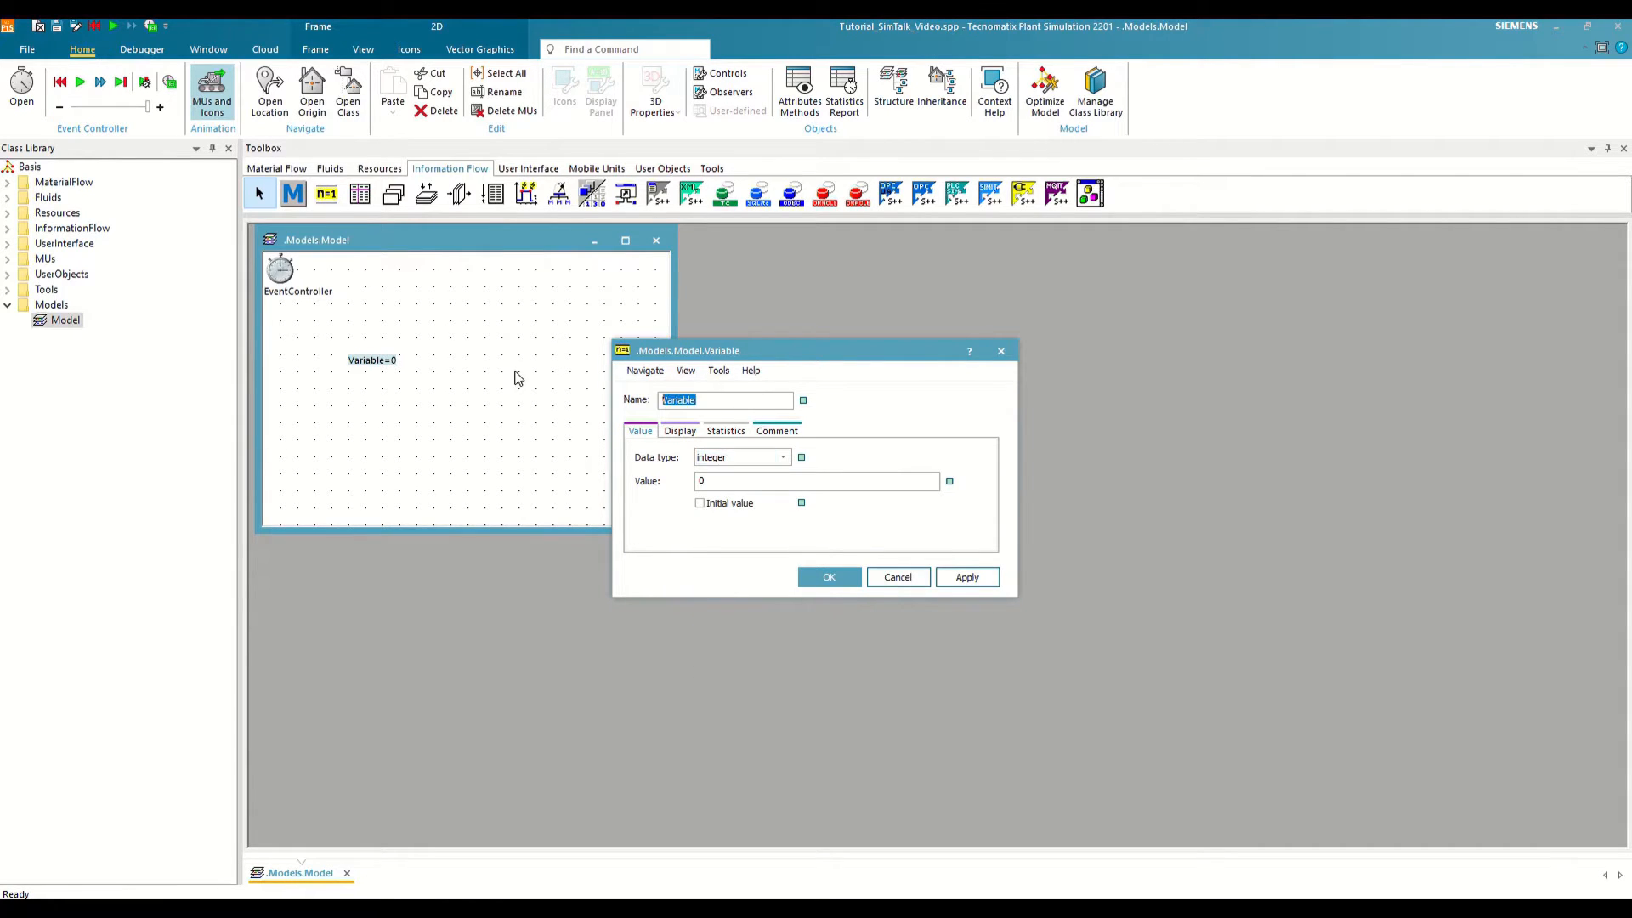
pyautogui.write('Peso')
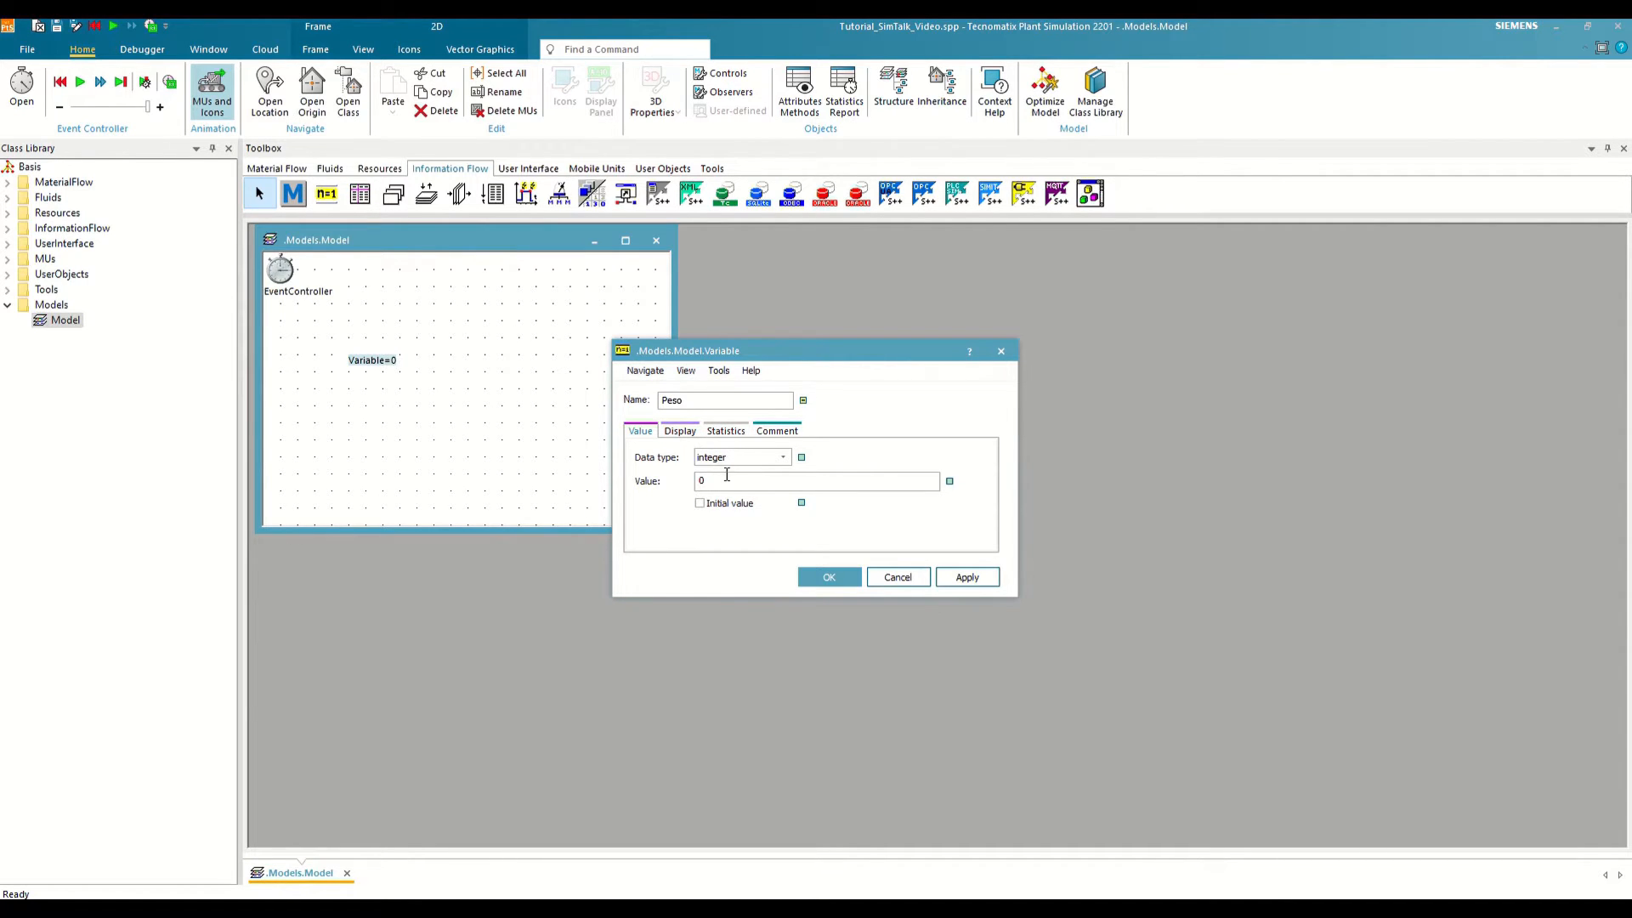
pyautogui.write('15')
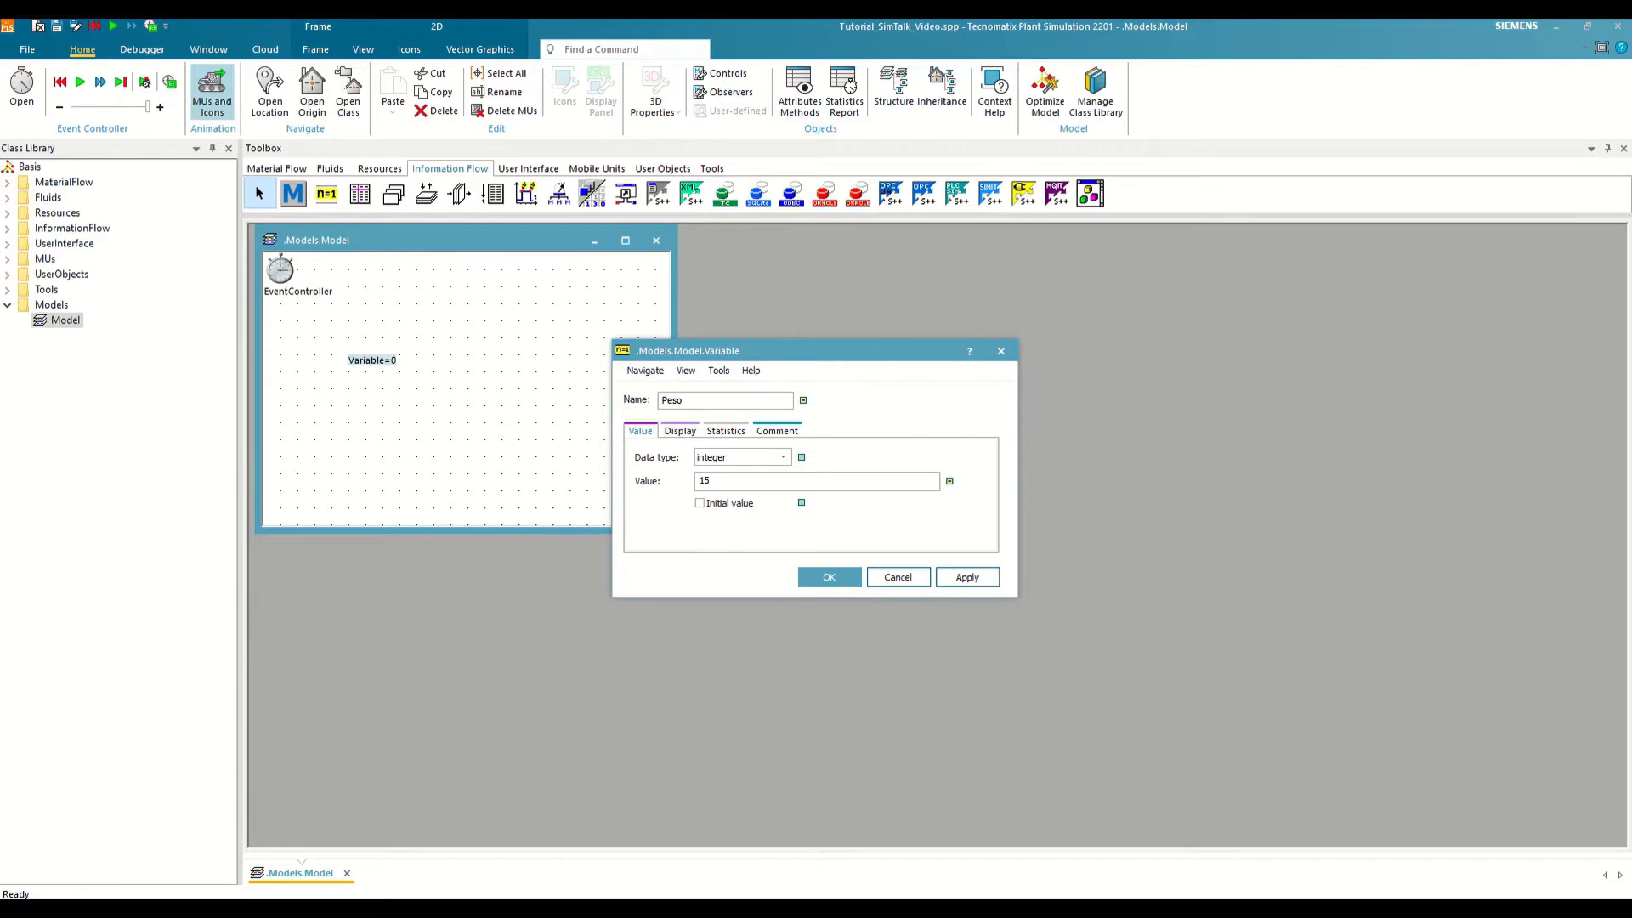
pyautogui.click(700, 504)
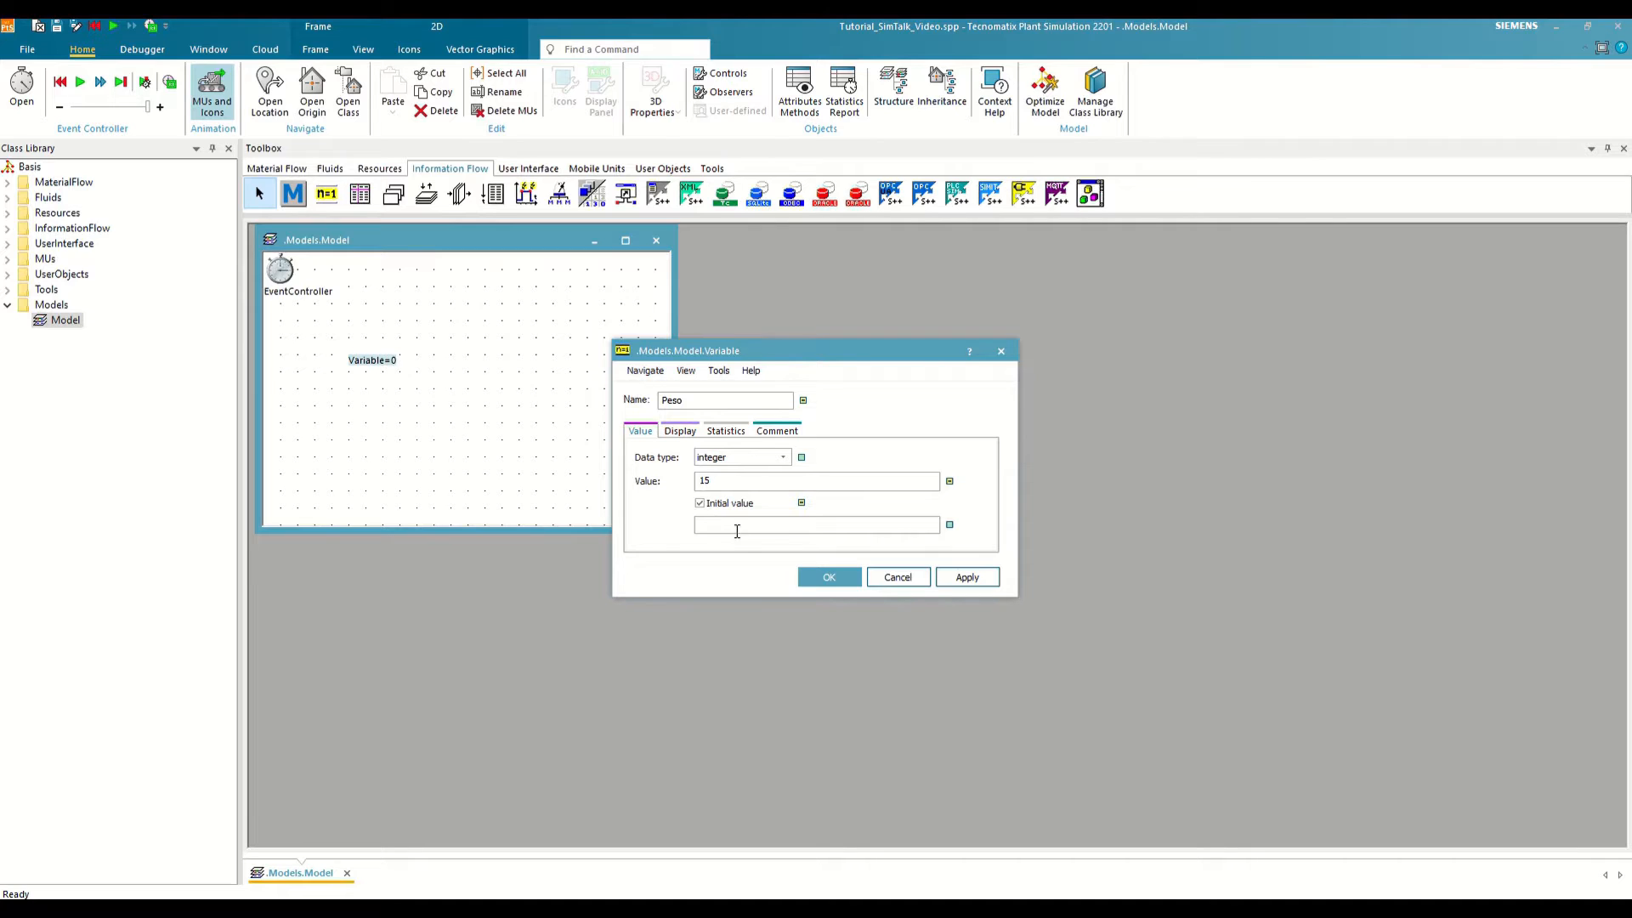
pyautogui.click(700, 503)
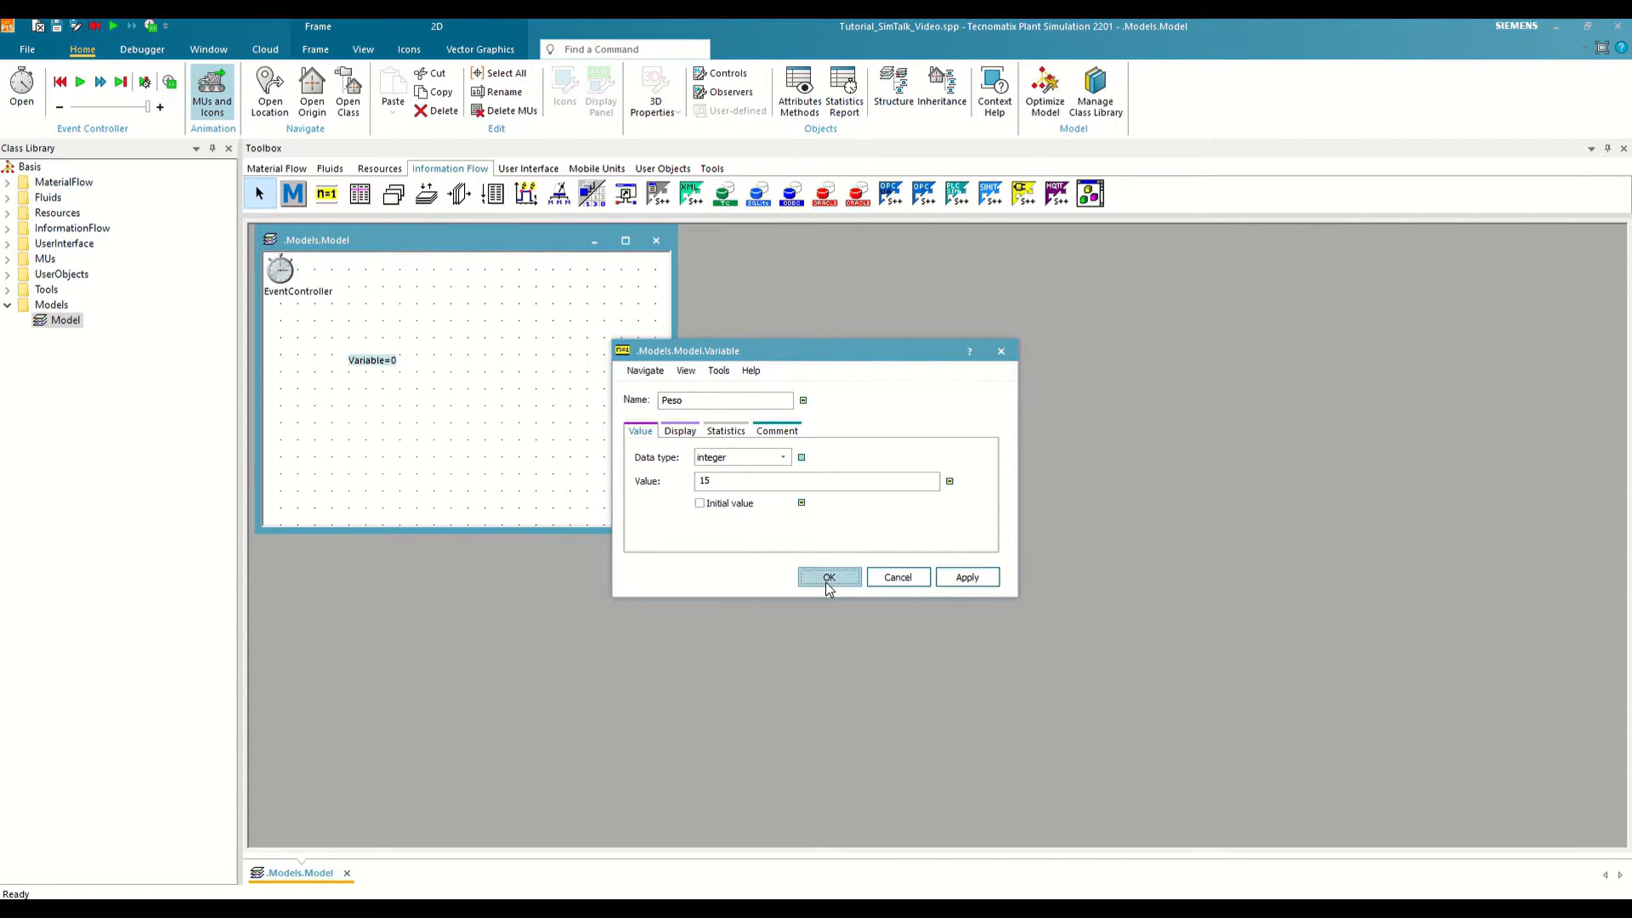
pyautogui.click(829, 578)
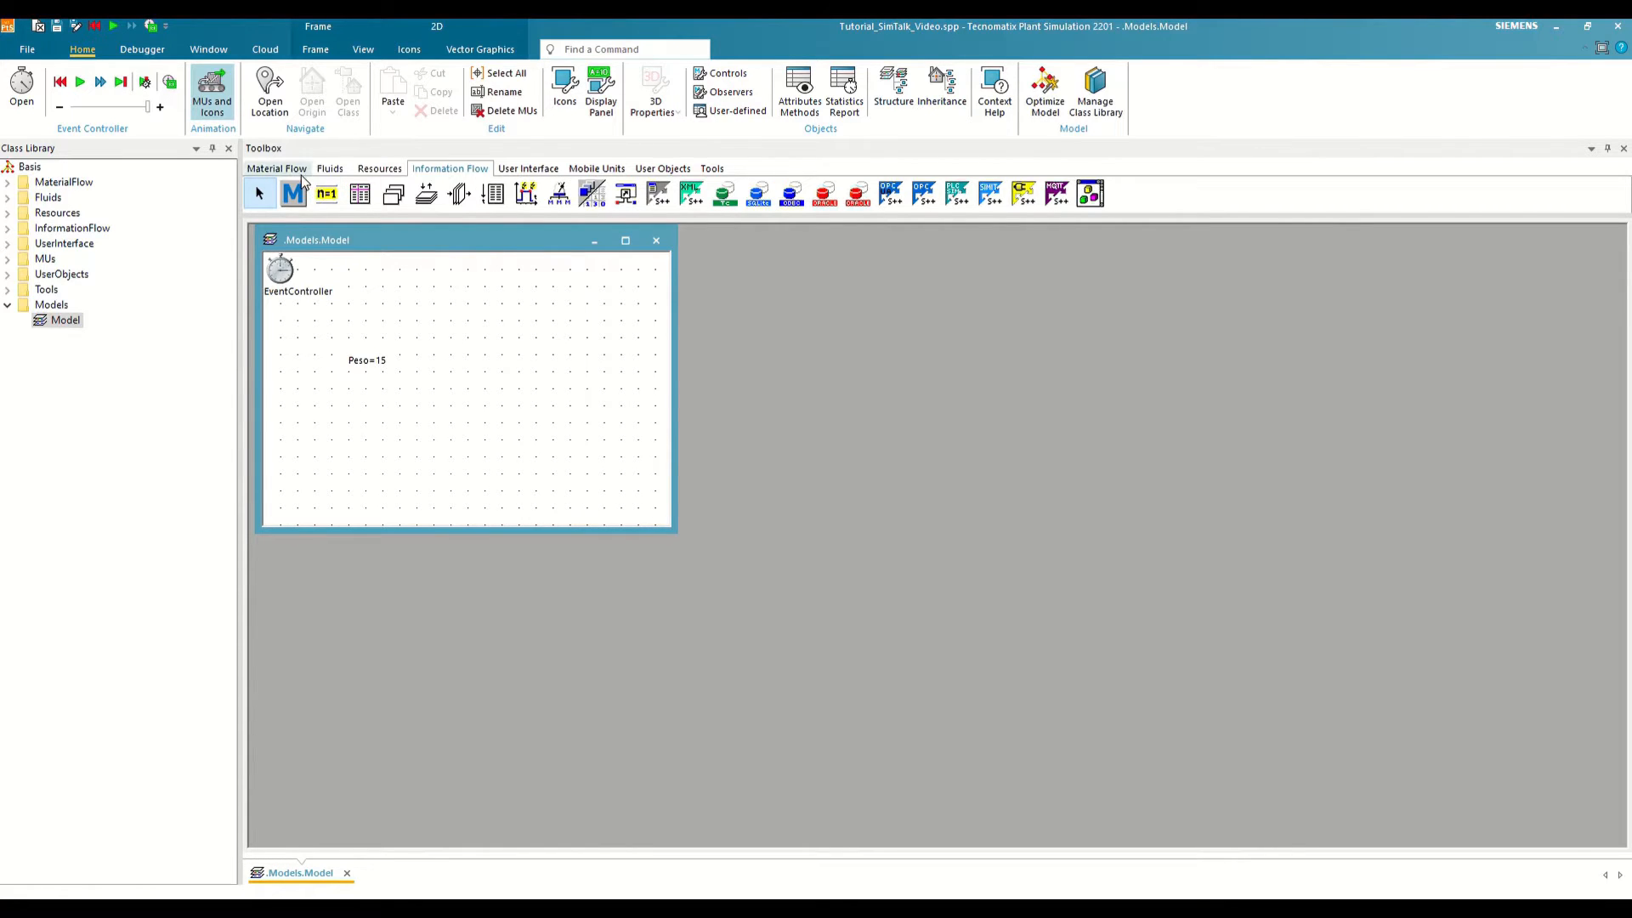
# Step: Give the Station a user-defined integer attribute Peso with value 15
pyautogui.click(276, 167)
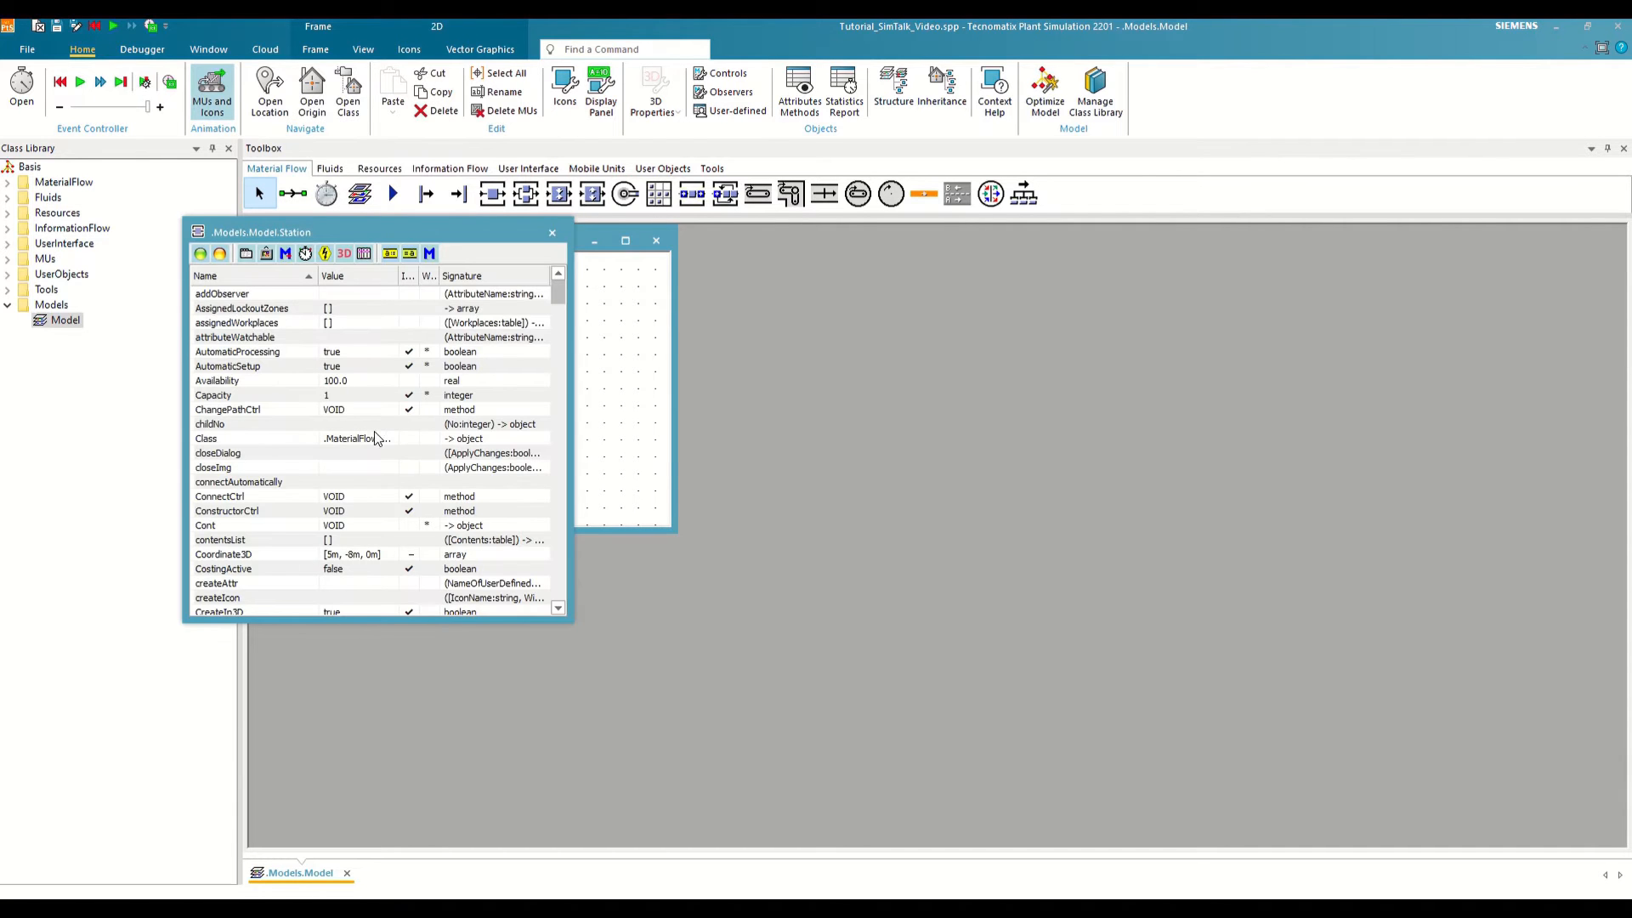
pyautogui.moveTo(498, 314)
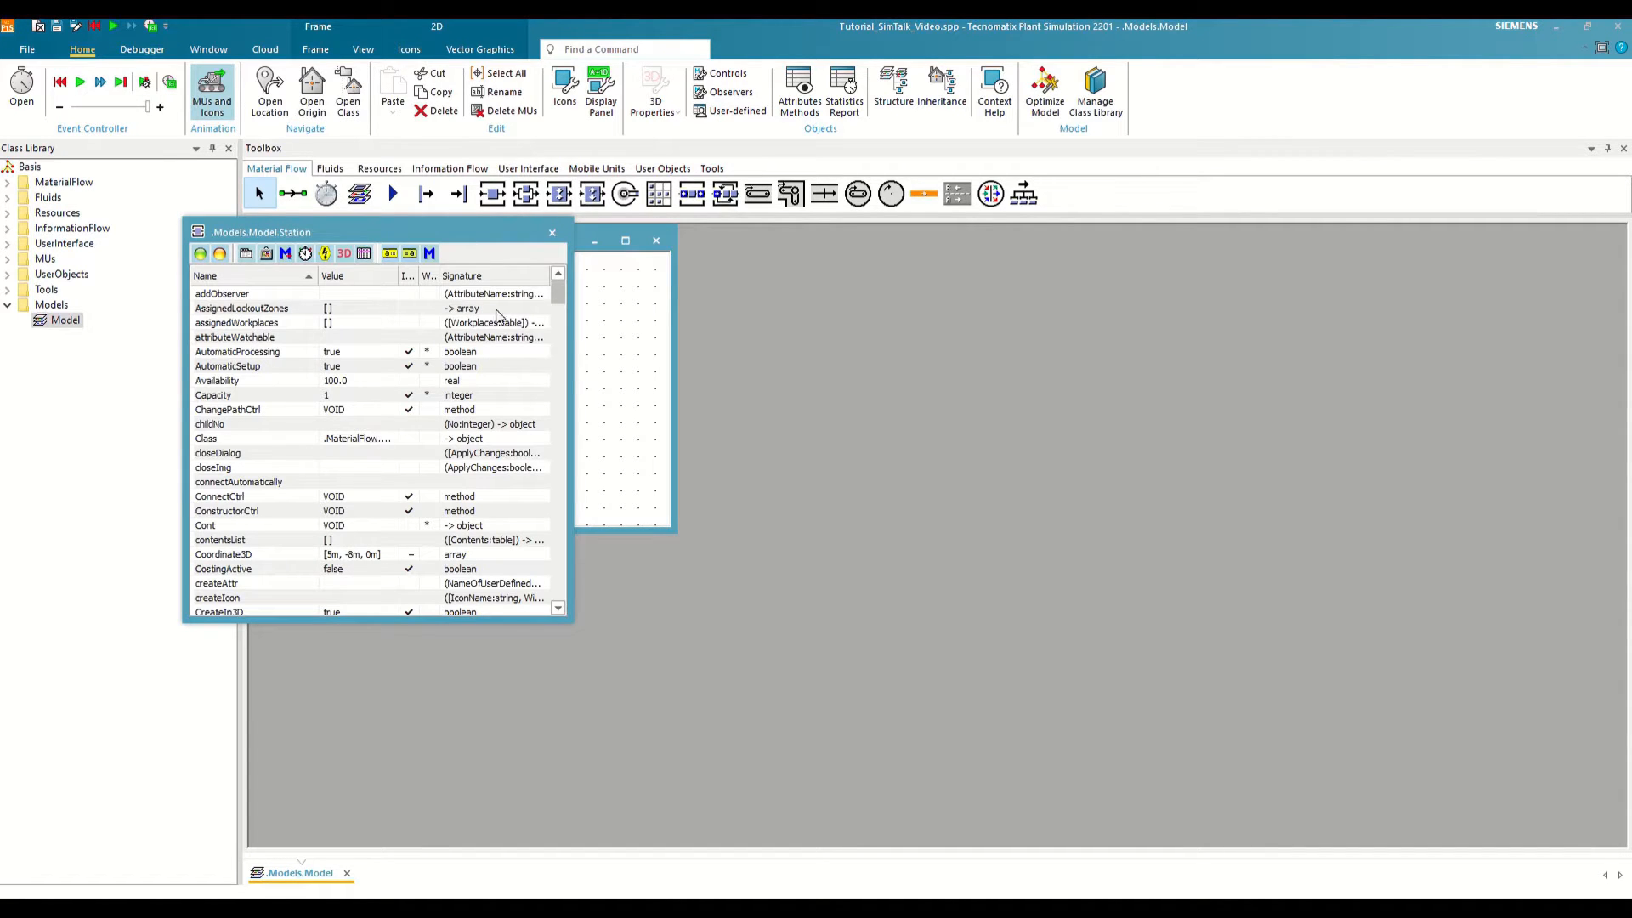
pyautogui.click(552, 232)
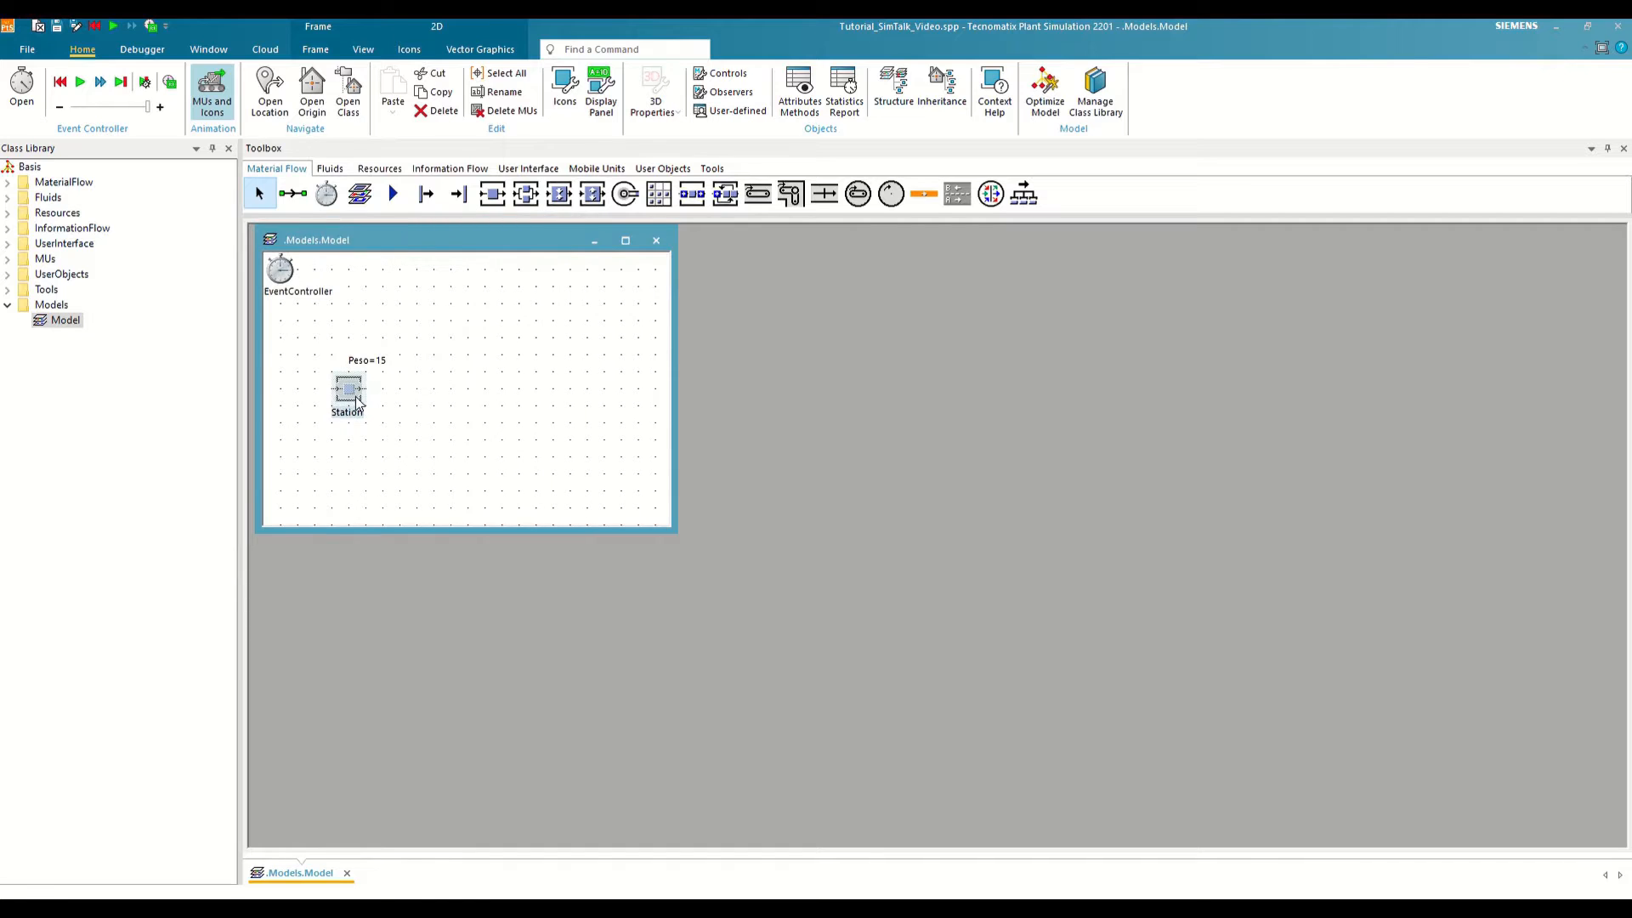
pyautogui.doubleClick(348, 389)
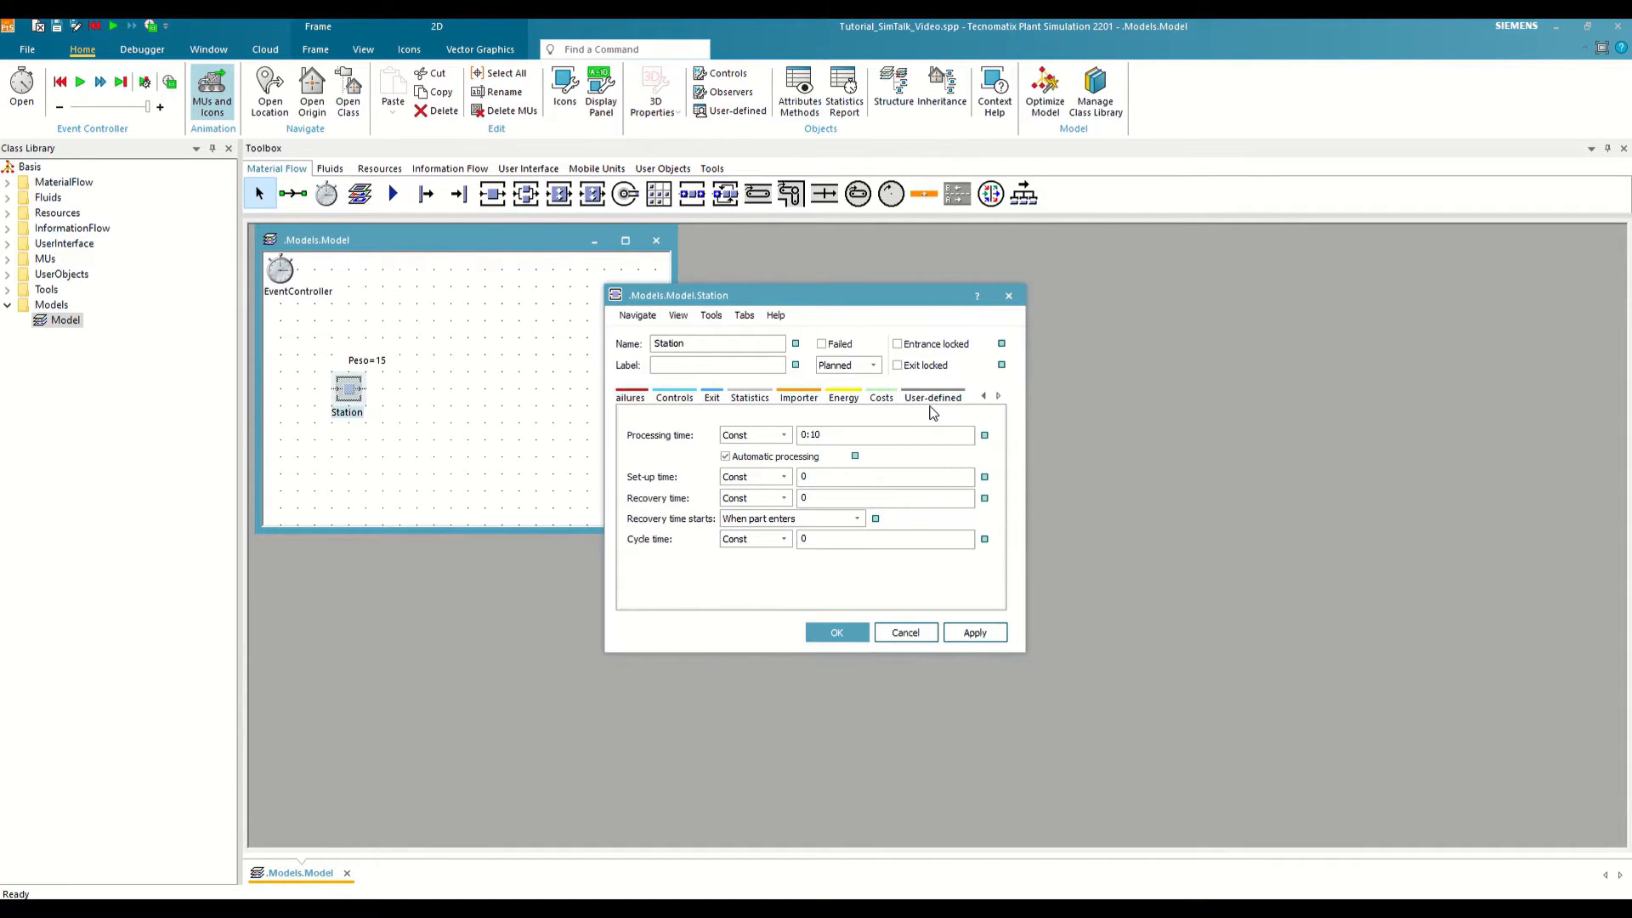
pyautogui.click(933, 397)
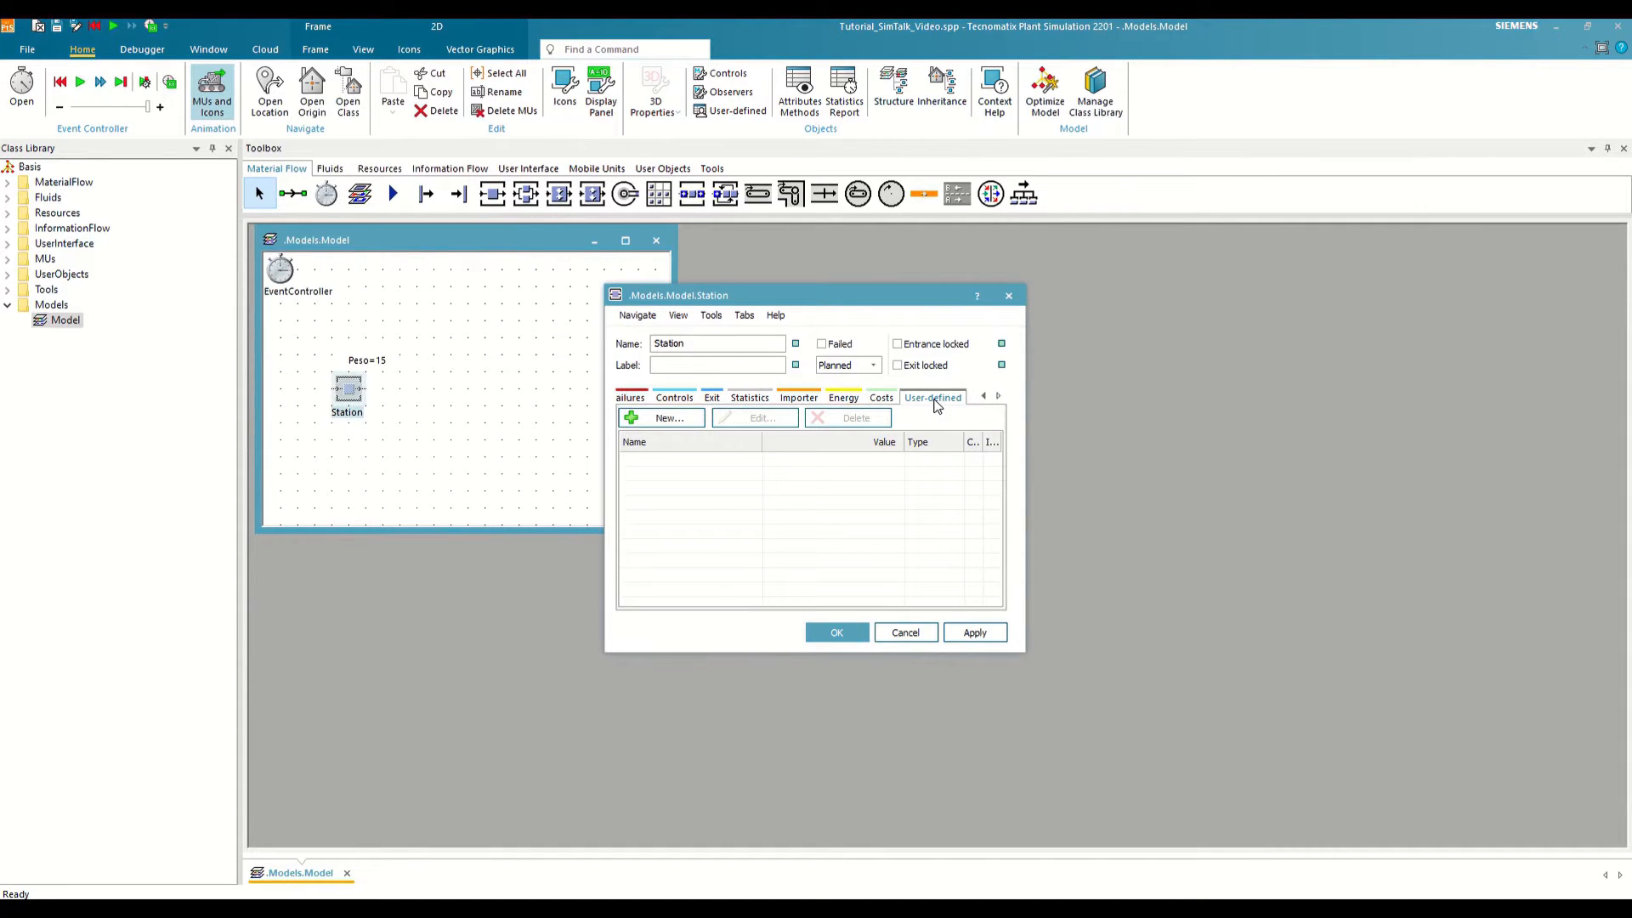
pyautogui.moveTo(841, 432)
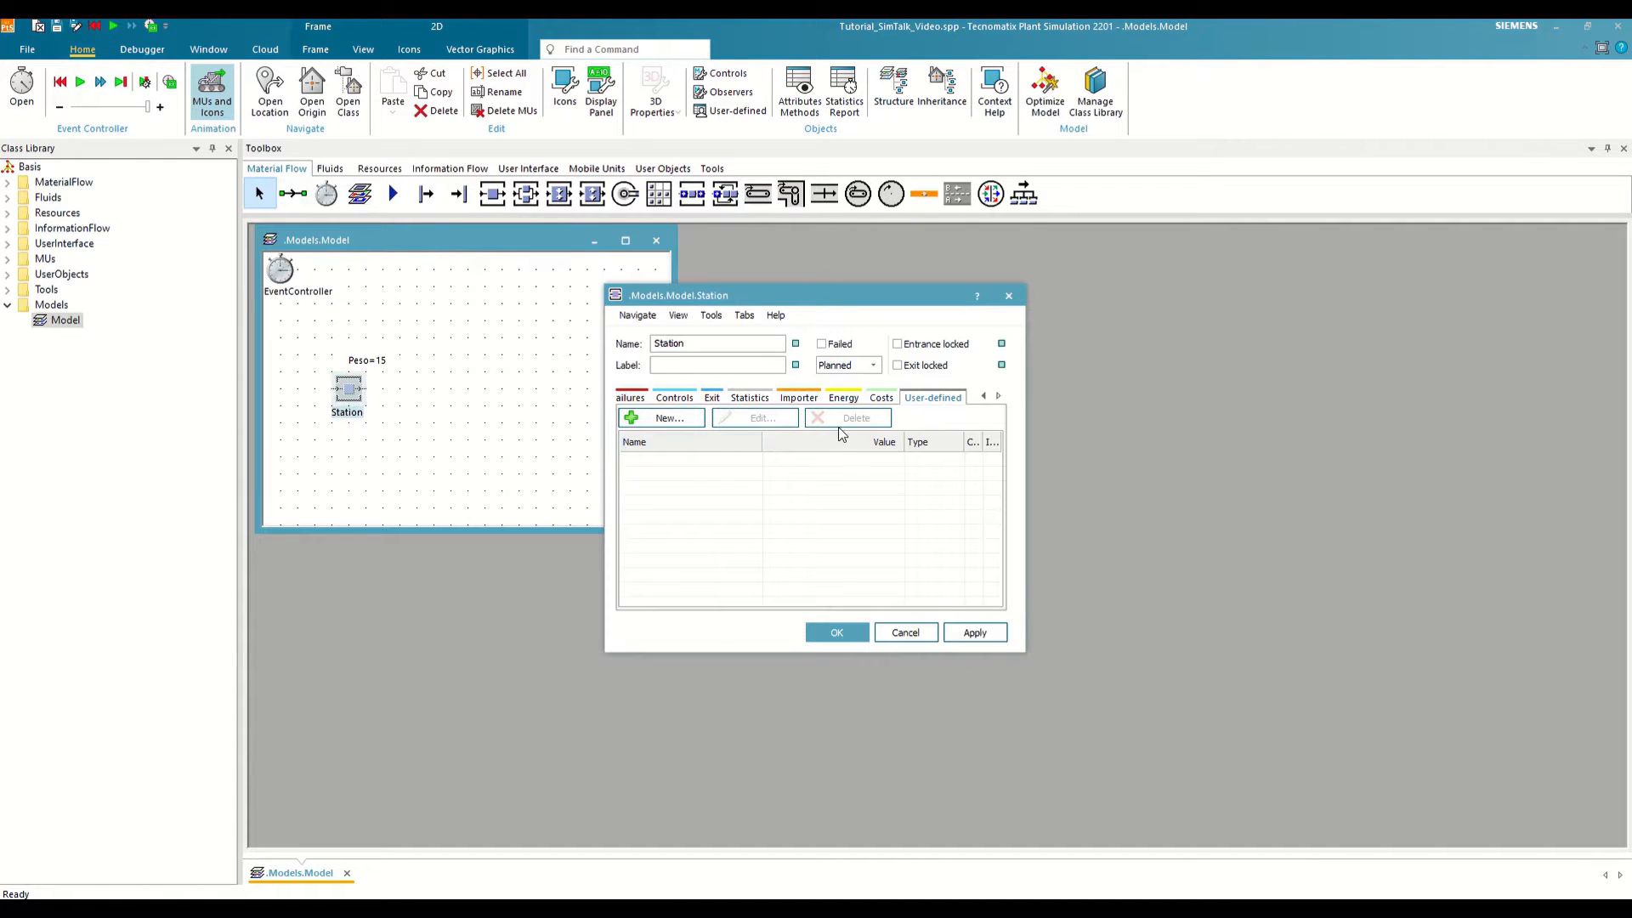
pyautogui.click(661, 418)
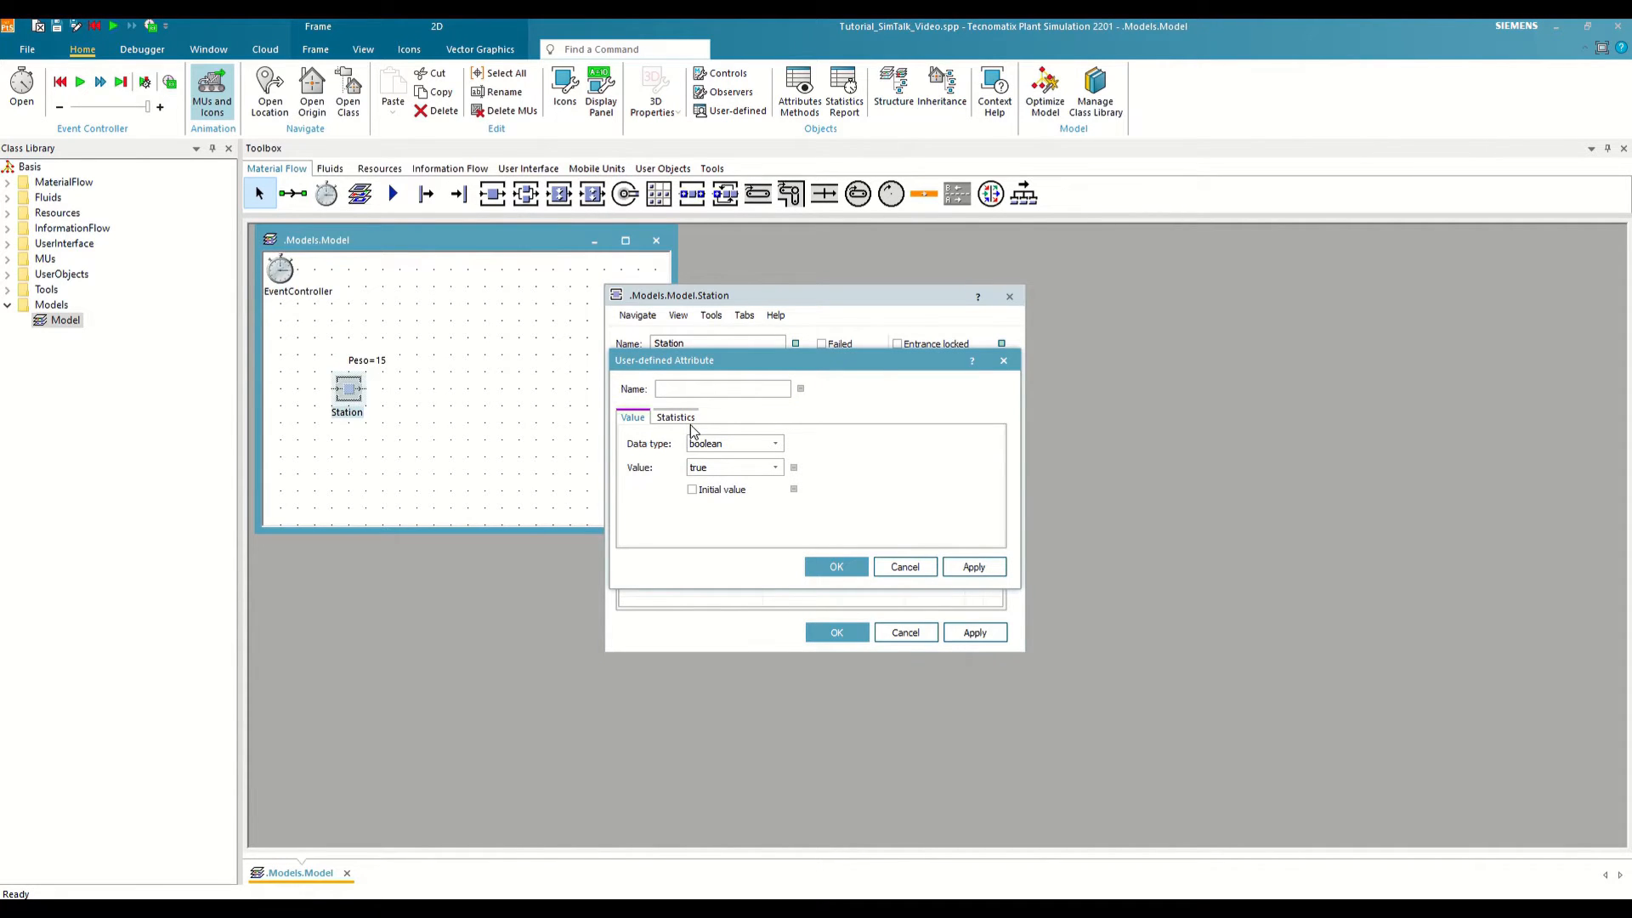
pyautogui.click(722, 388)
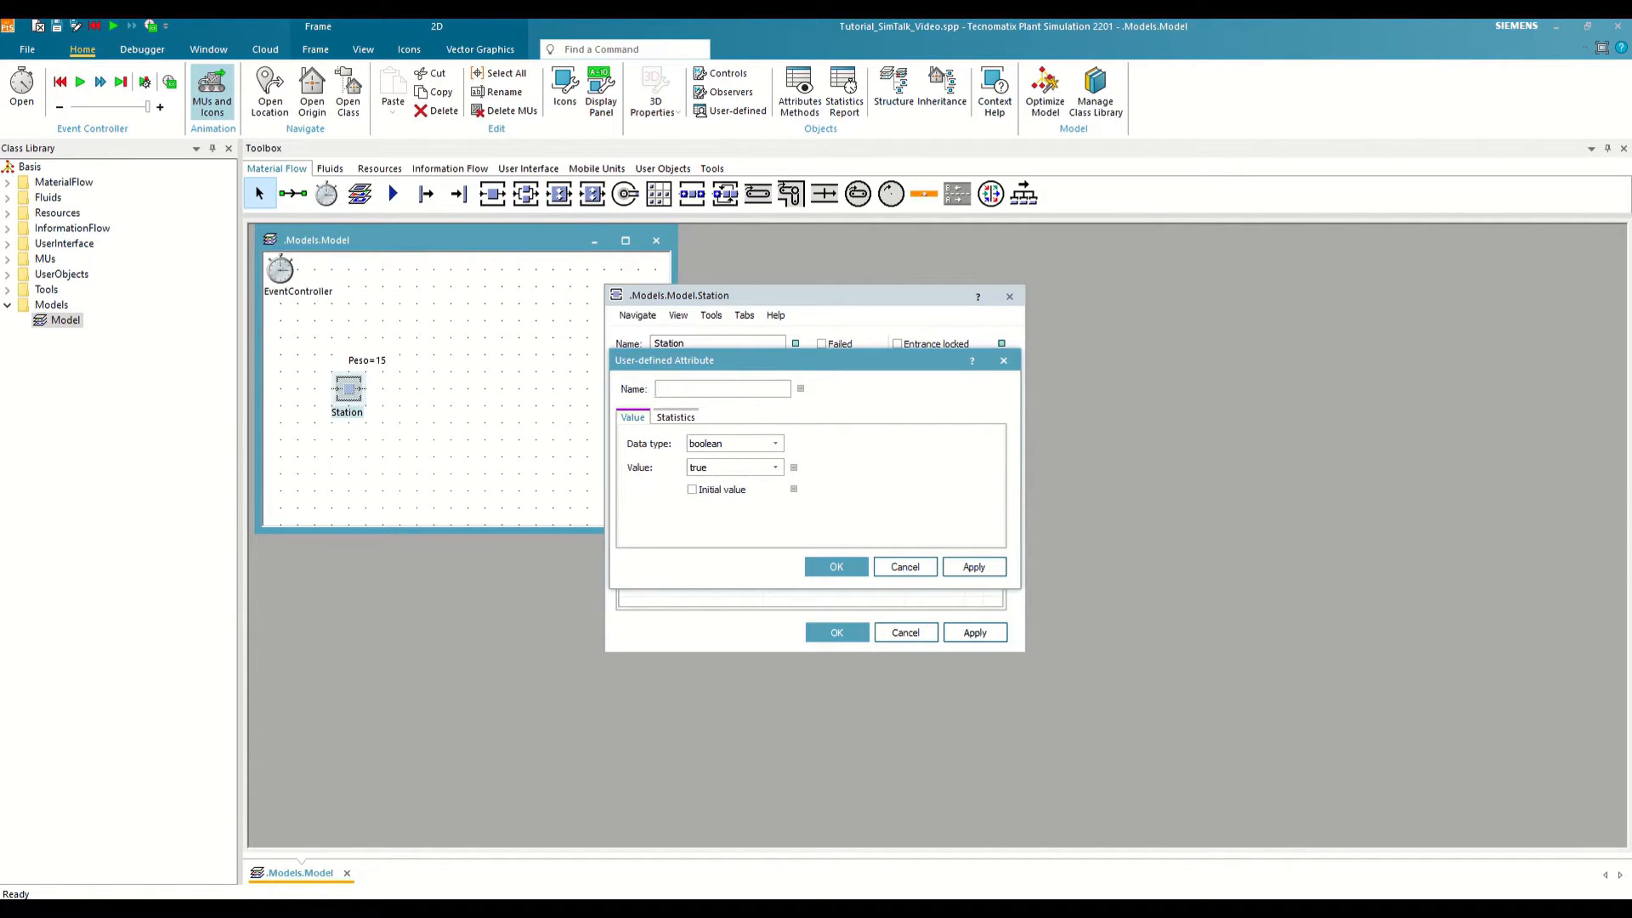
pyautogui.write('Peso')
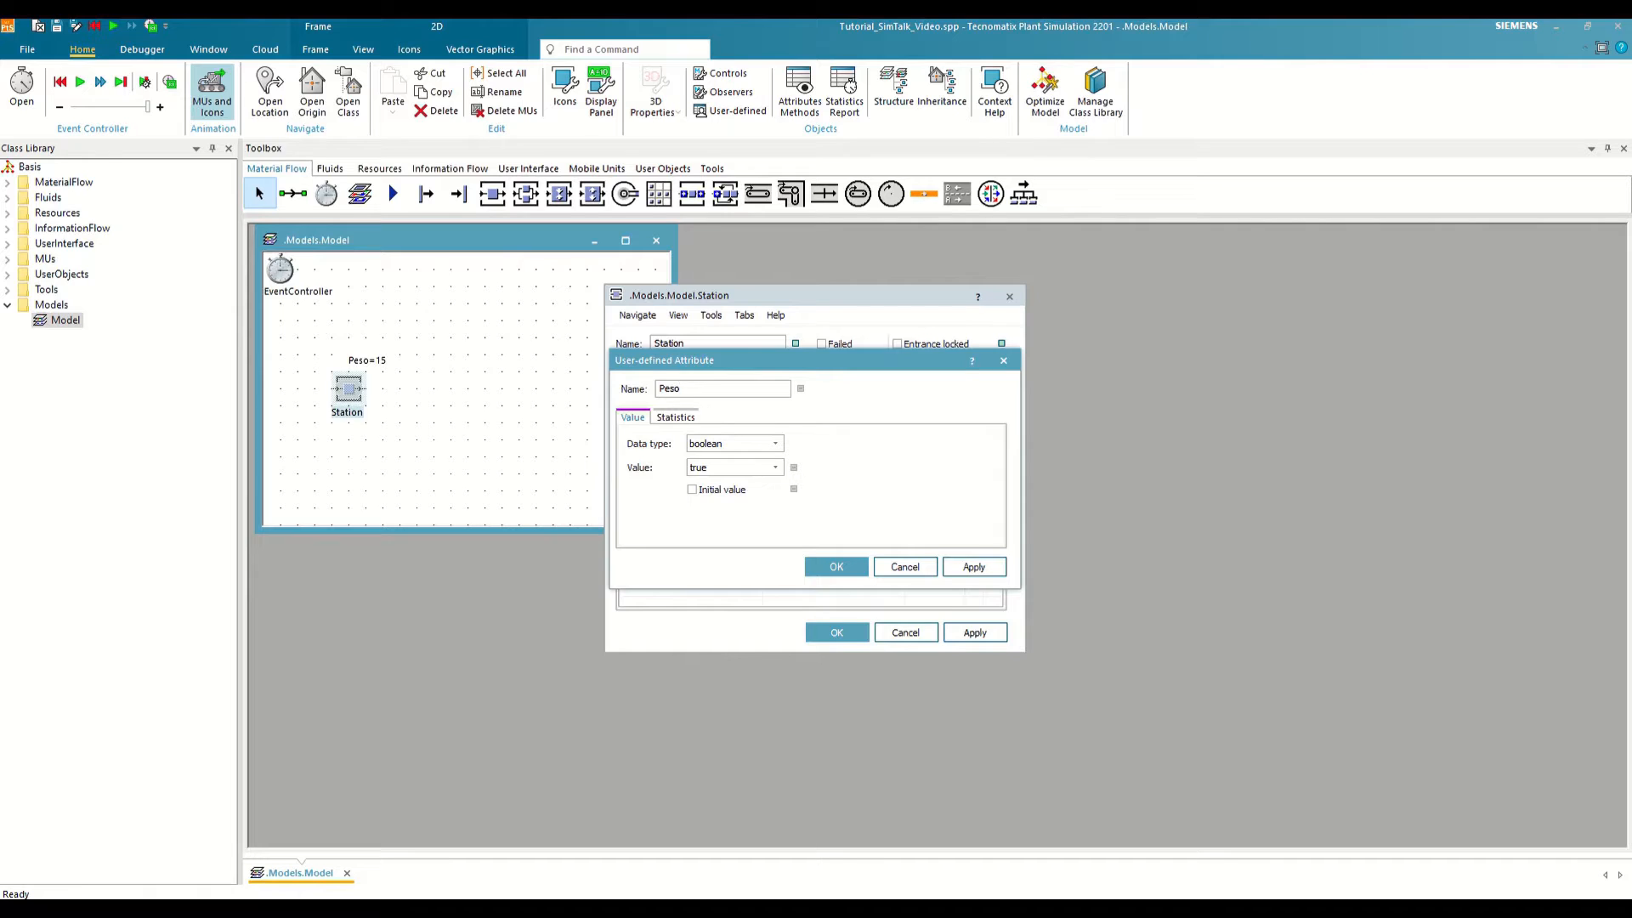
pyautogui.click(775, 443)
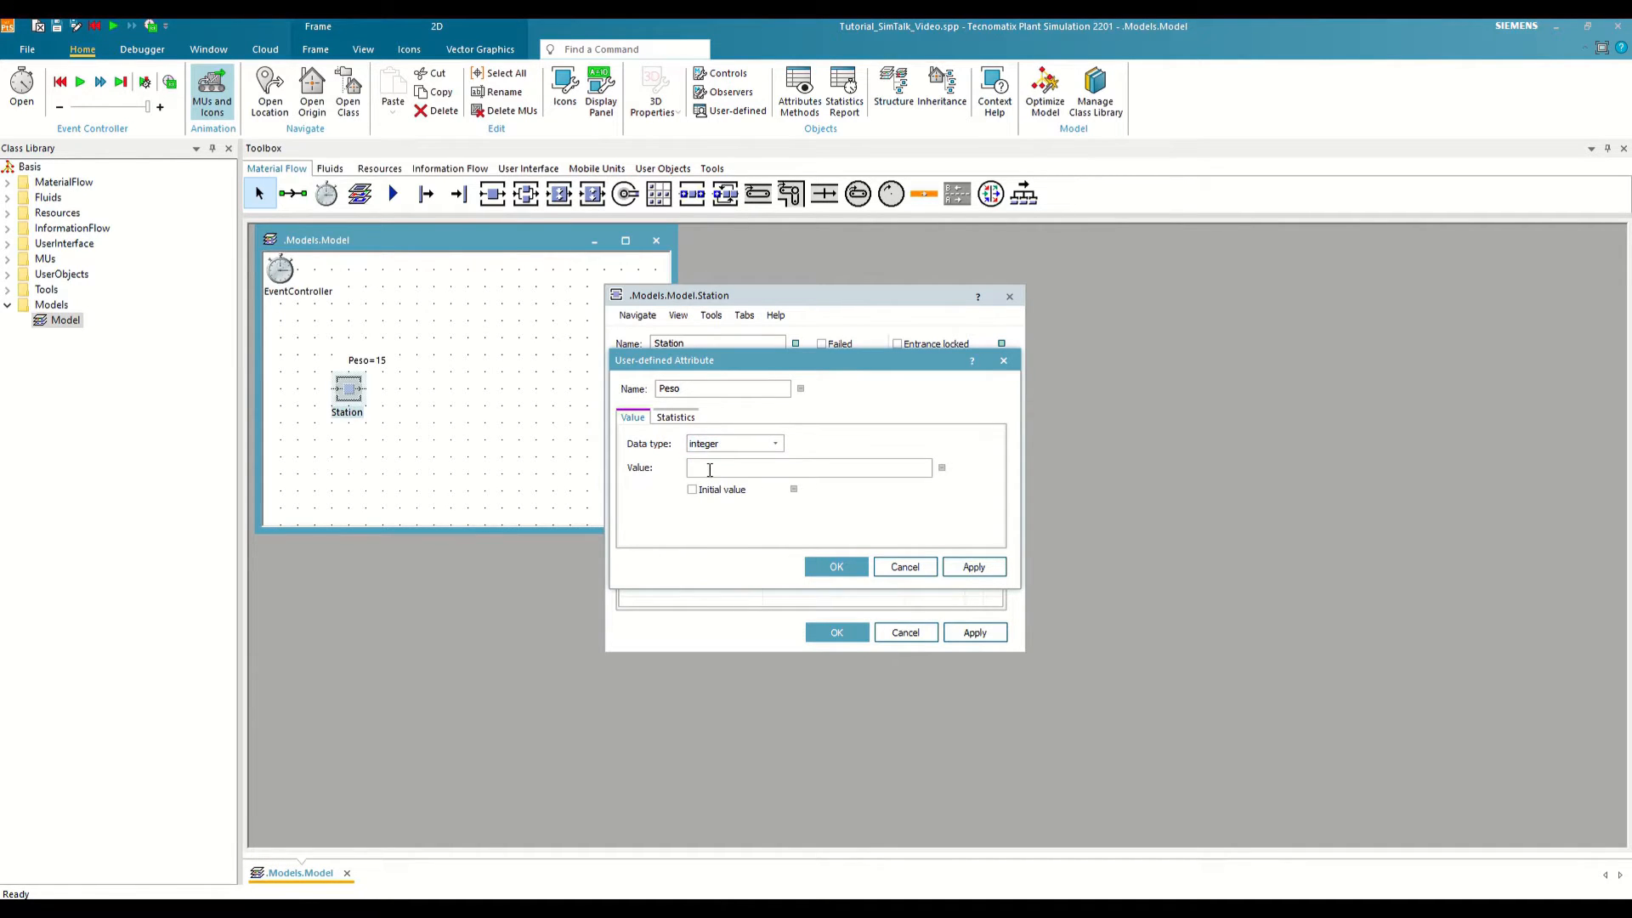
pyautogui.click(837, 567)
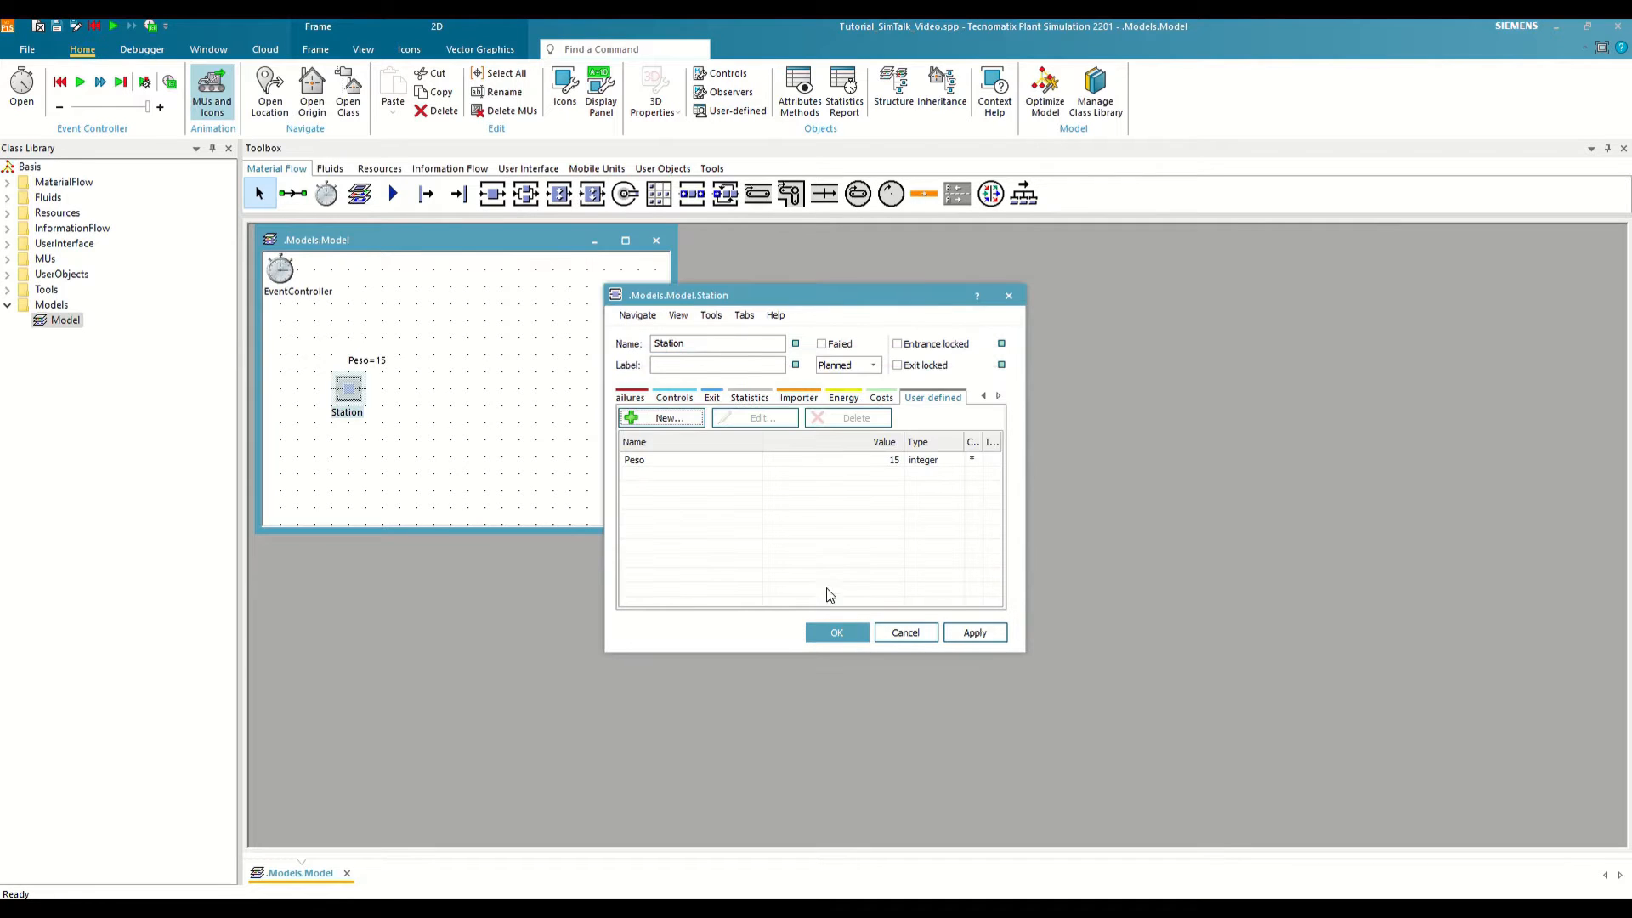
pyautogui.click(837, 632)
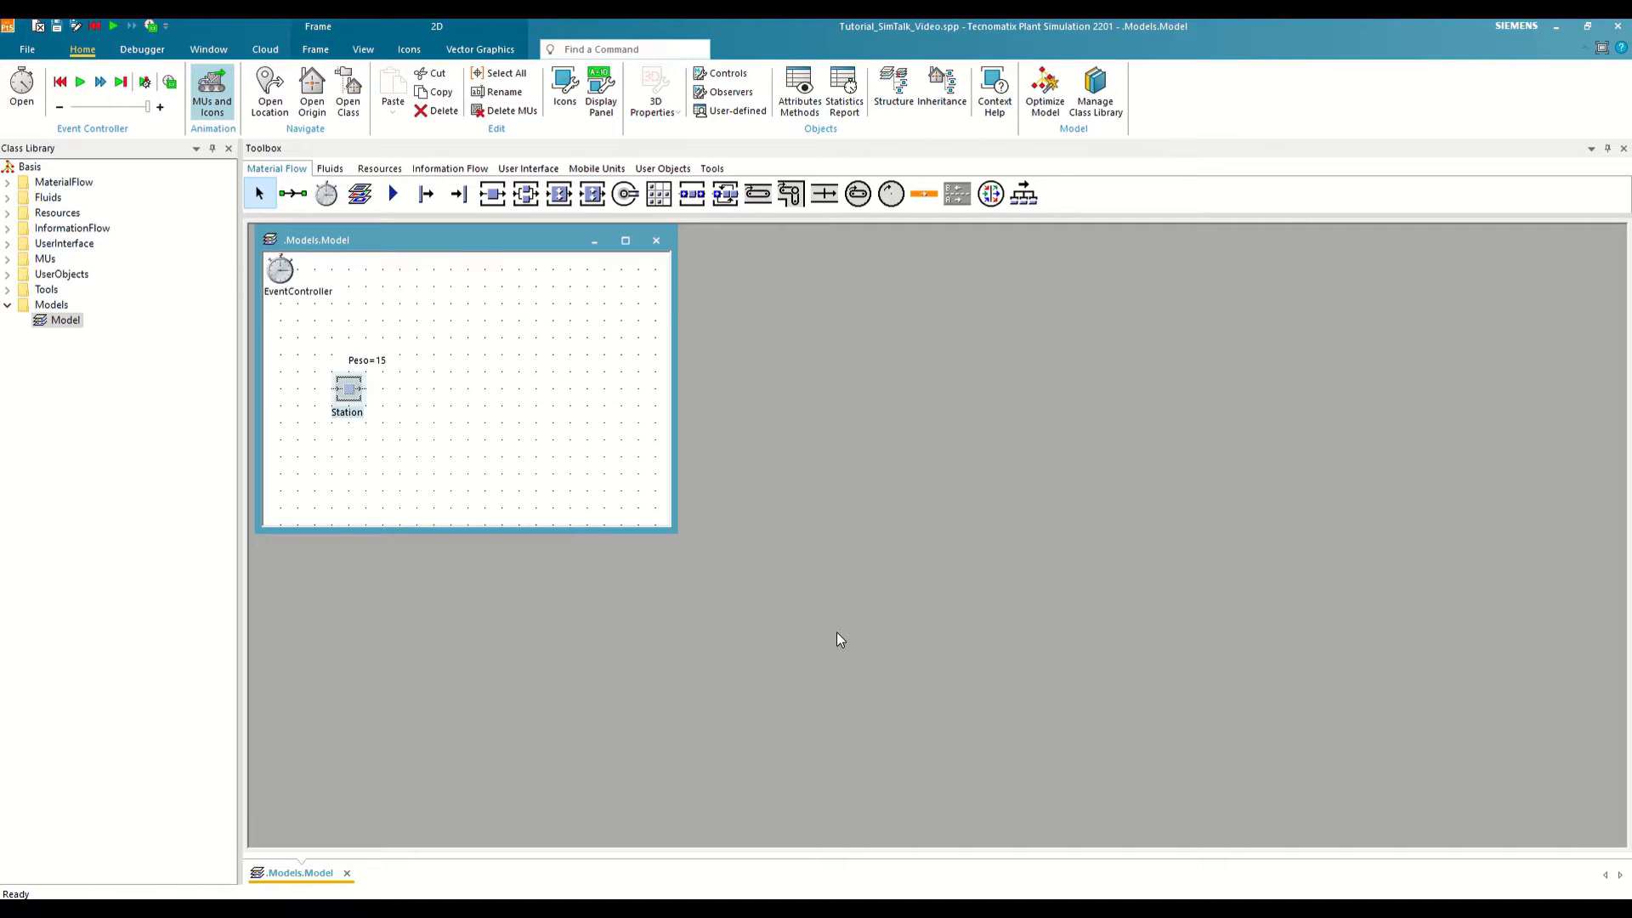
pyautogui.moveTo(648, 543)
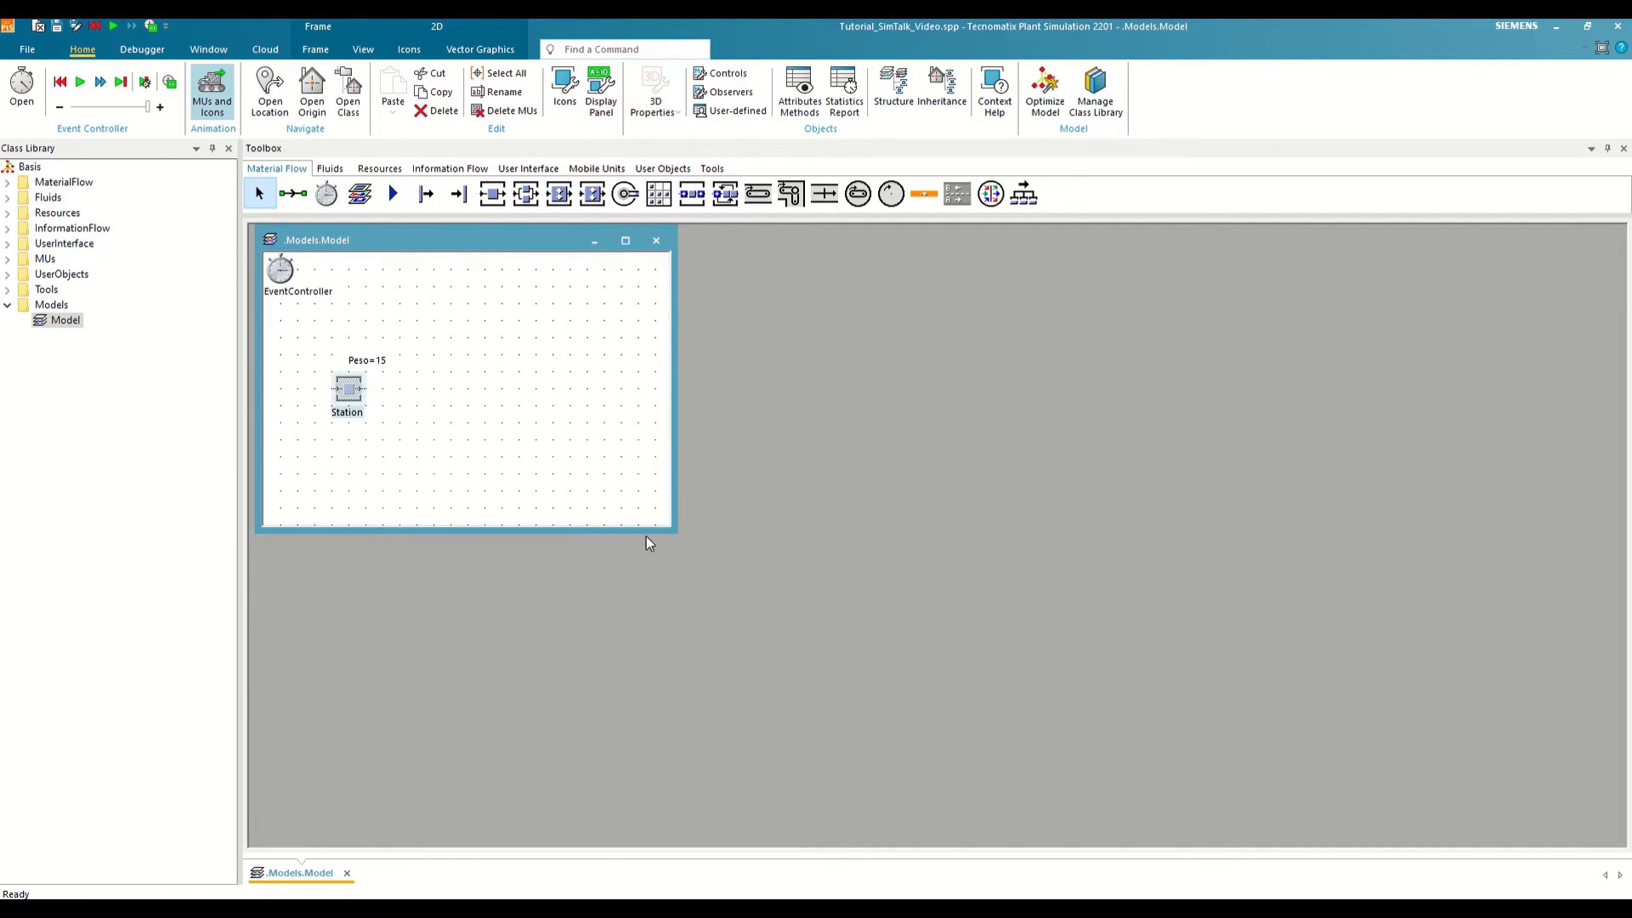
# Step: Write the Method code Print "Peso: " + Peso and apply the changes
pyautogui.click(450, 168)
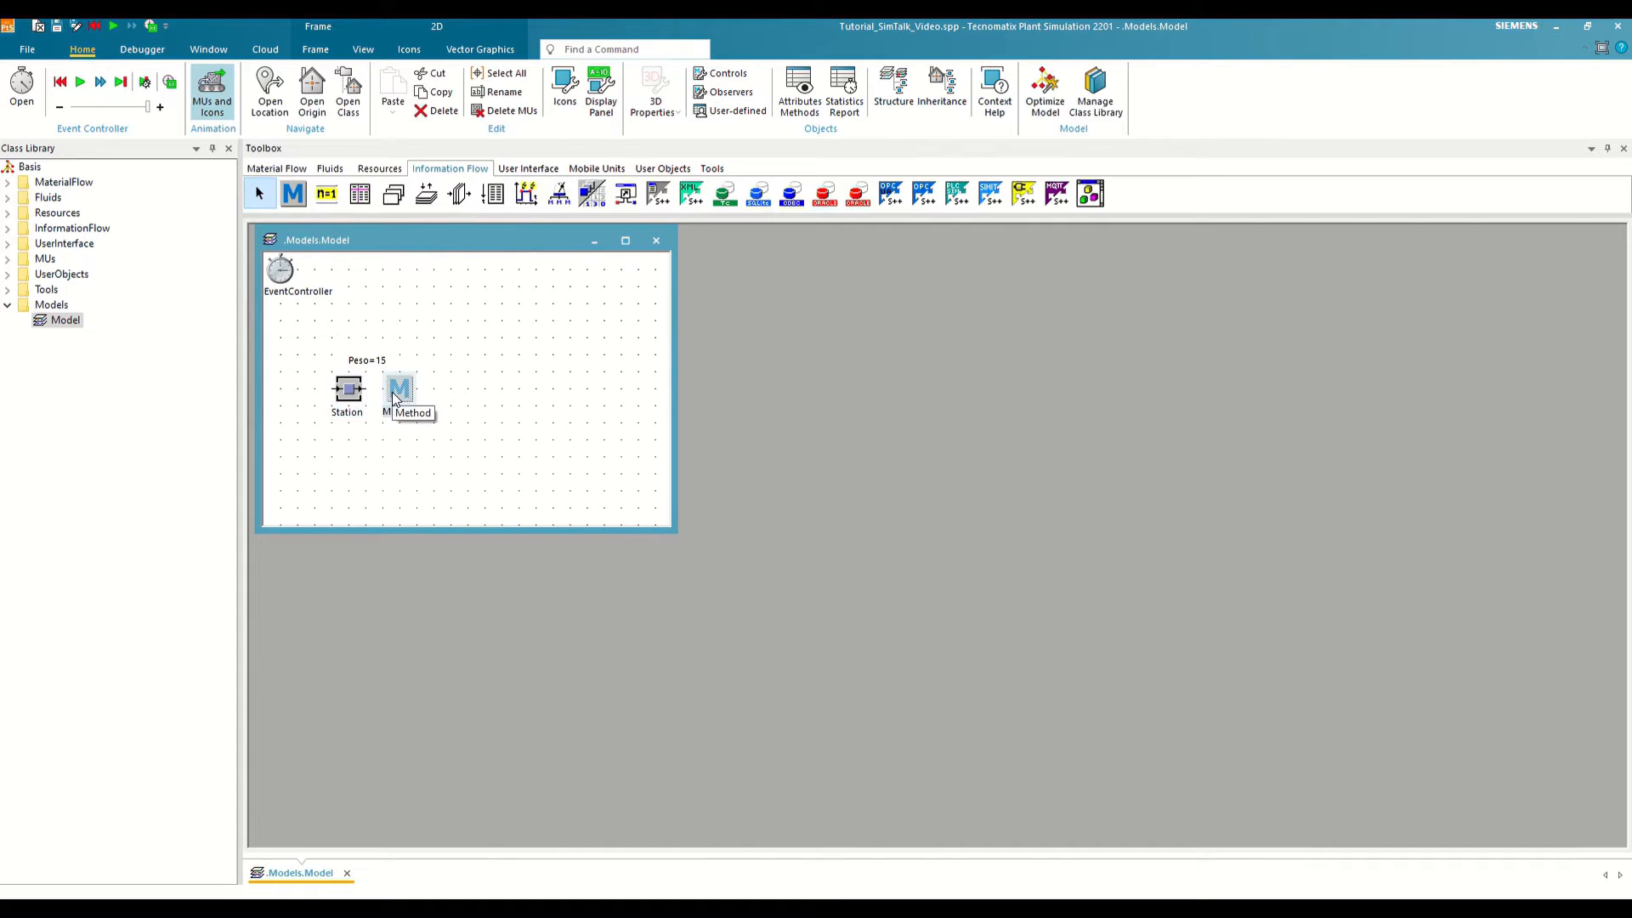
pyautogui.doubleClick(399, 388)
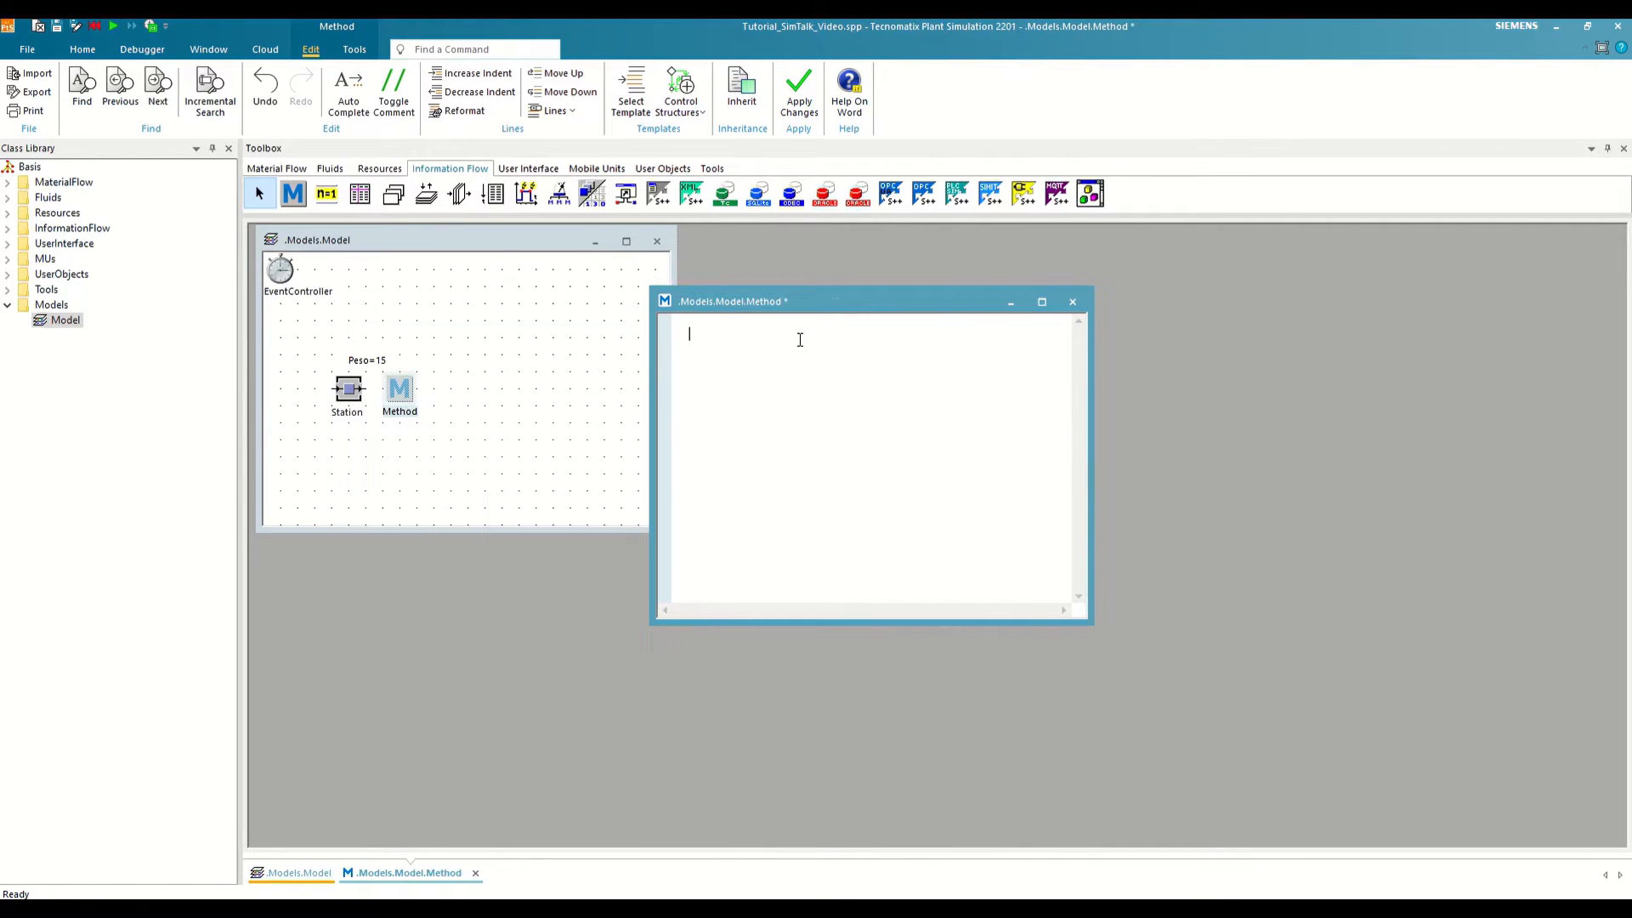
pyautogui.write('Print')
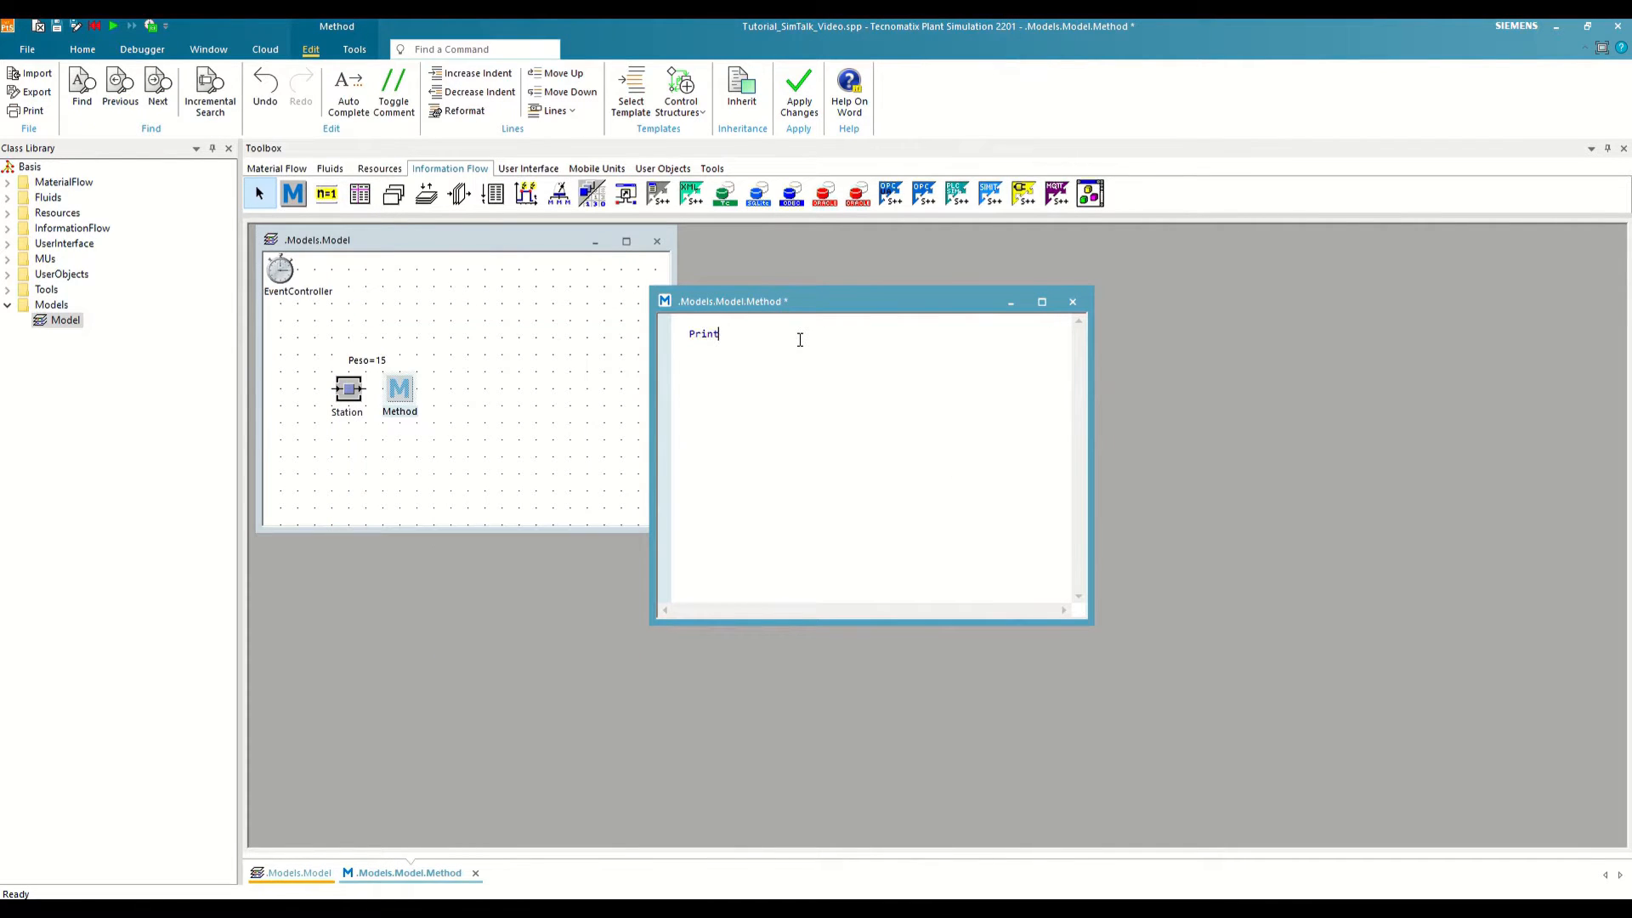
pyautogui.write('" "')
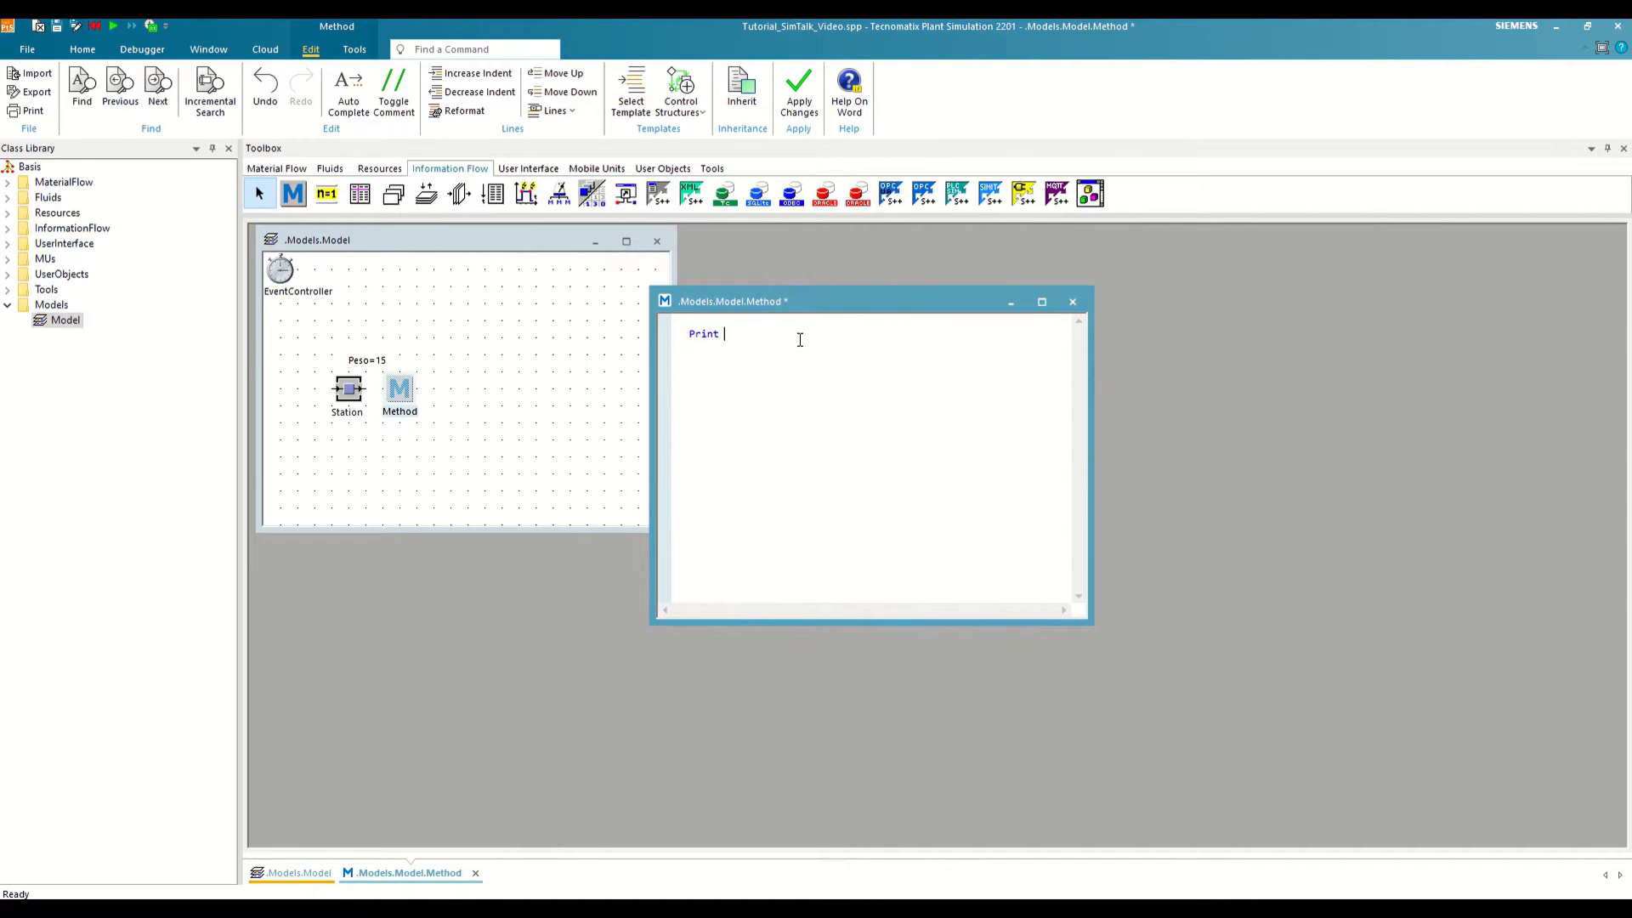
pyautogui.write('"Peso: " +')
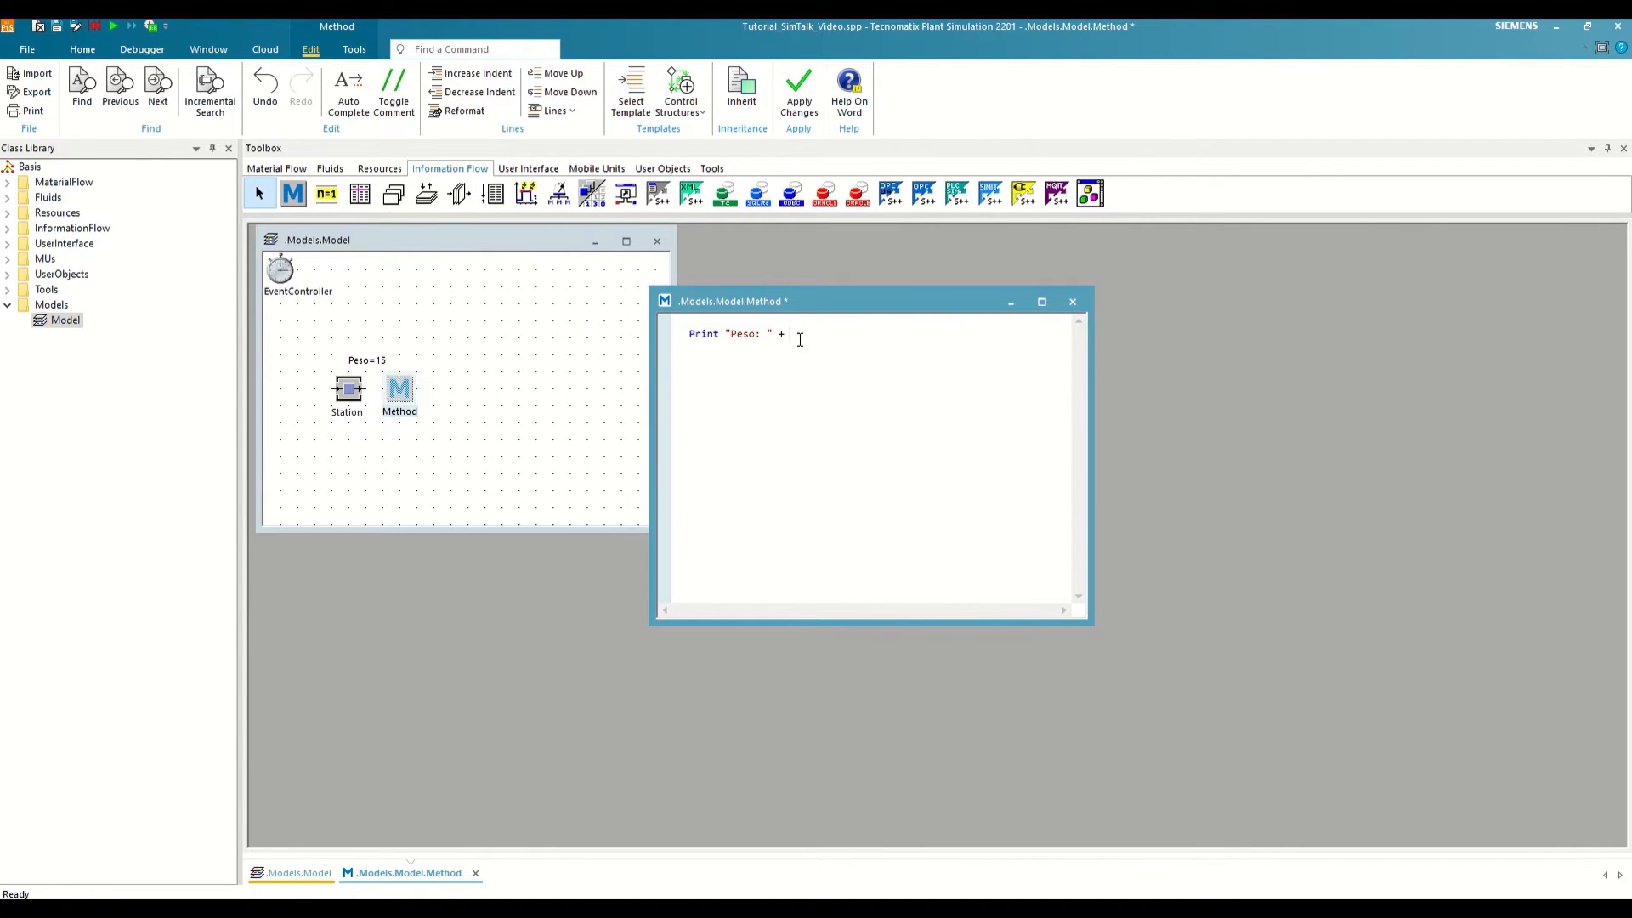
pyautogui.write('Peso')
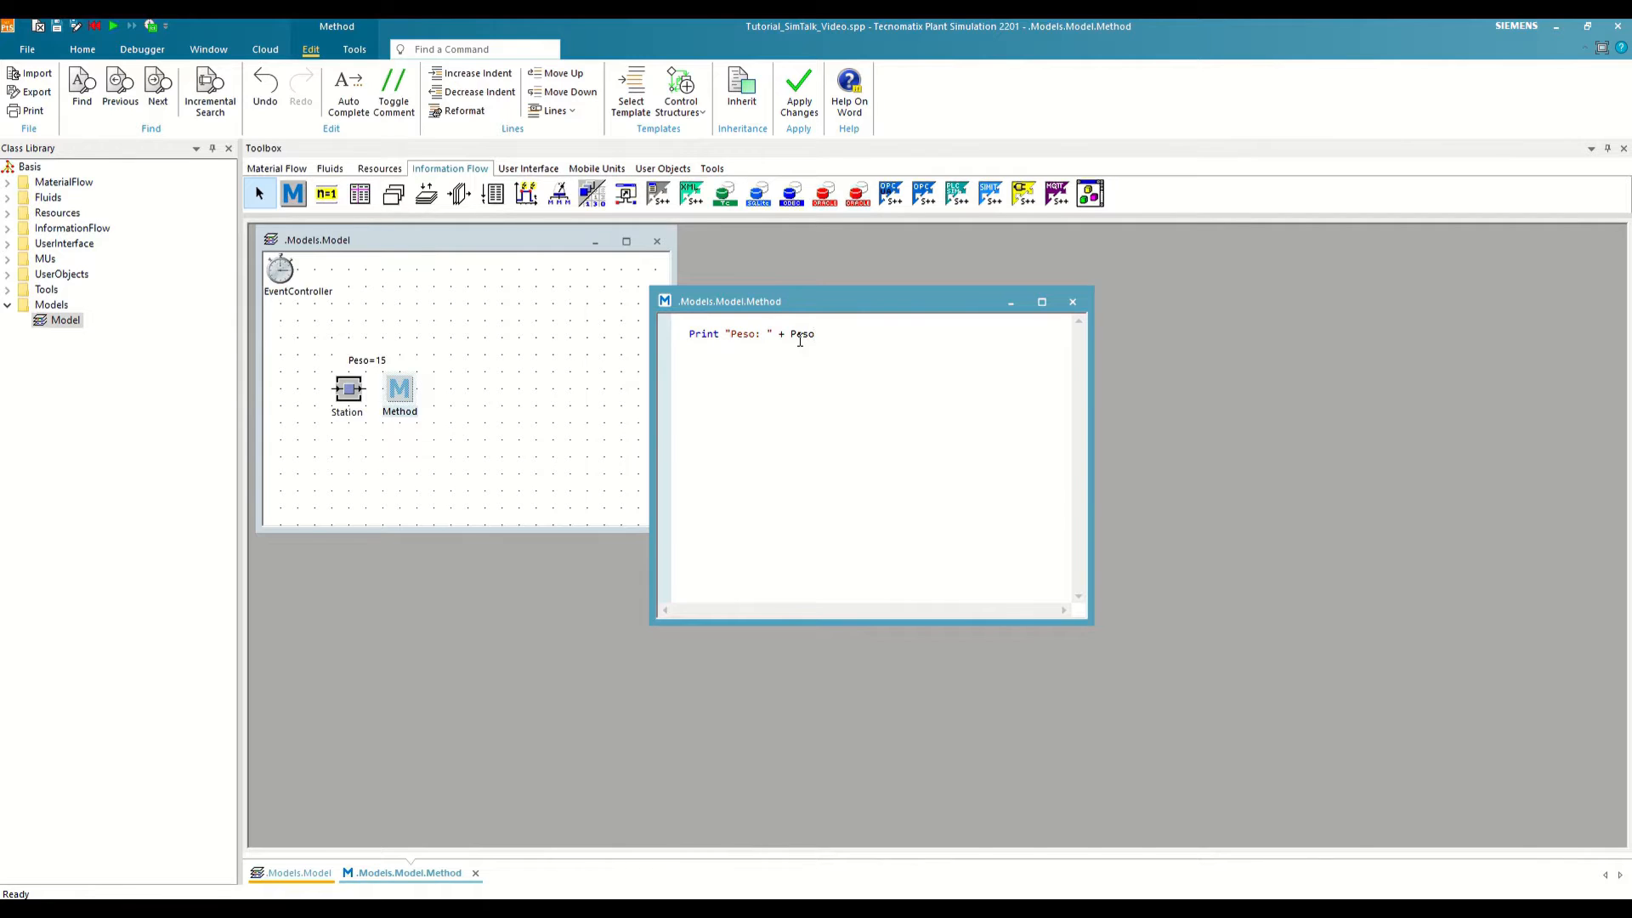
pyautogui.click(208, 49)
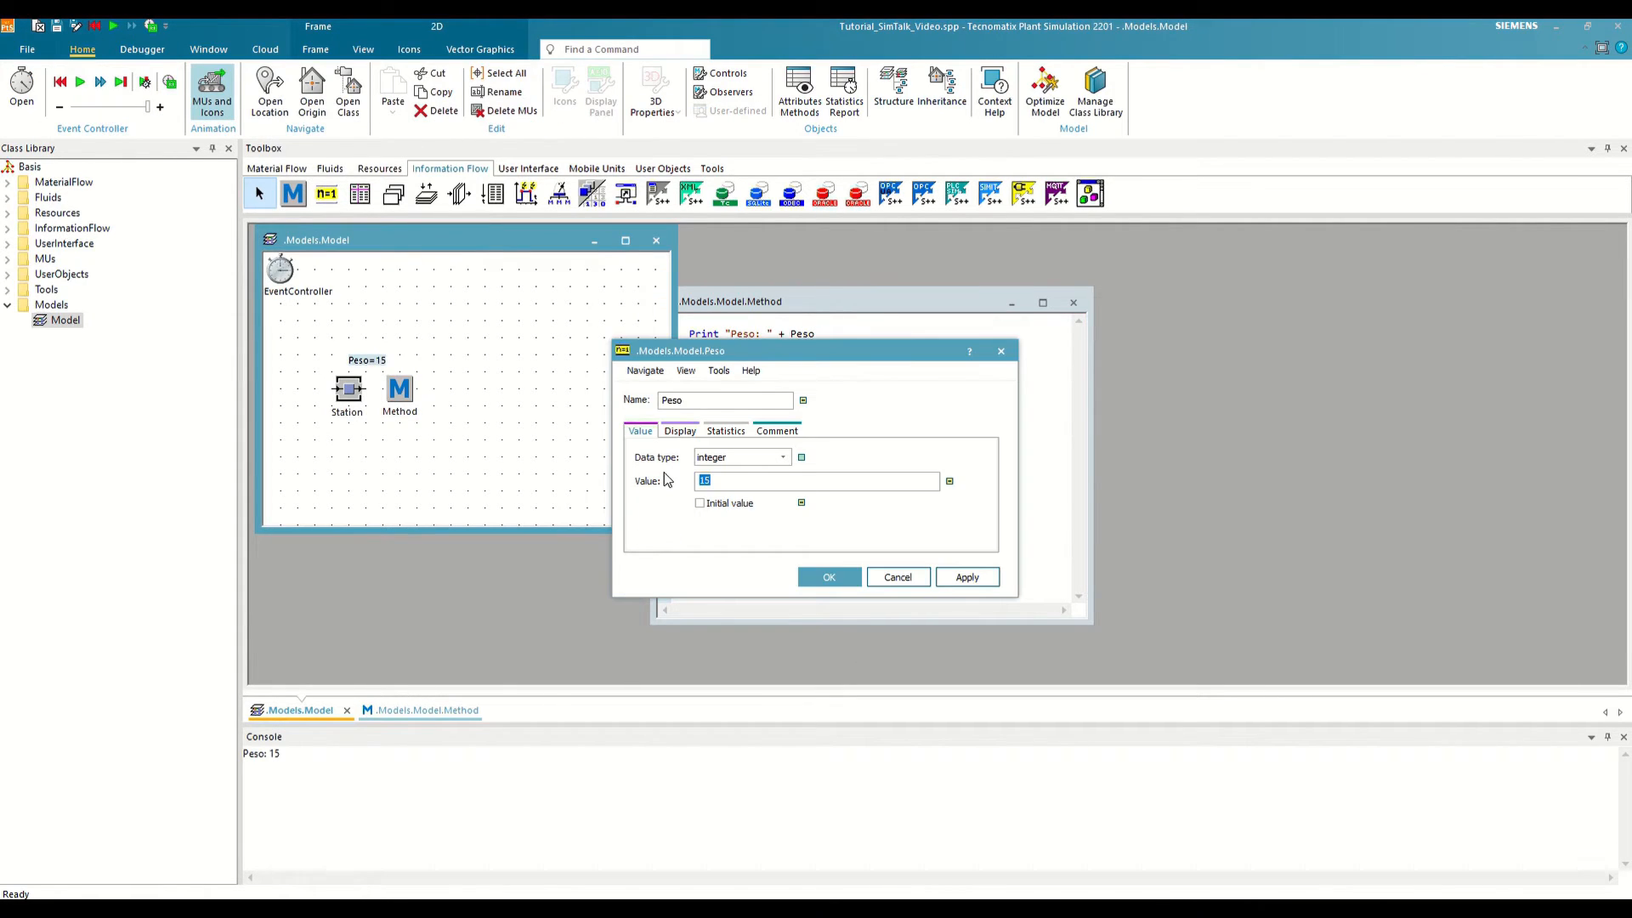
# Step: Change the Peso variable's value to 10 and confirm it
pyautogui.write('10')
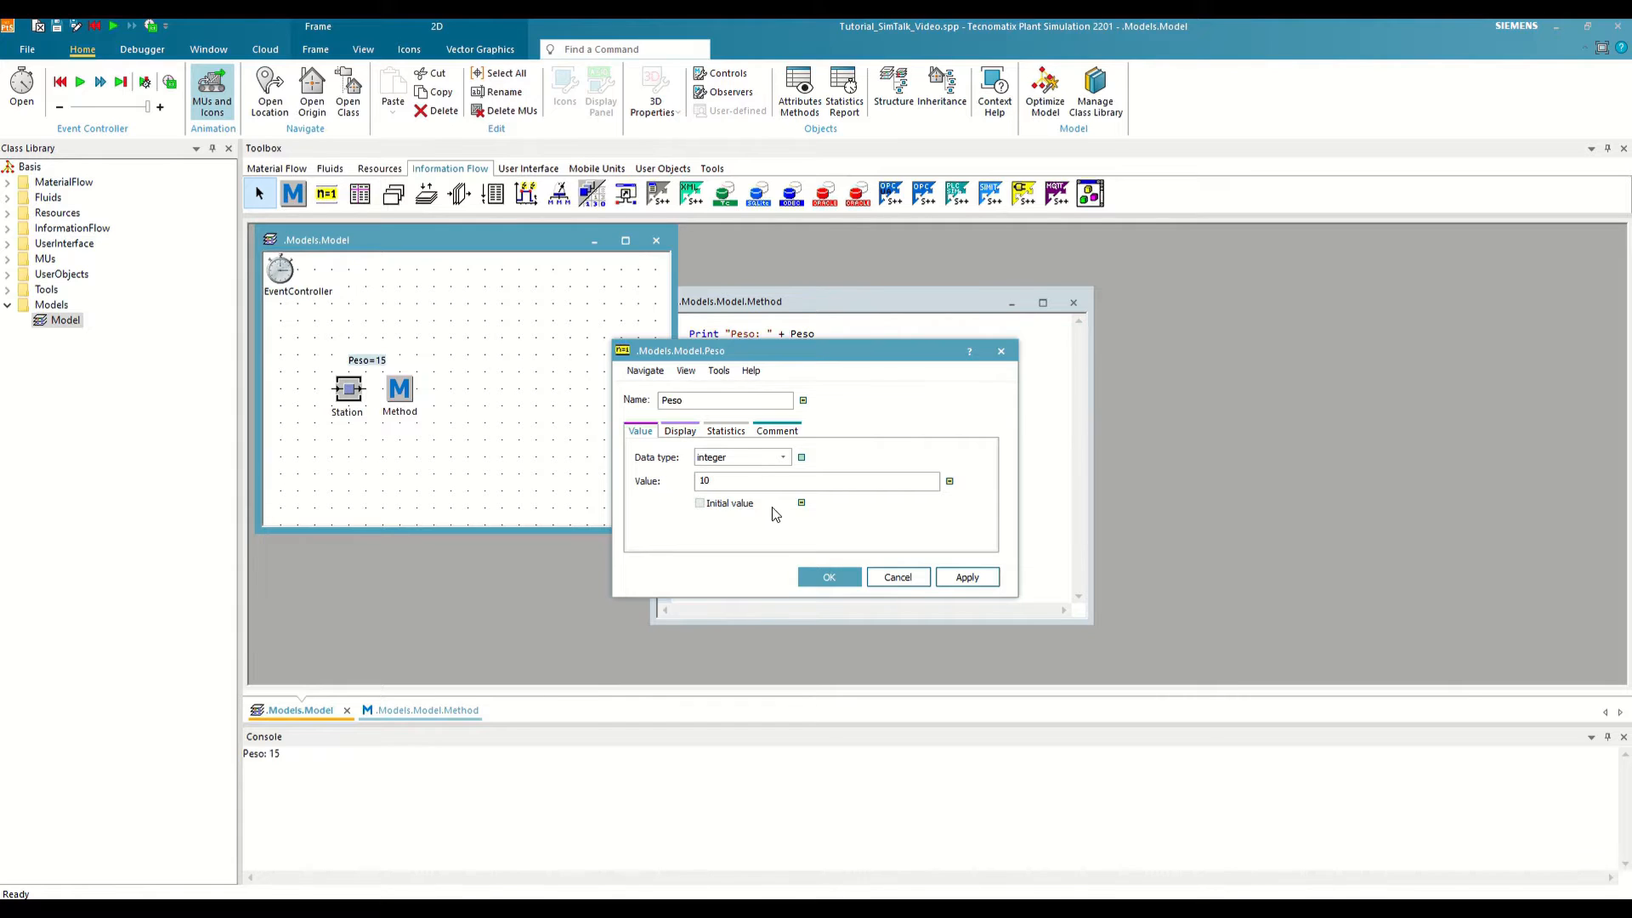
pyautogui.click(829, 577)
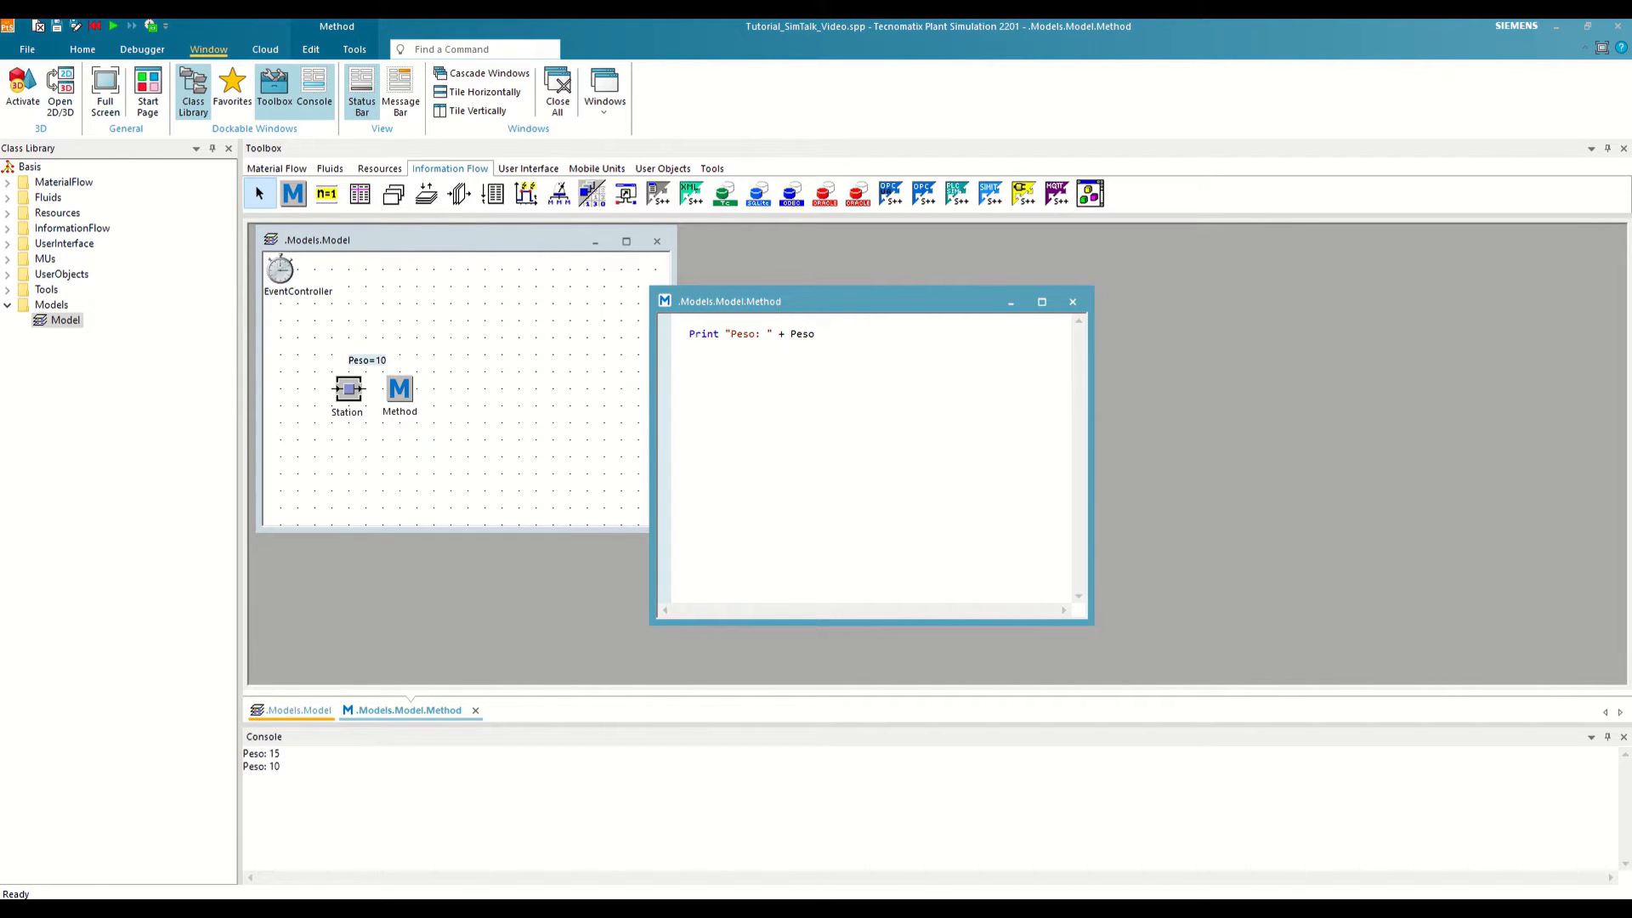
# Step: Duplicate the Print line to print Station.Peso, then clear the console
pyautogui.tripleClick(749, 334)
pyautogui.write('Print "Peso: " + Station.Peso')
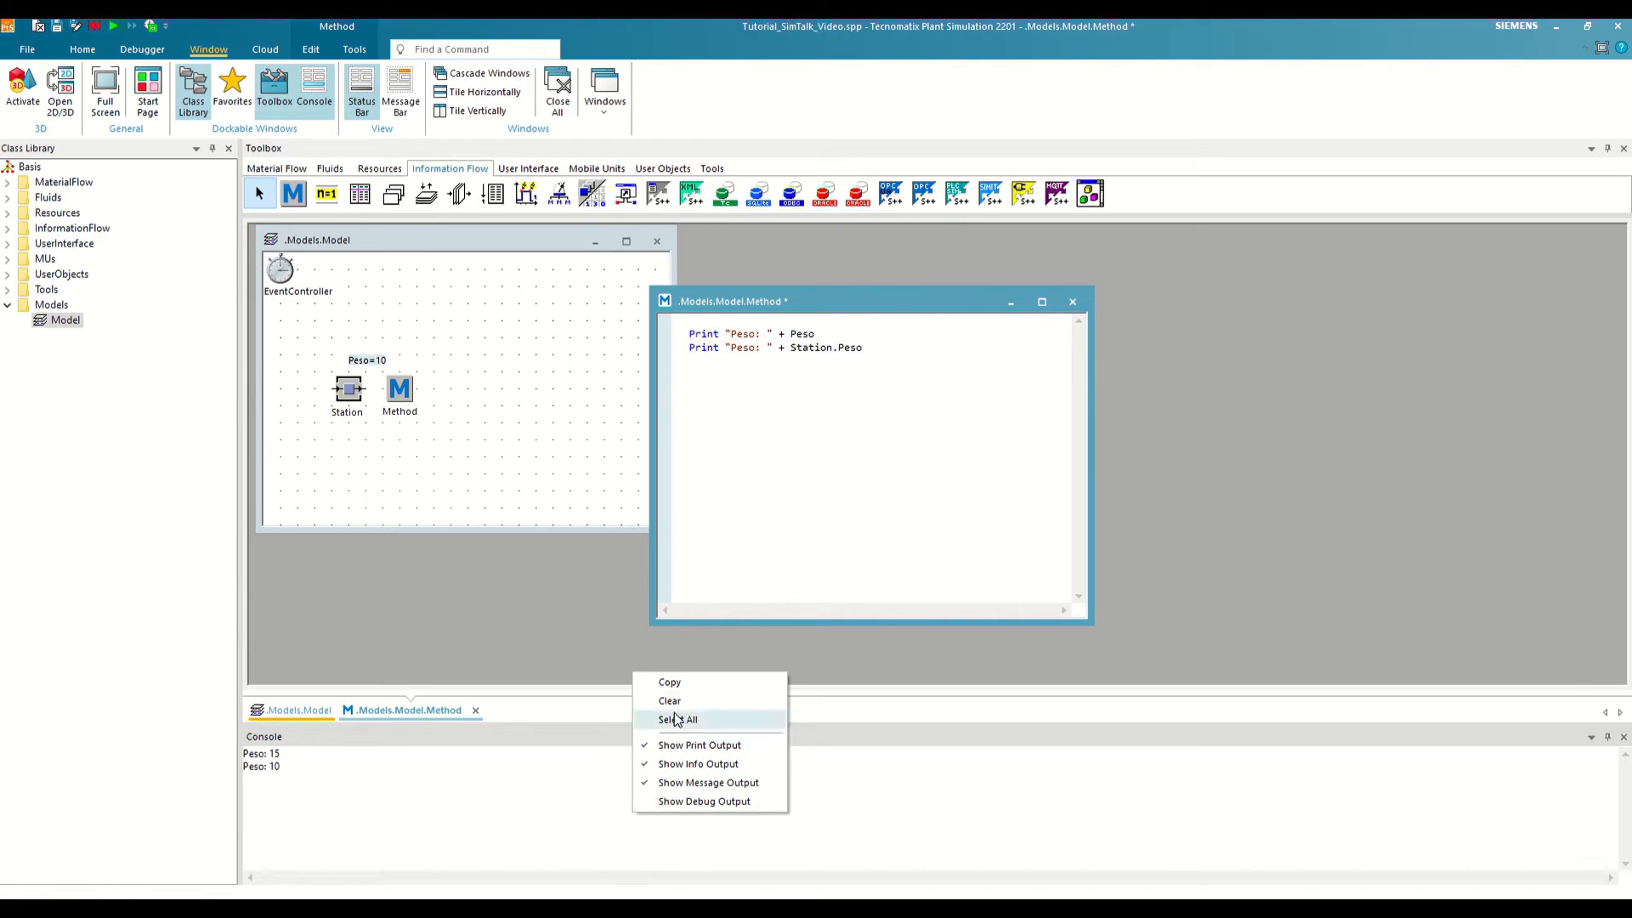
pyautogui.click(669, 700)
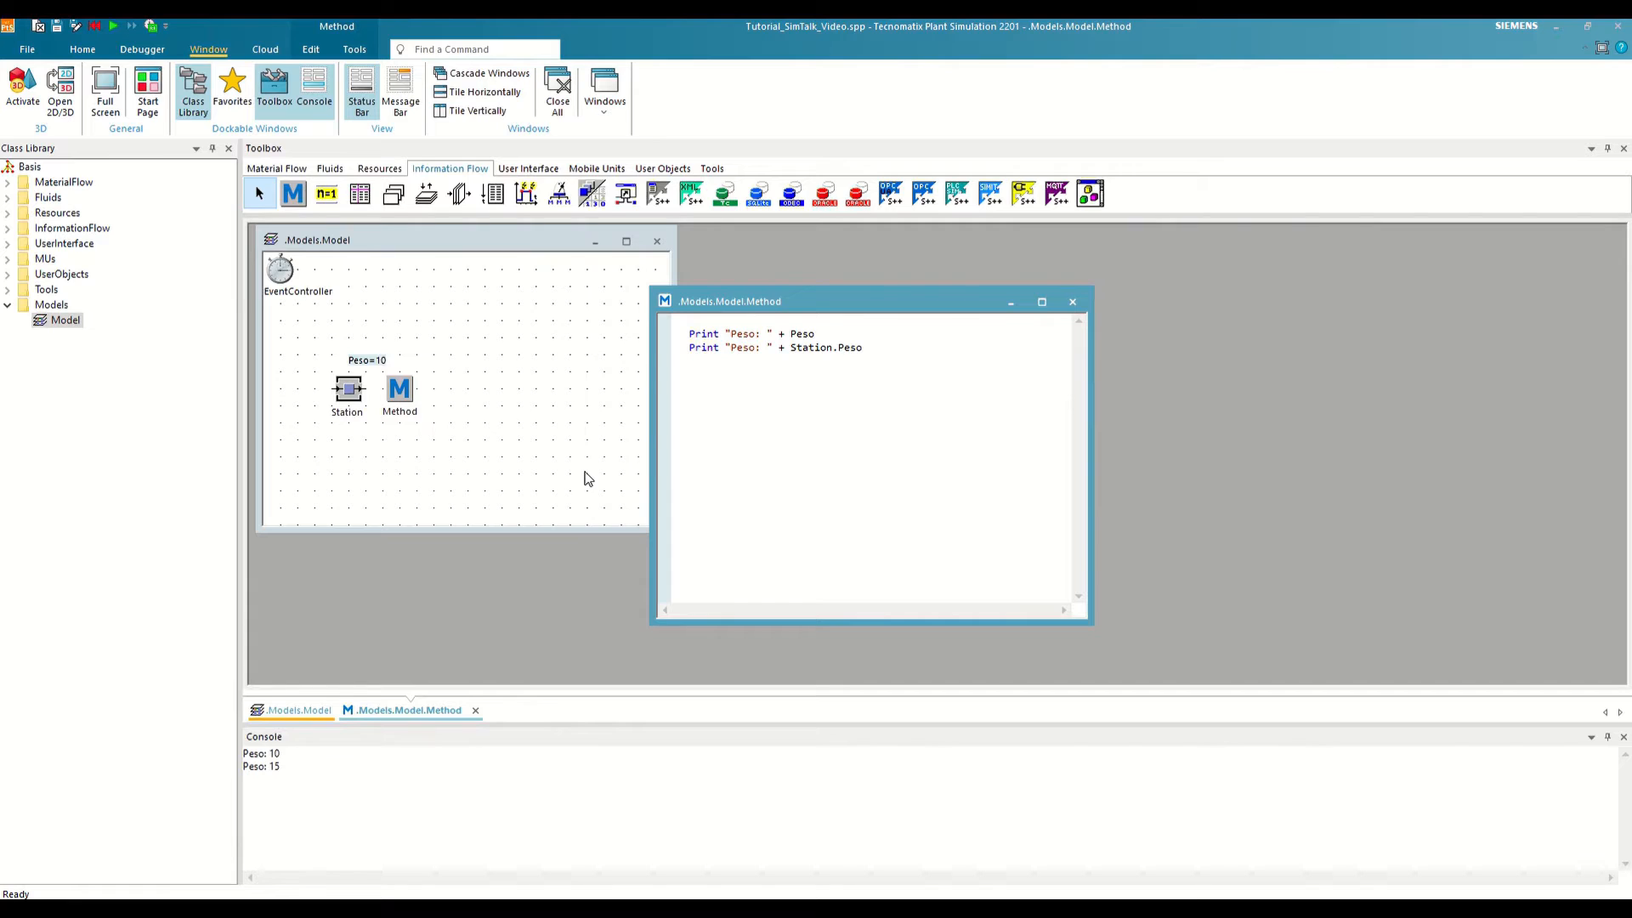
pyautogui.moveTo(510, 355)
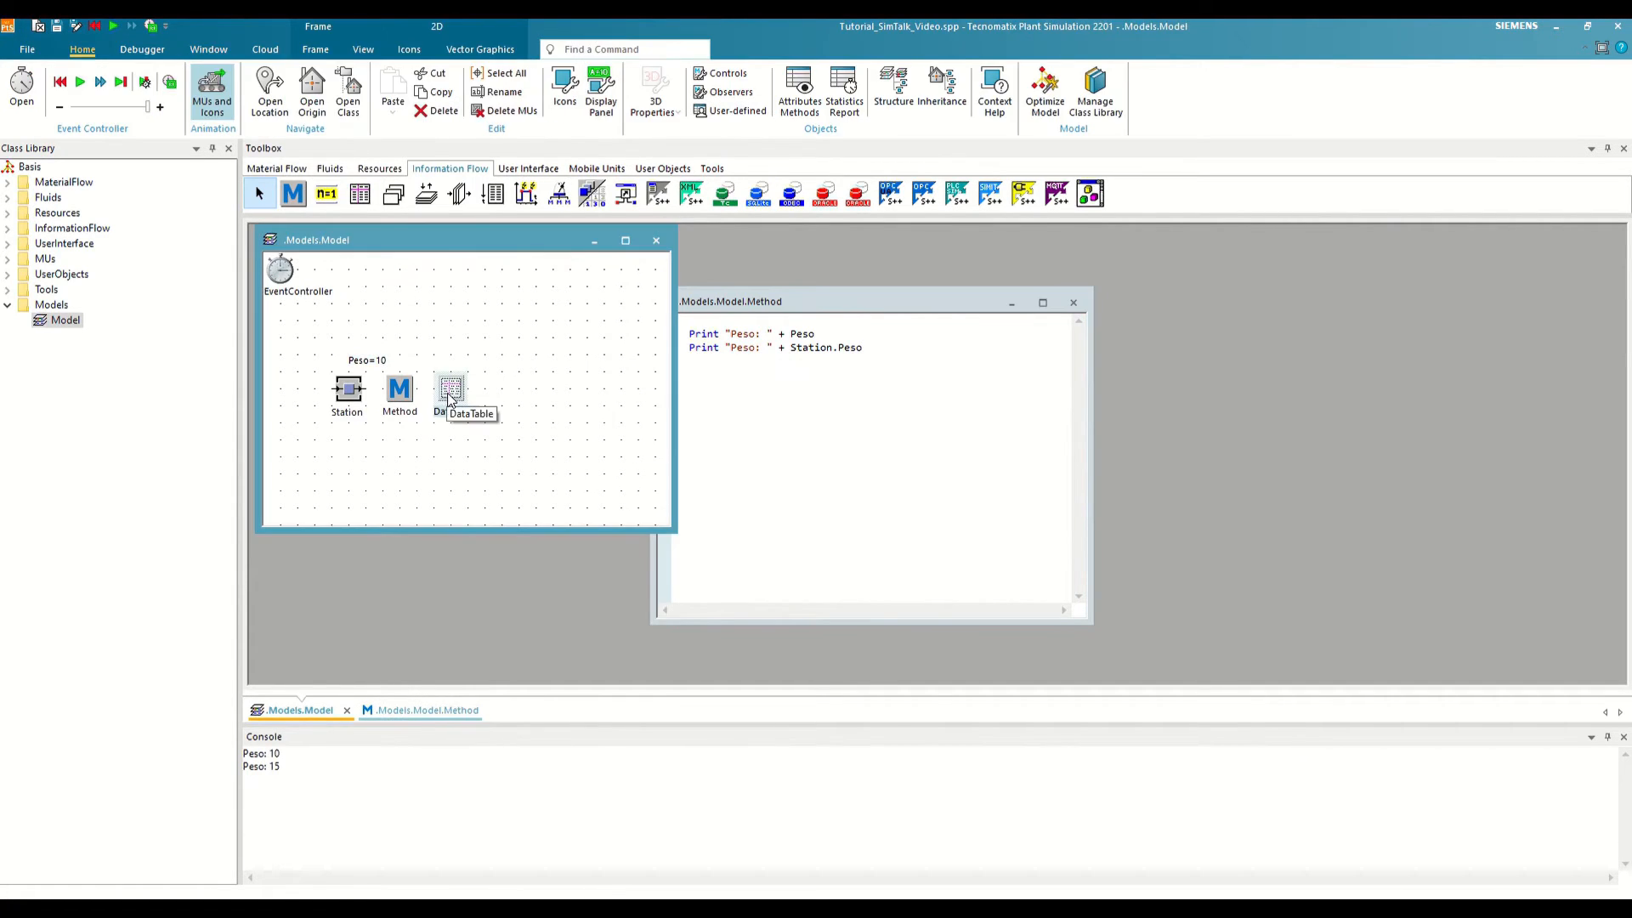
# Step: Format the DataTable's first column as Integer and enter 15 in cell 1,1
pyautogui.doubleClick(453, 389)
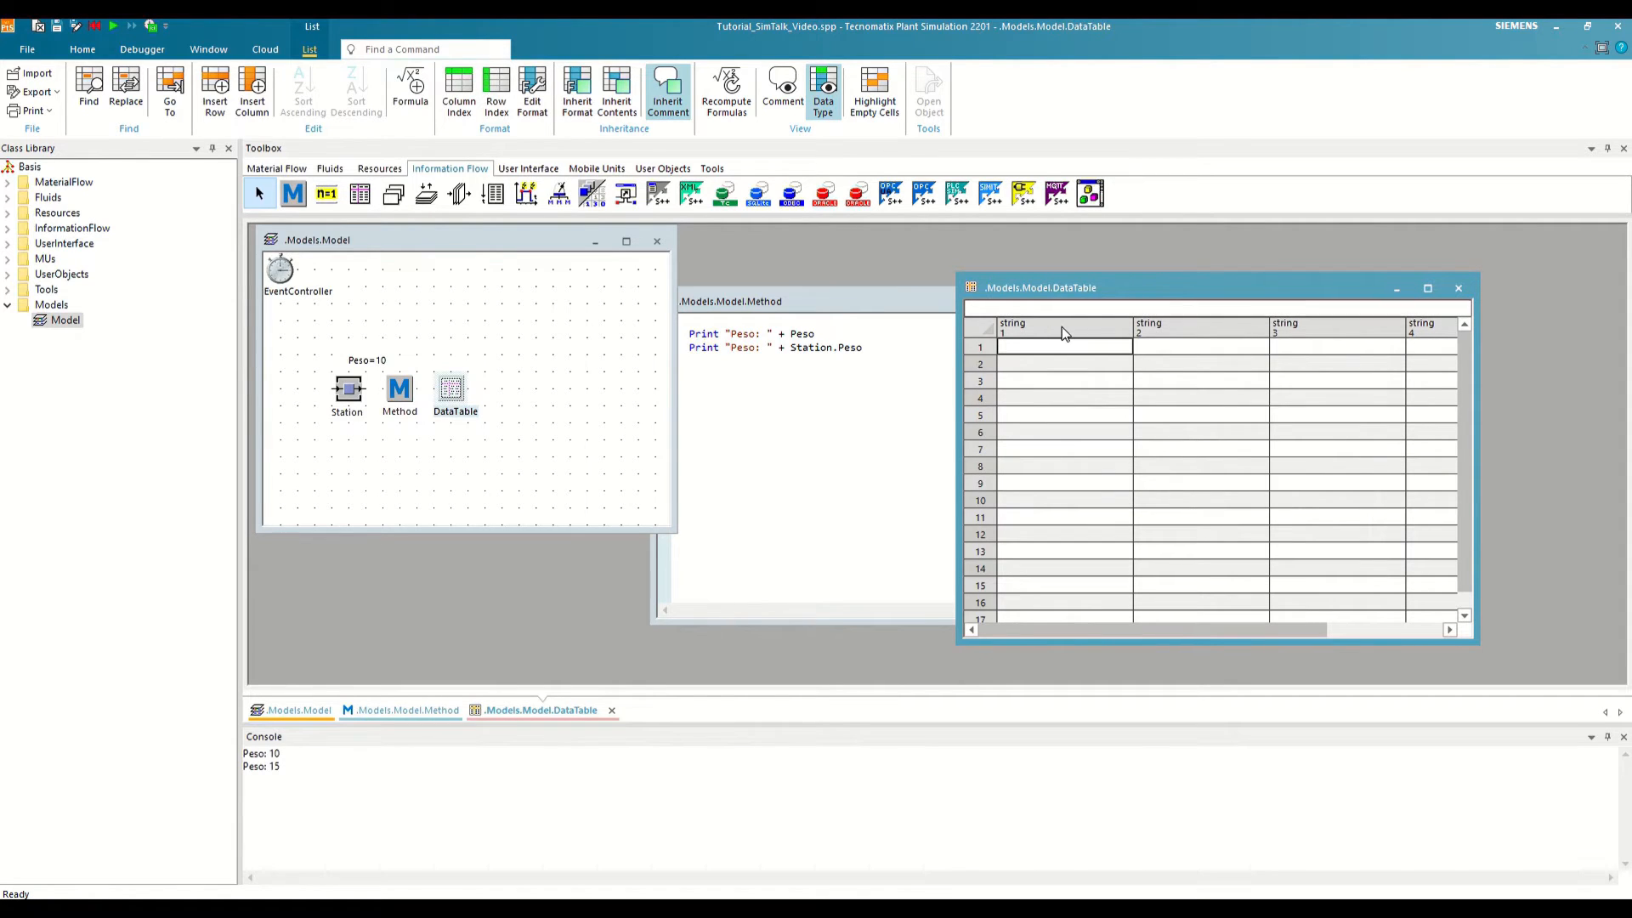
pyautogui.rightClick(1048, 326)
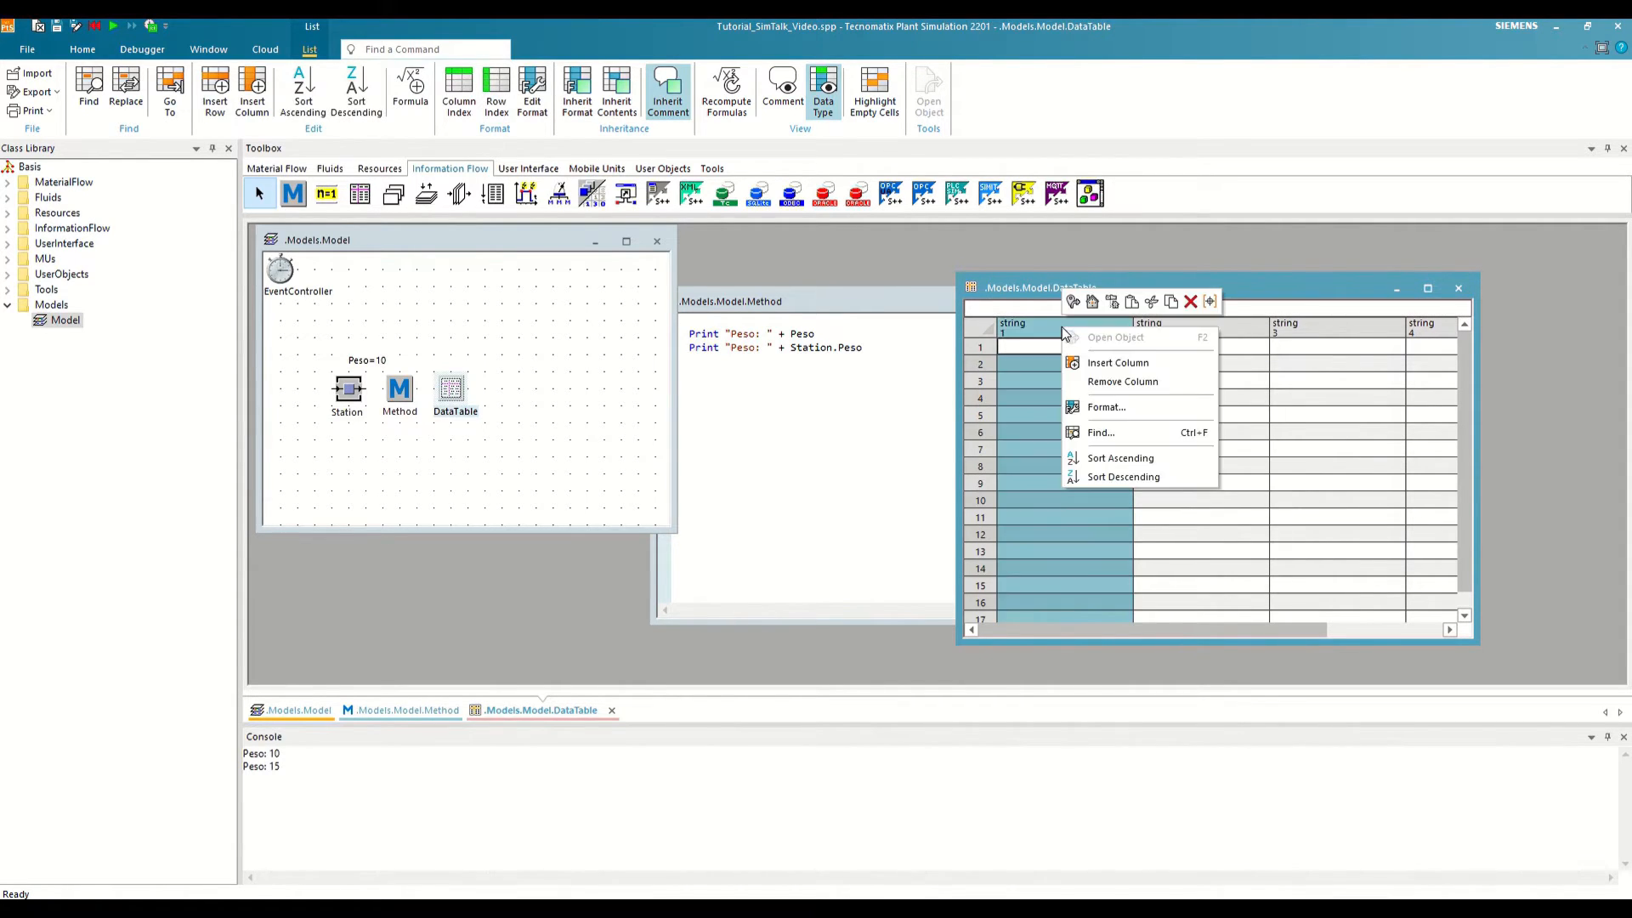
pyautogui.moveTo(1050, 336)
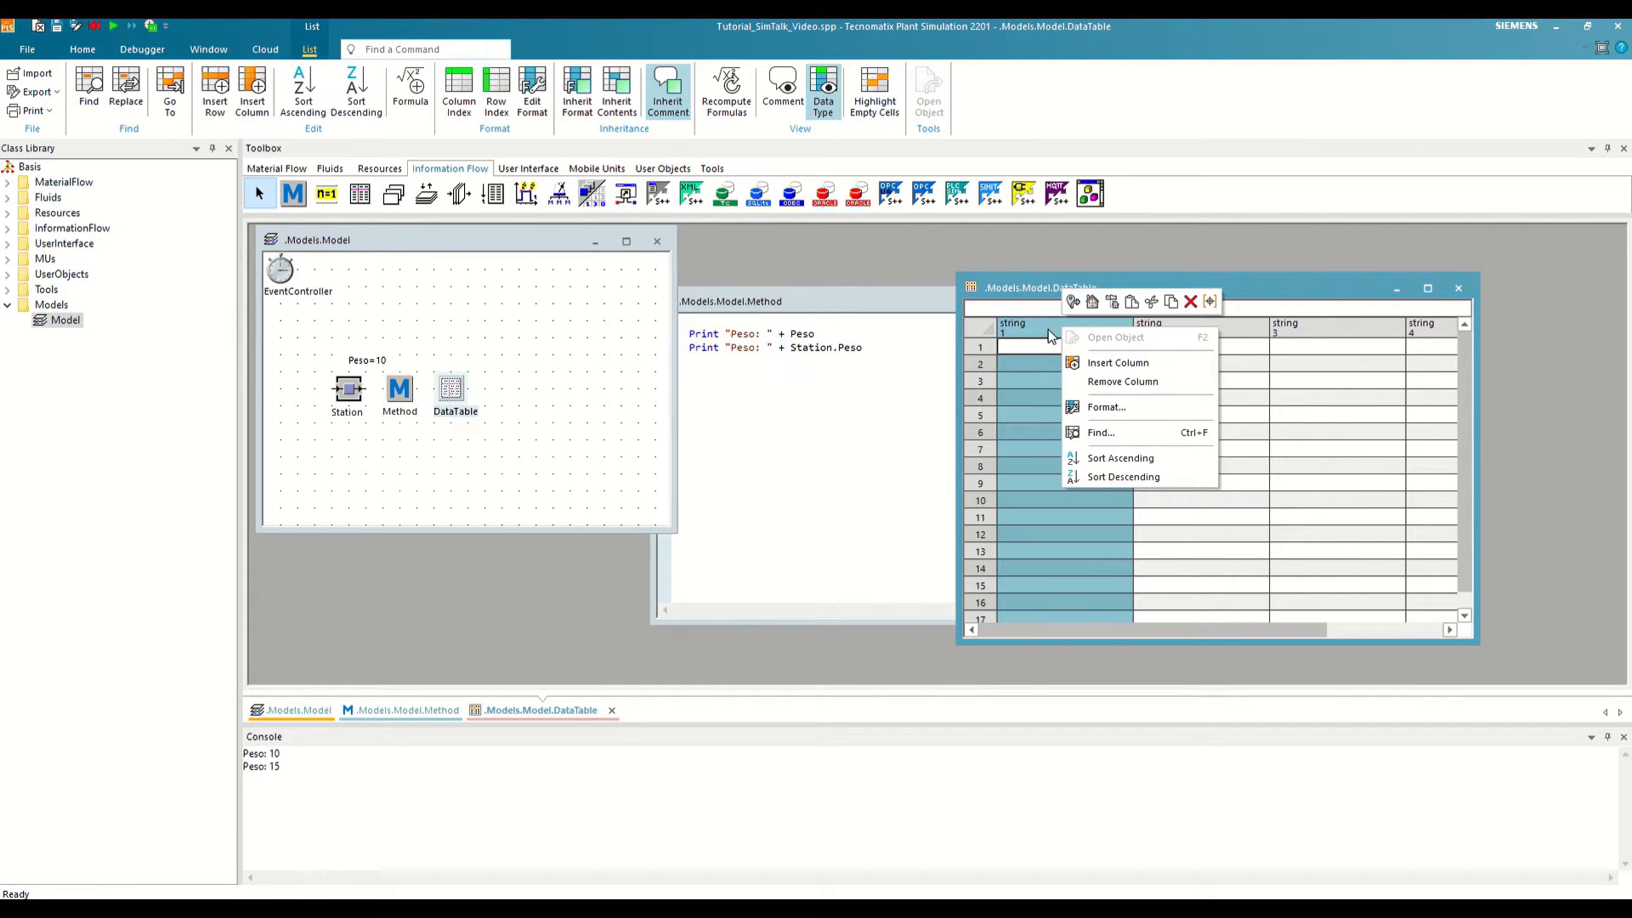
pyautogui.click(1107, 407)
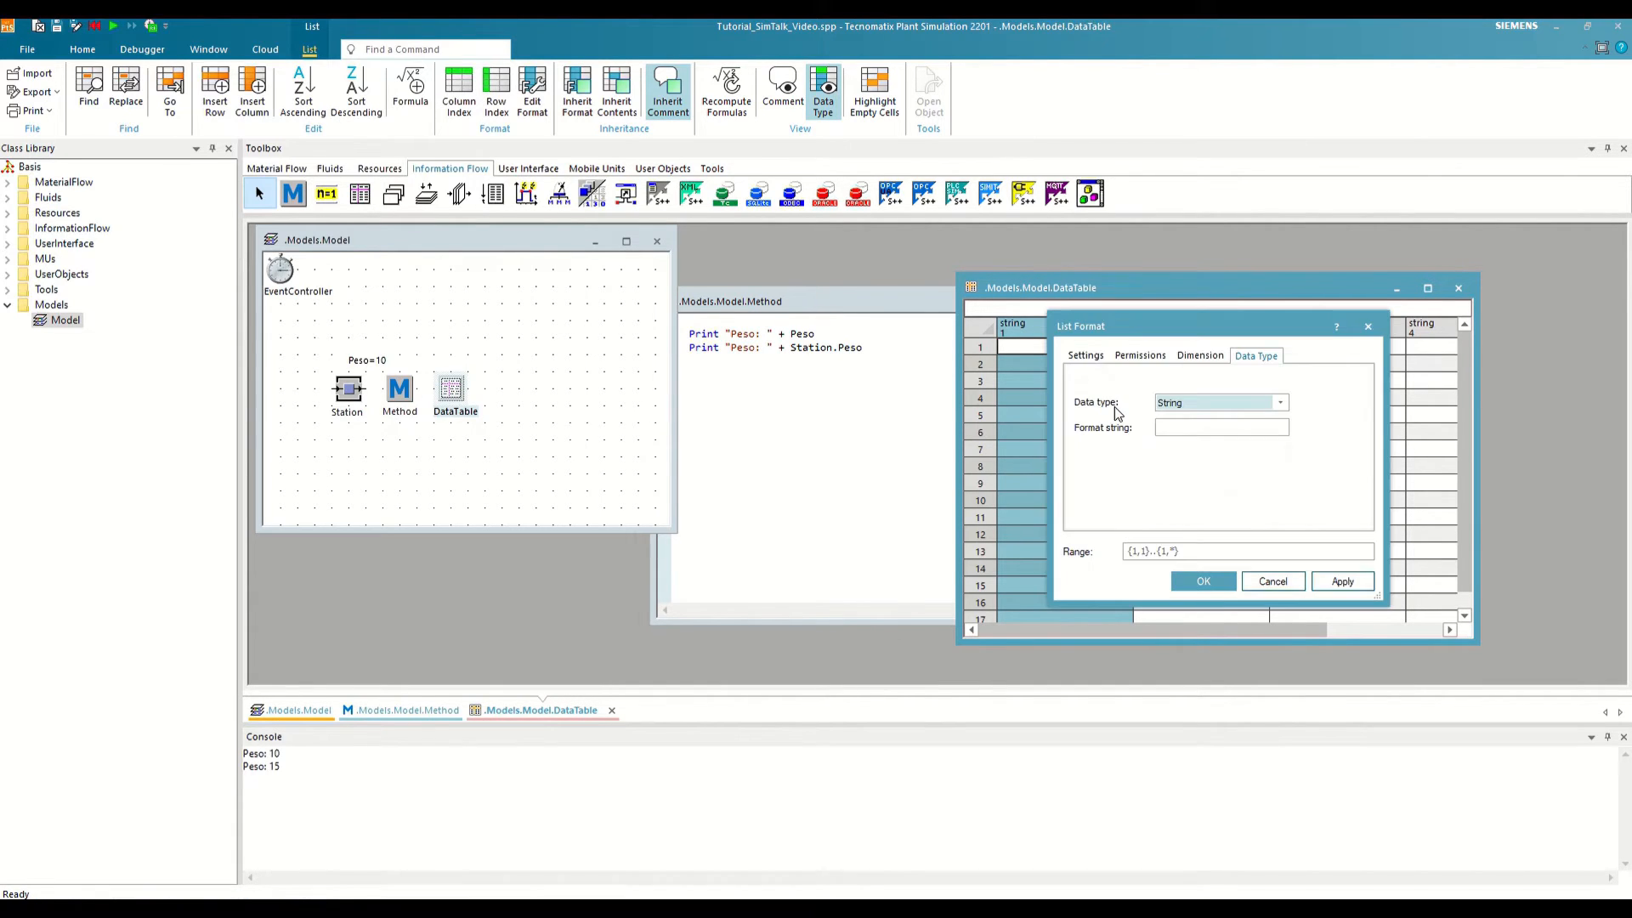
pyautogui.moveTo(1101, 385)
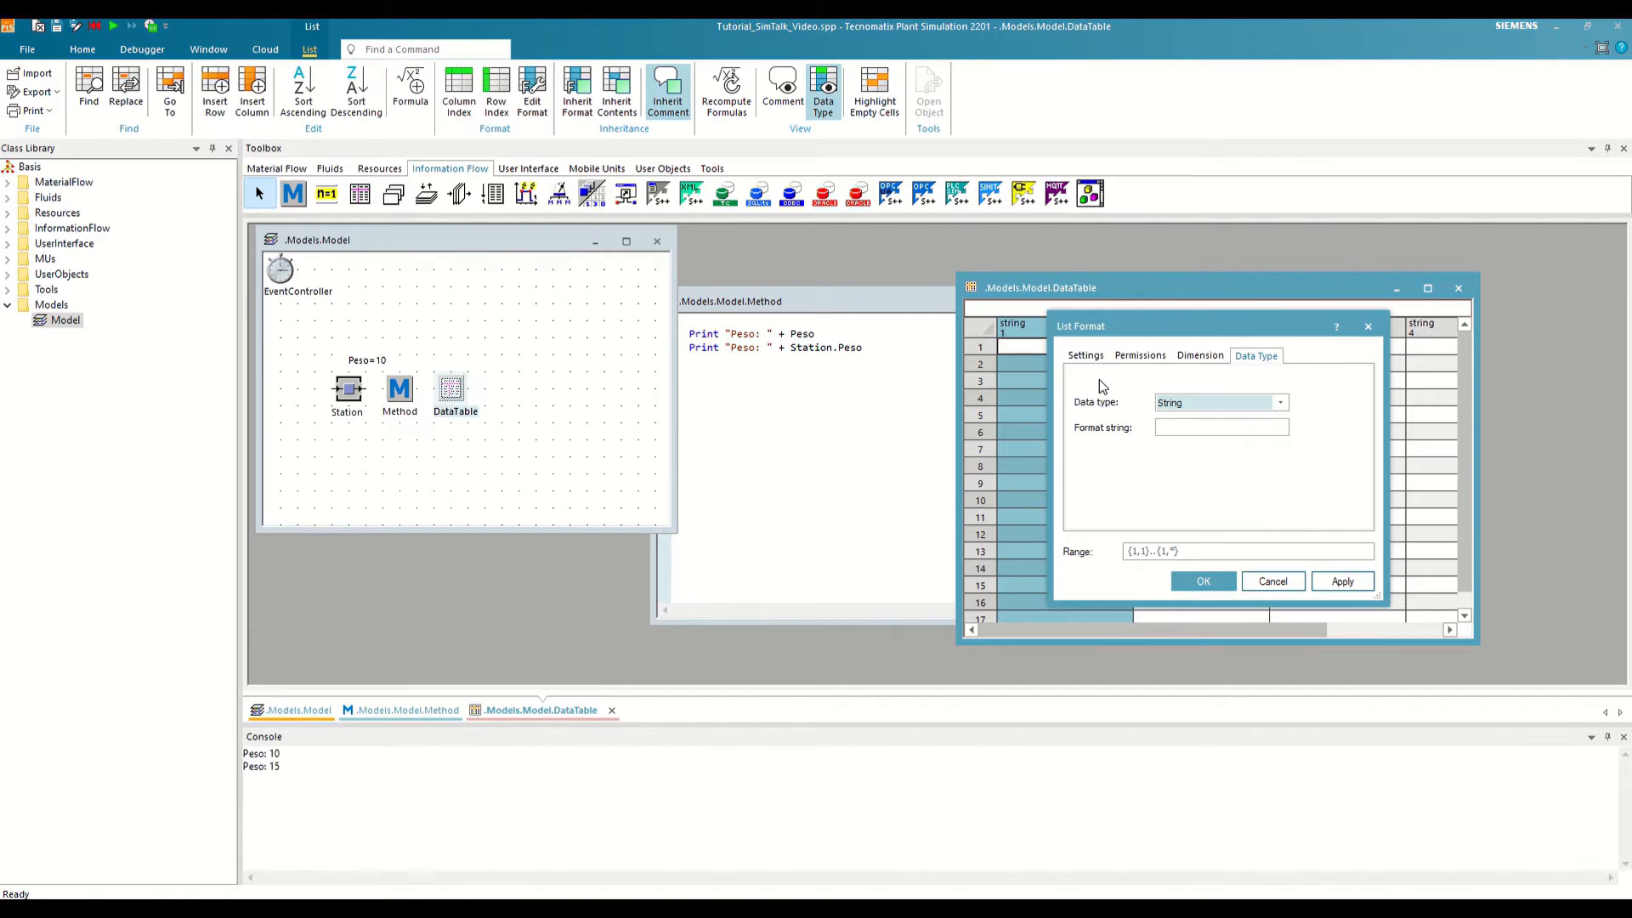
pyautogui.moveTo(1194, 408)
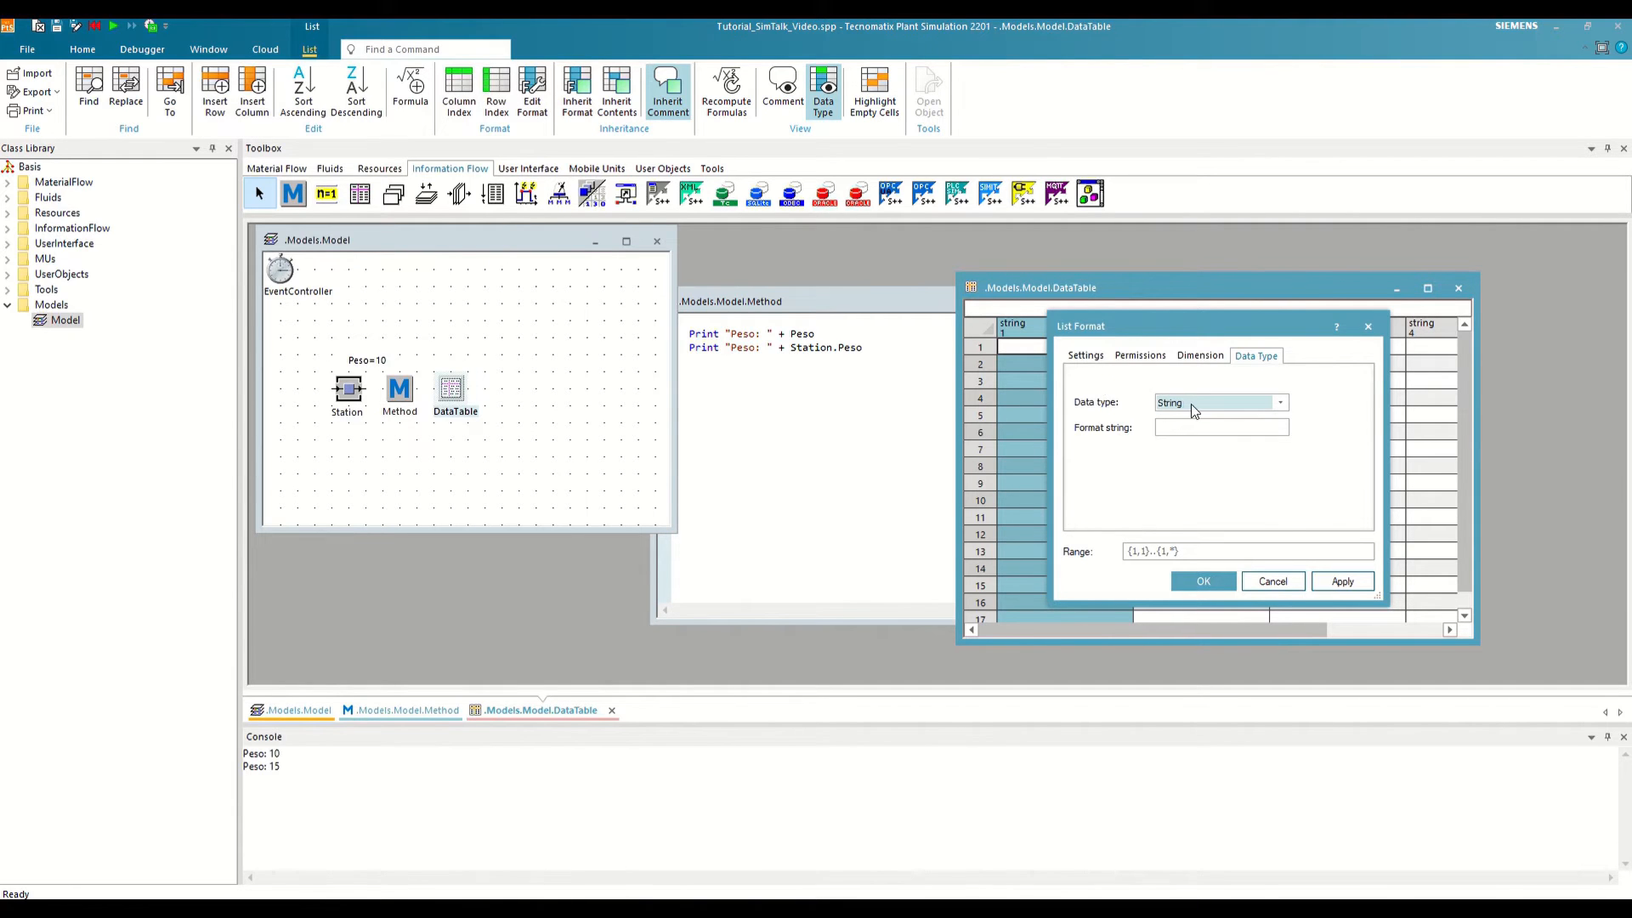
pyautogui.click(1279, 402)
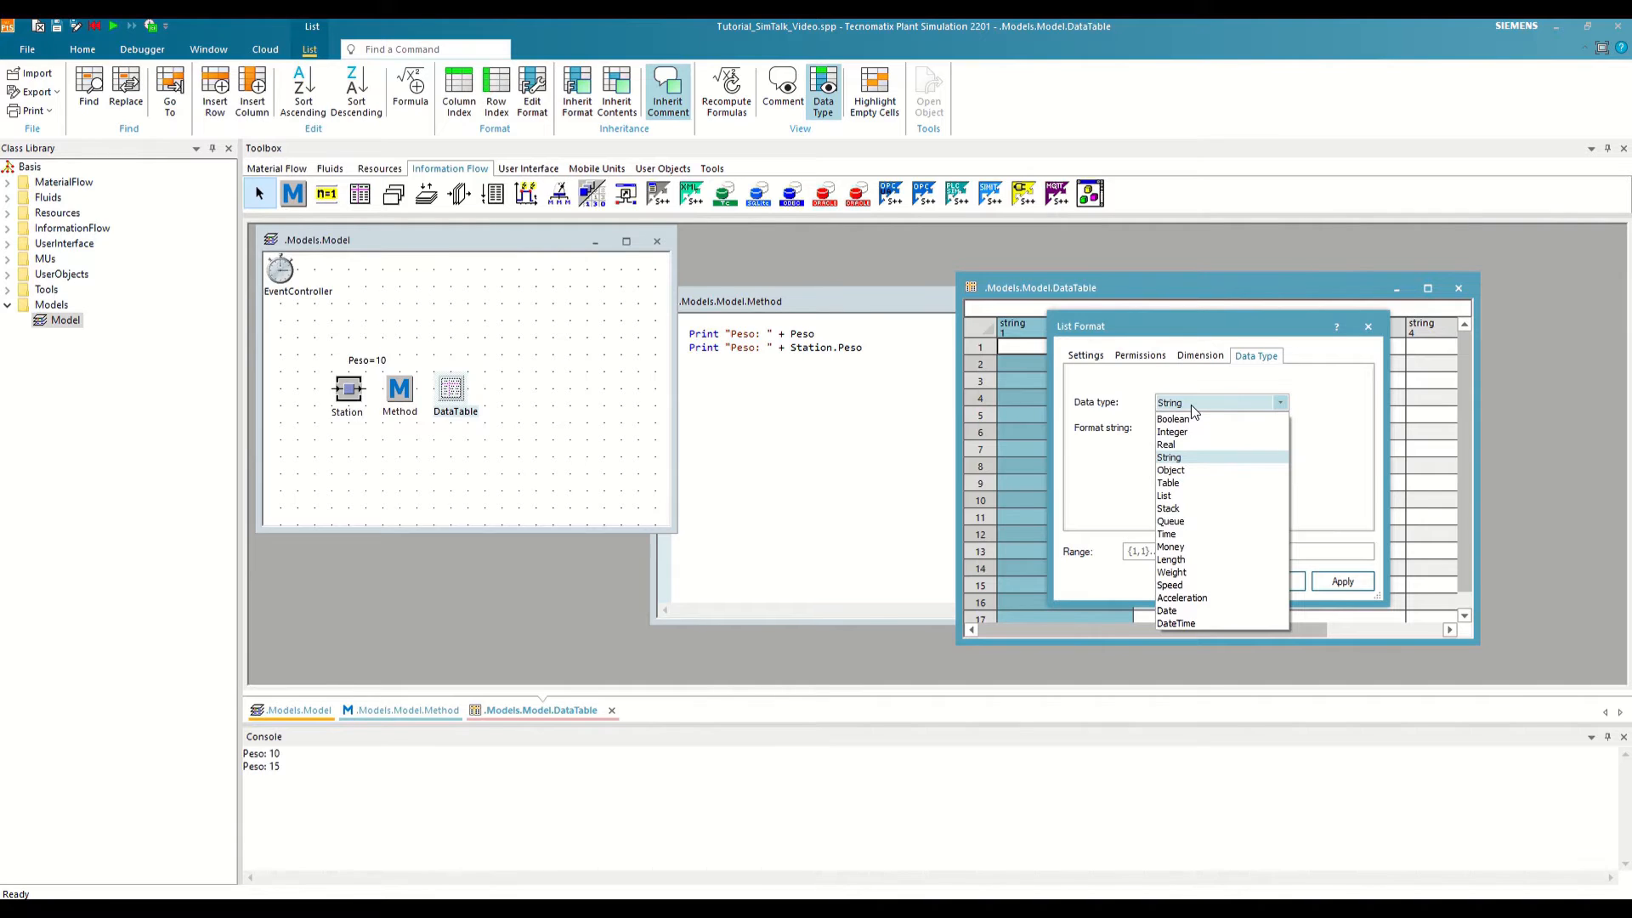
pyautogui.click(1173, 432)
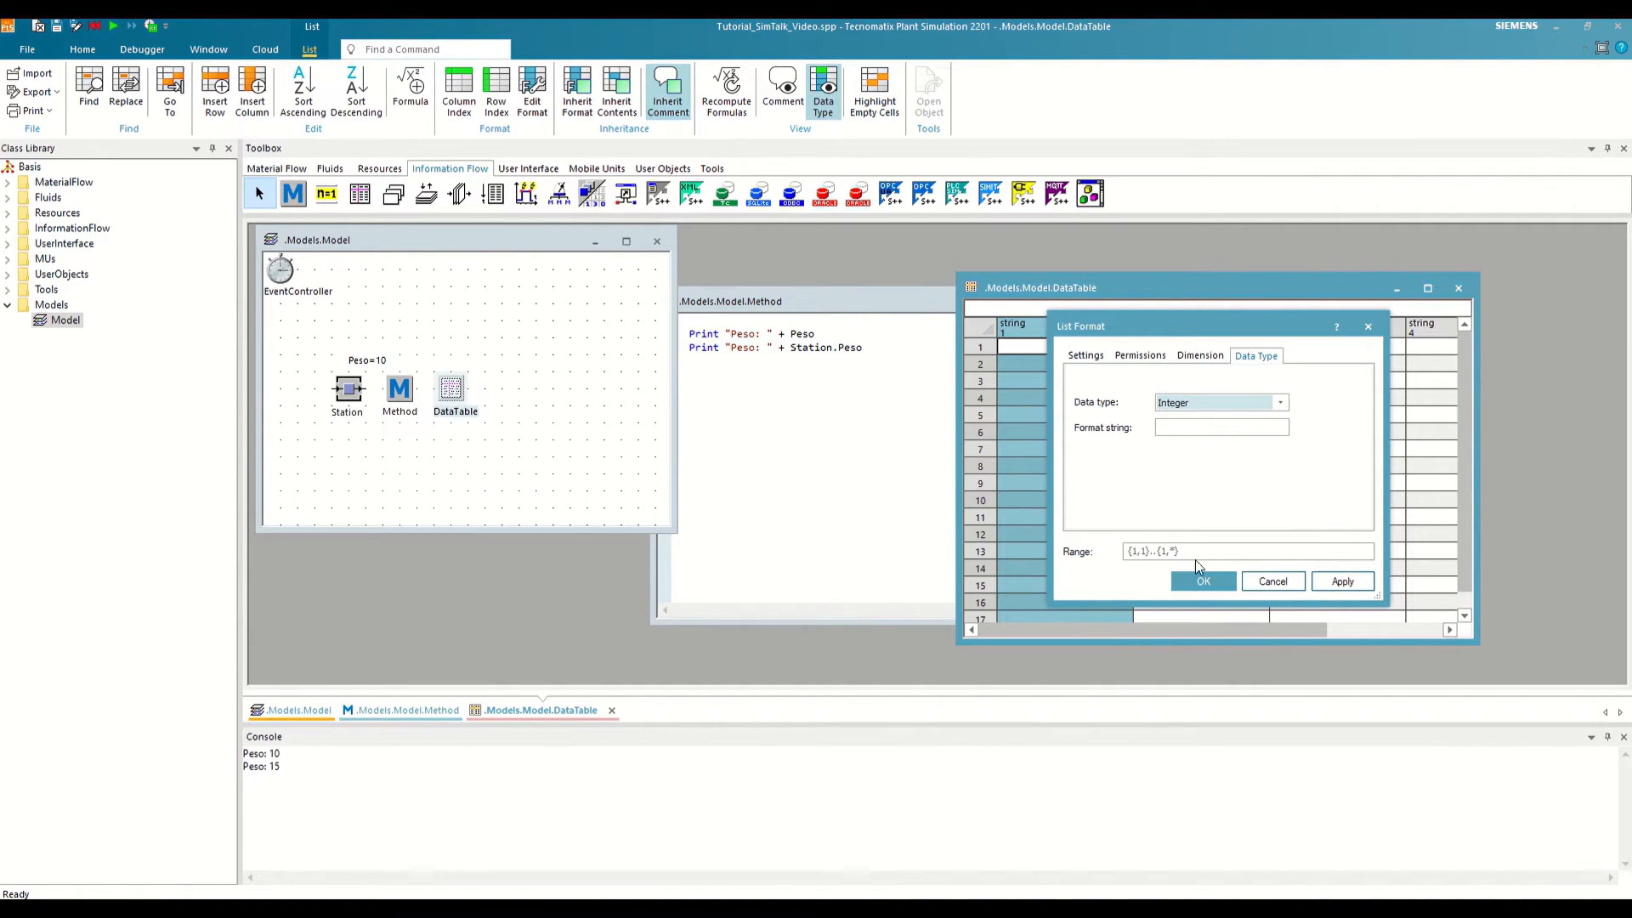
pyautogui.click(1203, 581)
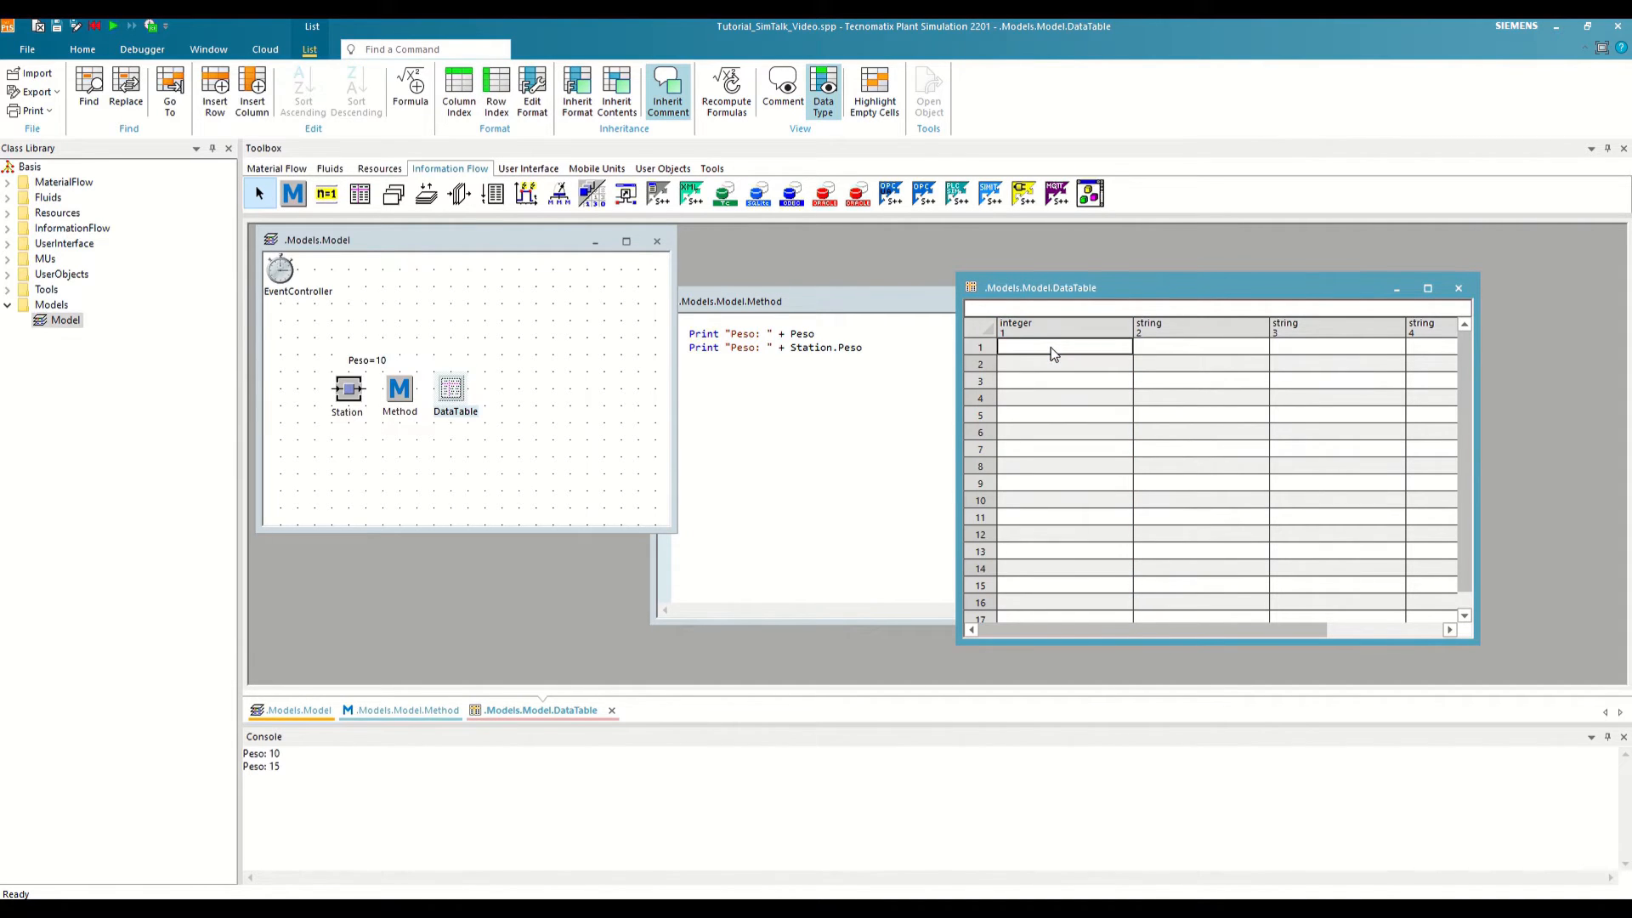
pyautogui.write('15')
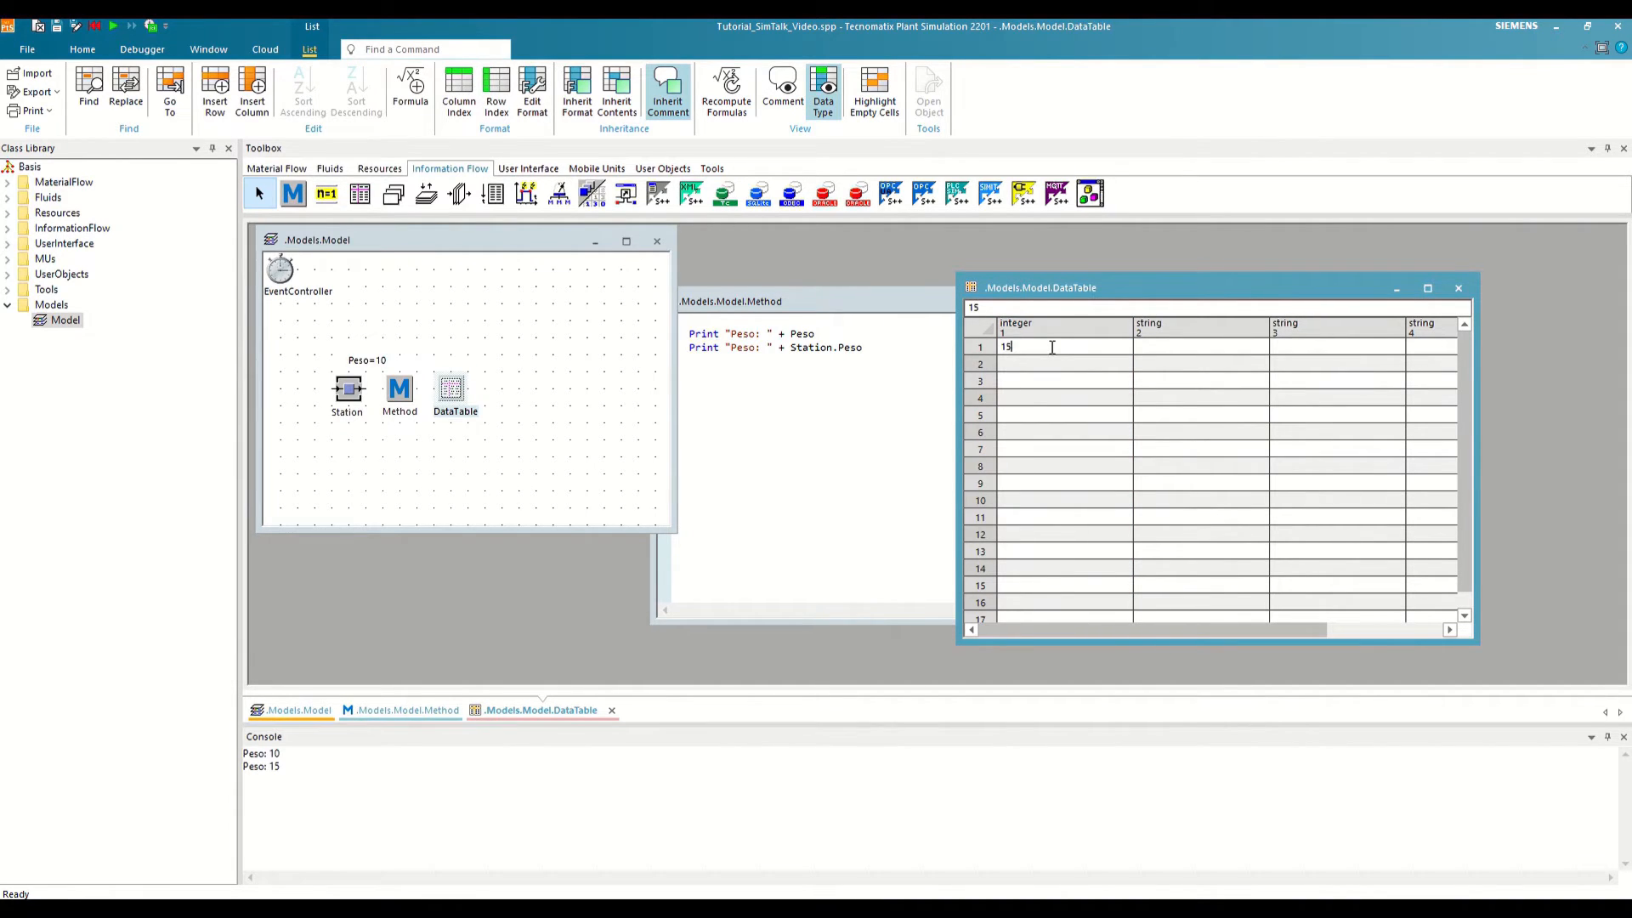
pyautogui.click(1054, 364)
pyautogui.write('Print "Peso: " +')
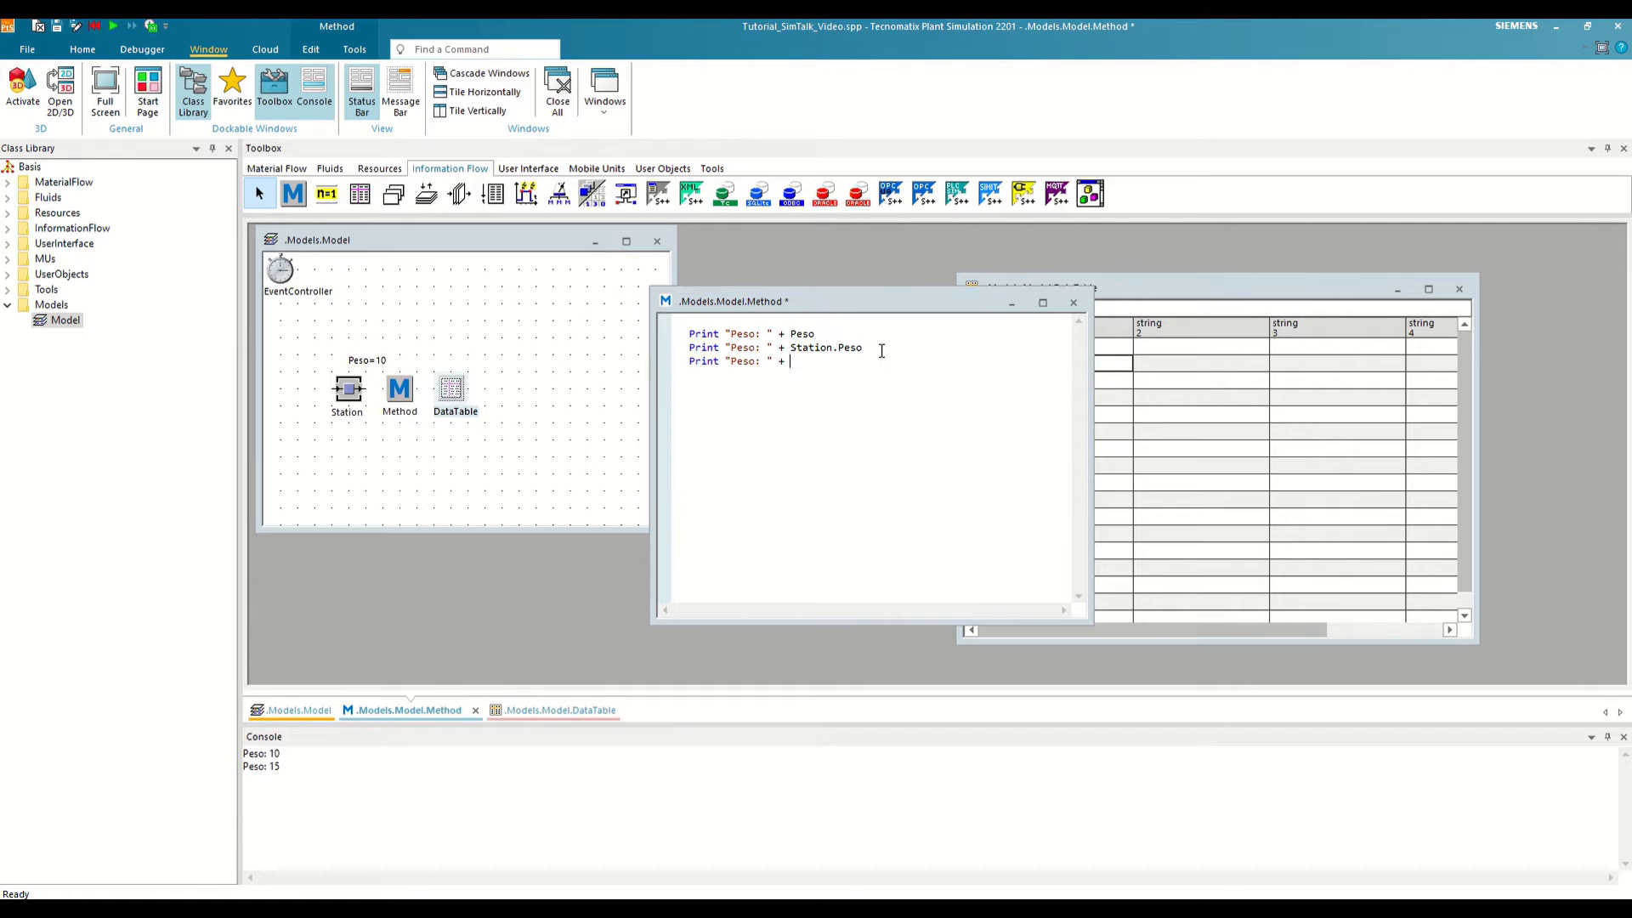
# Step: Change the third Print line from DataTable to DataTable[1,1], apply, and clear the console
pyautogui.write('DataTable')
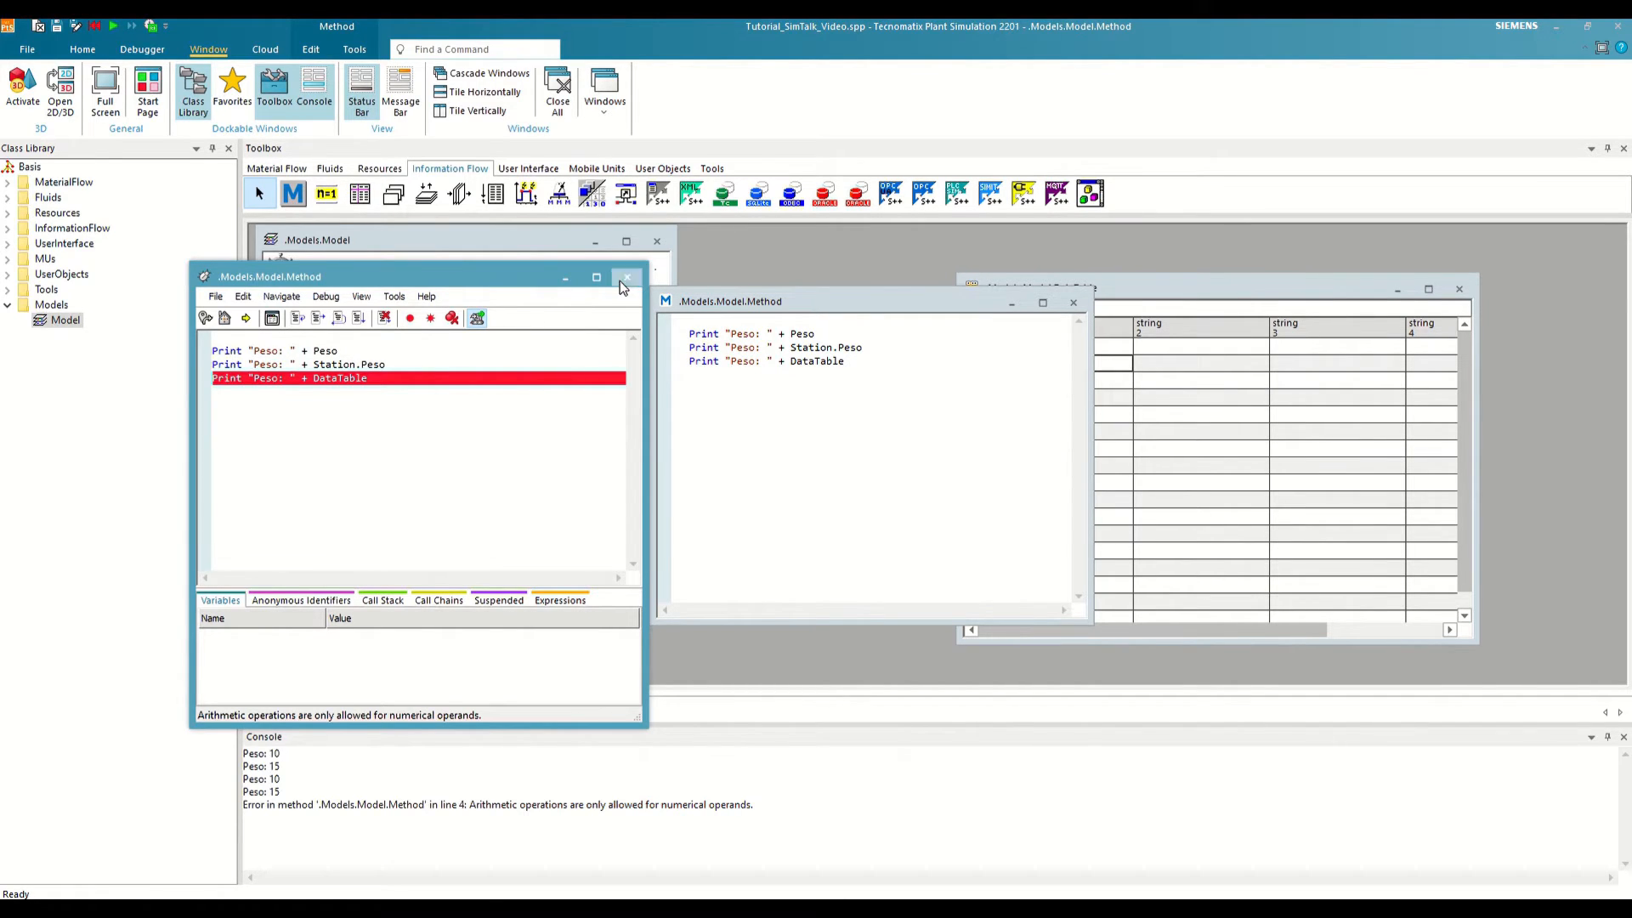
pyautogui.click(625, 278)
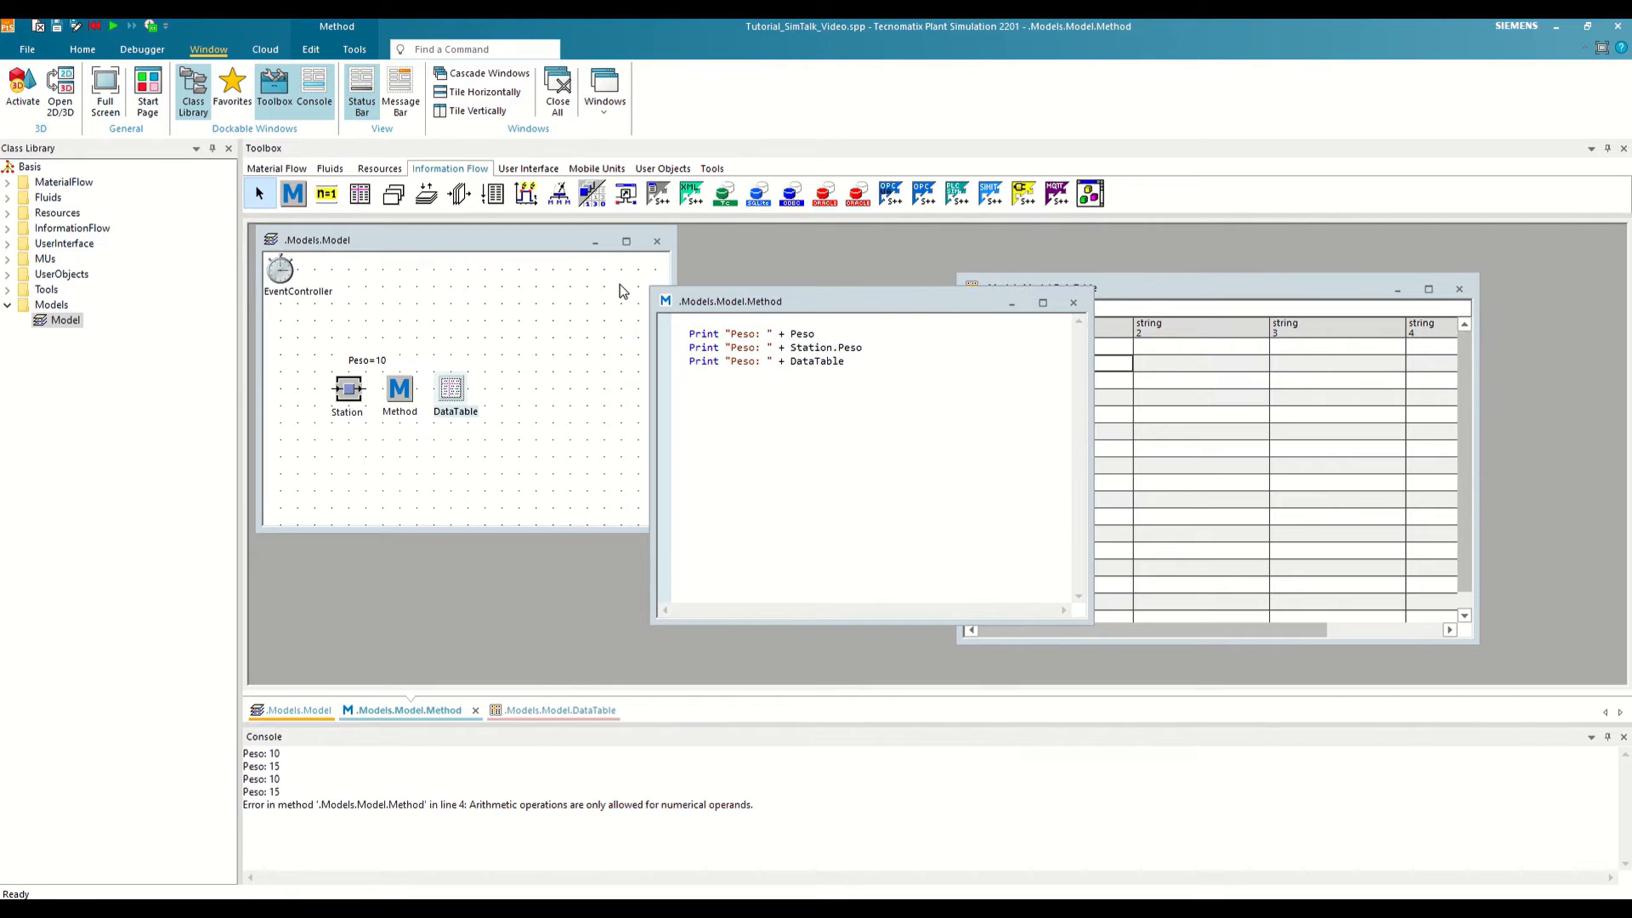
pyautogui.click(847, 362)
pyautogui.write('[')
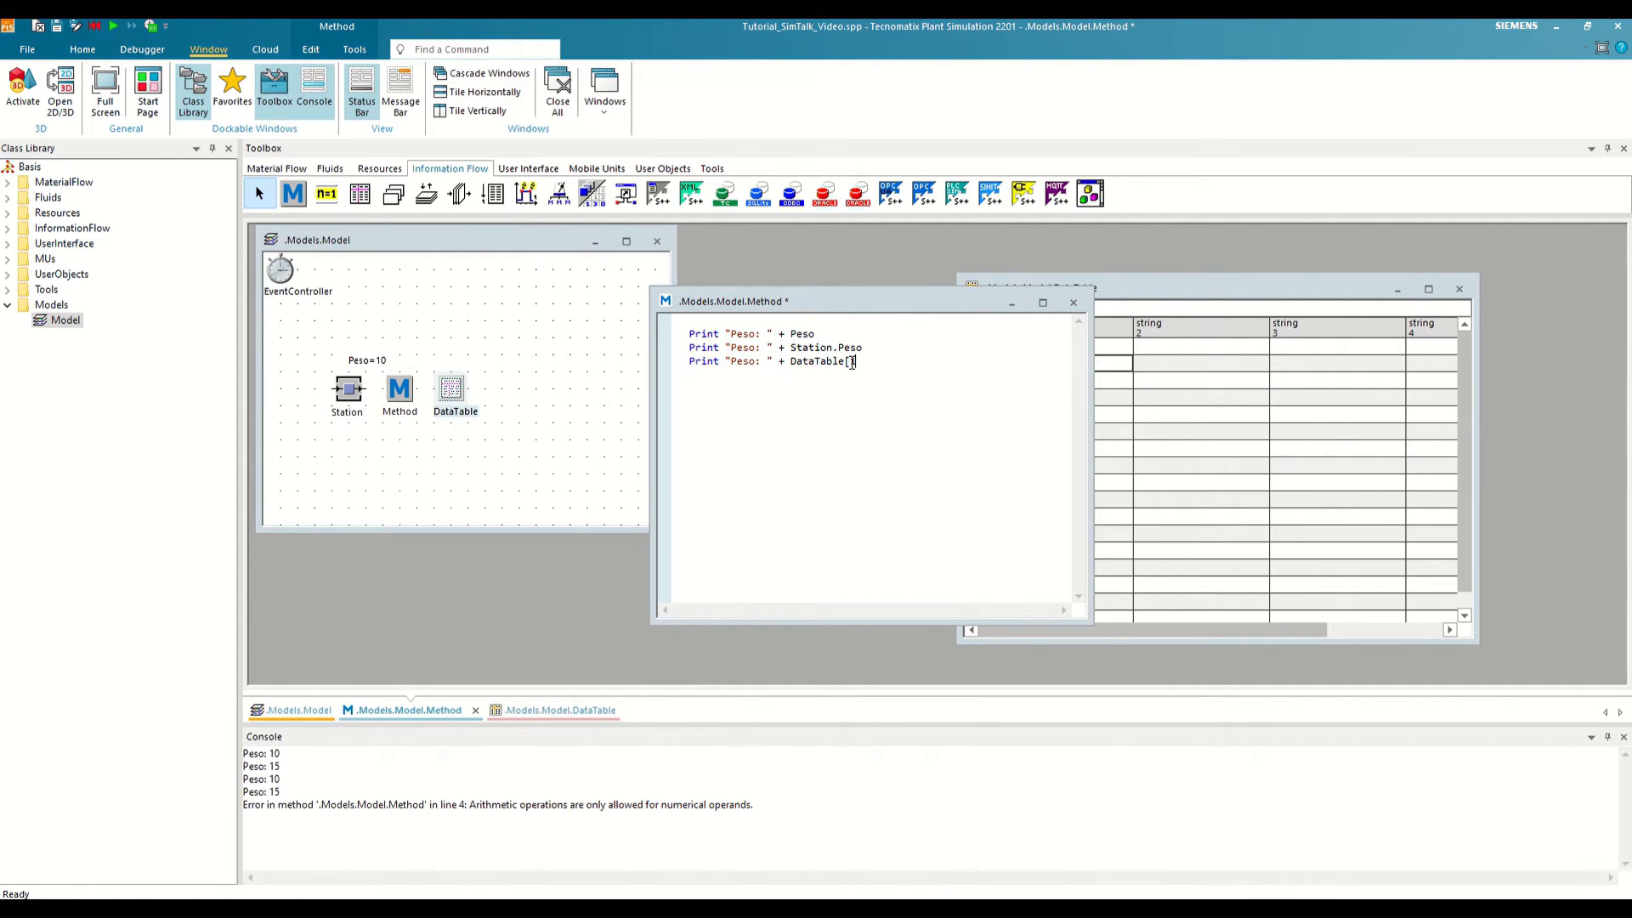
pyautogui.write(',')
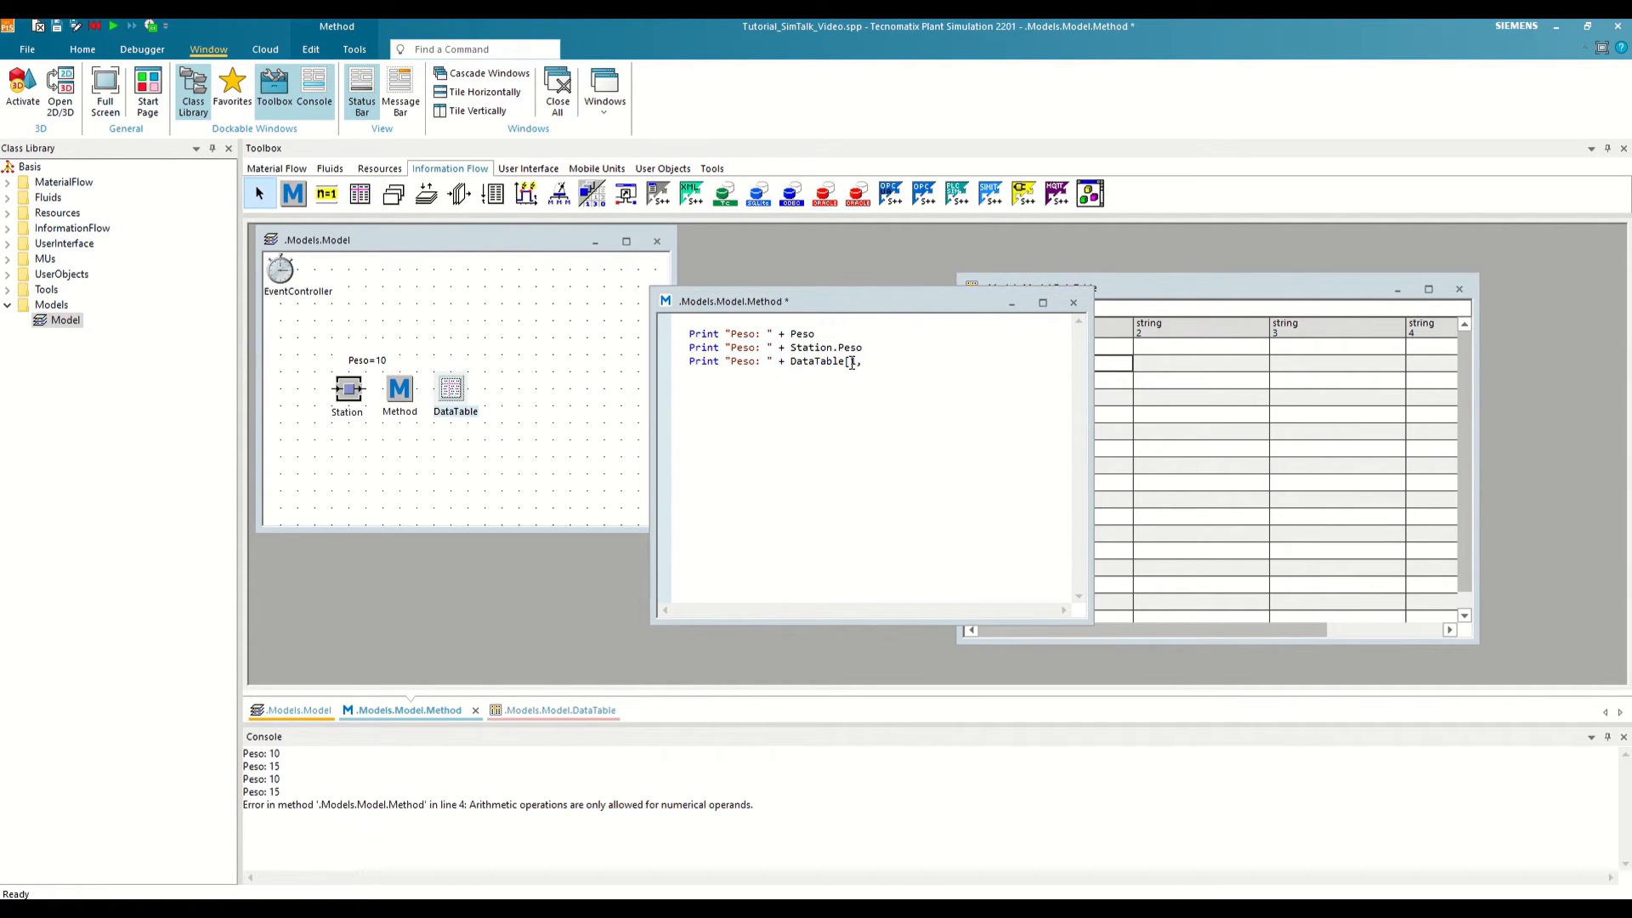
pyautogui.write(',1]')
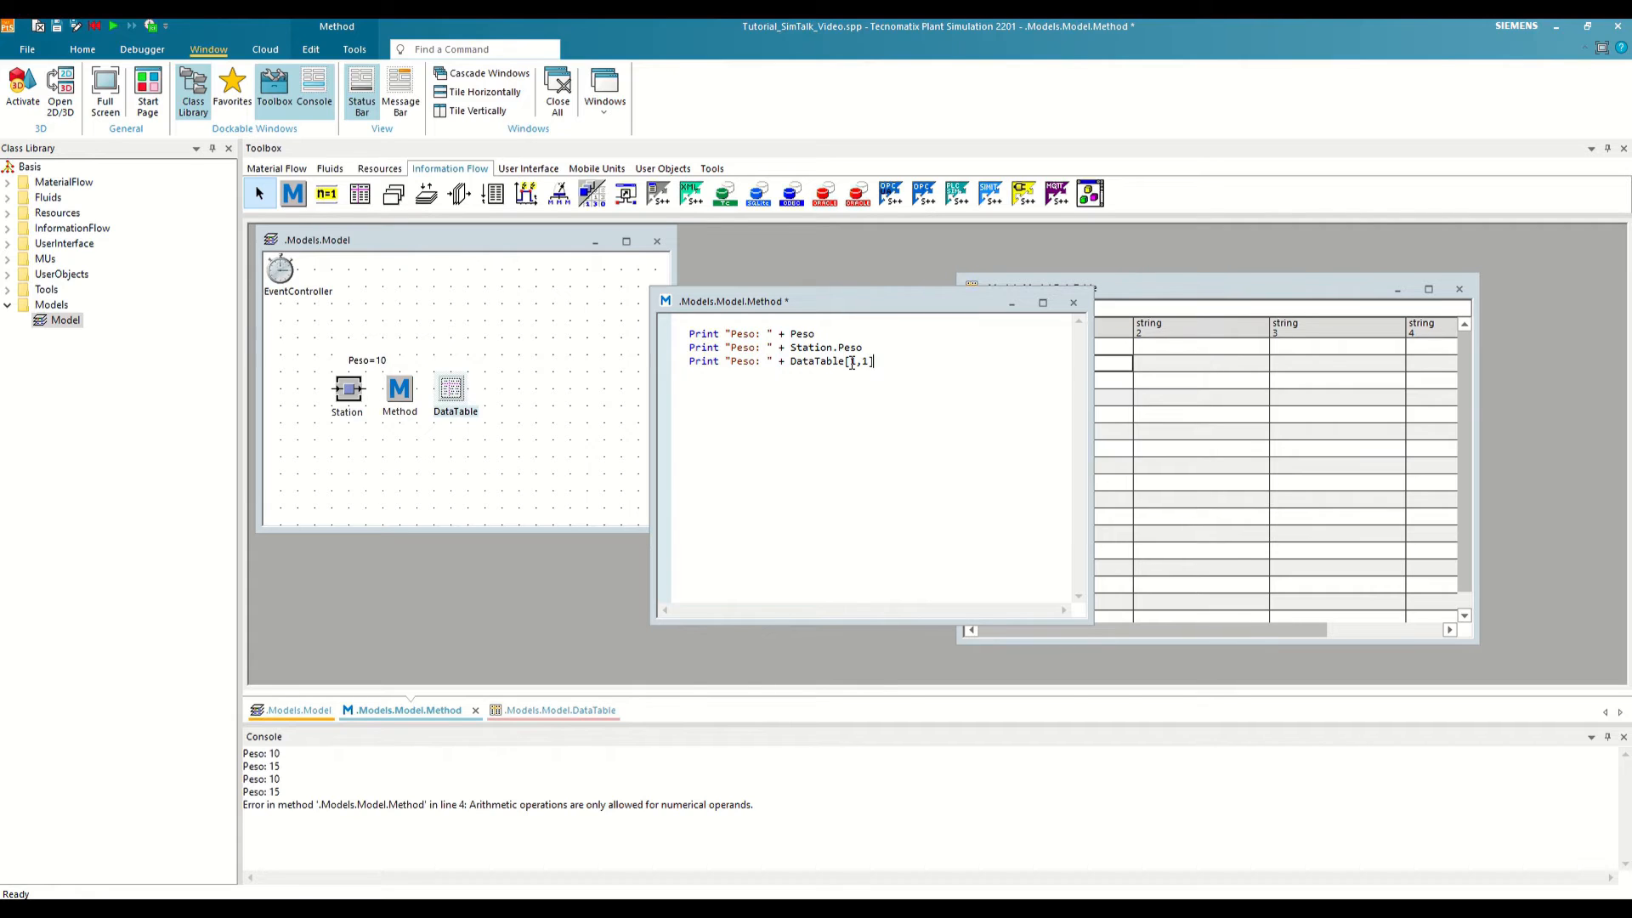
pyautogui.press('ctrl+s')
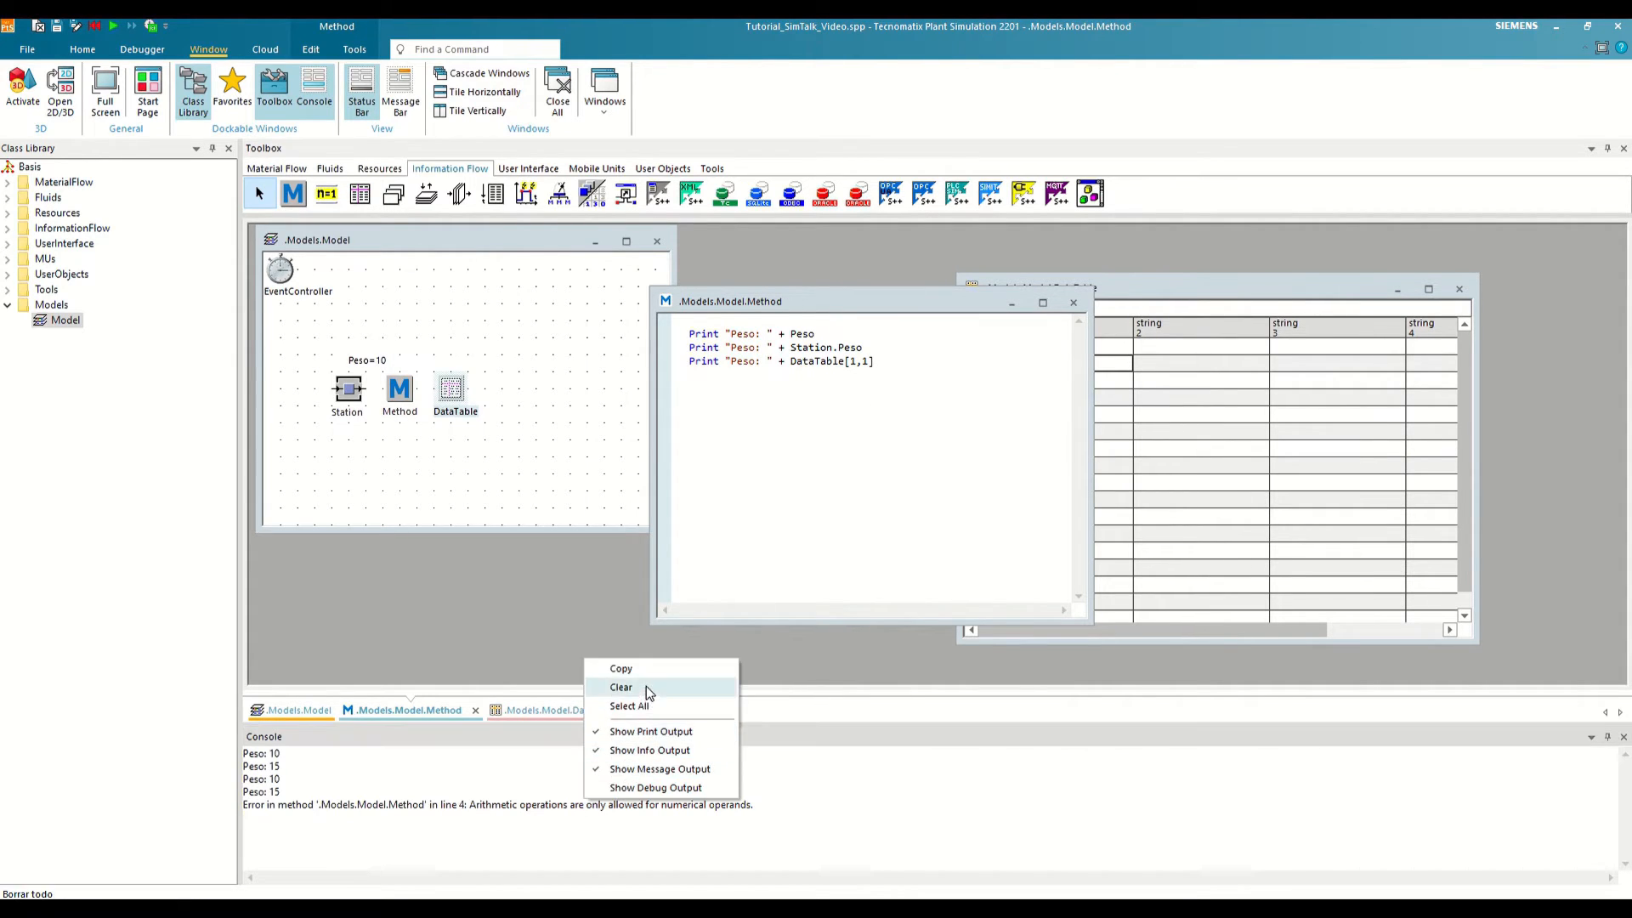
pyautogui.click(620, 687)
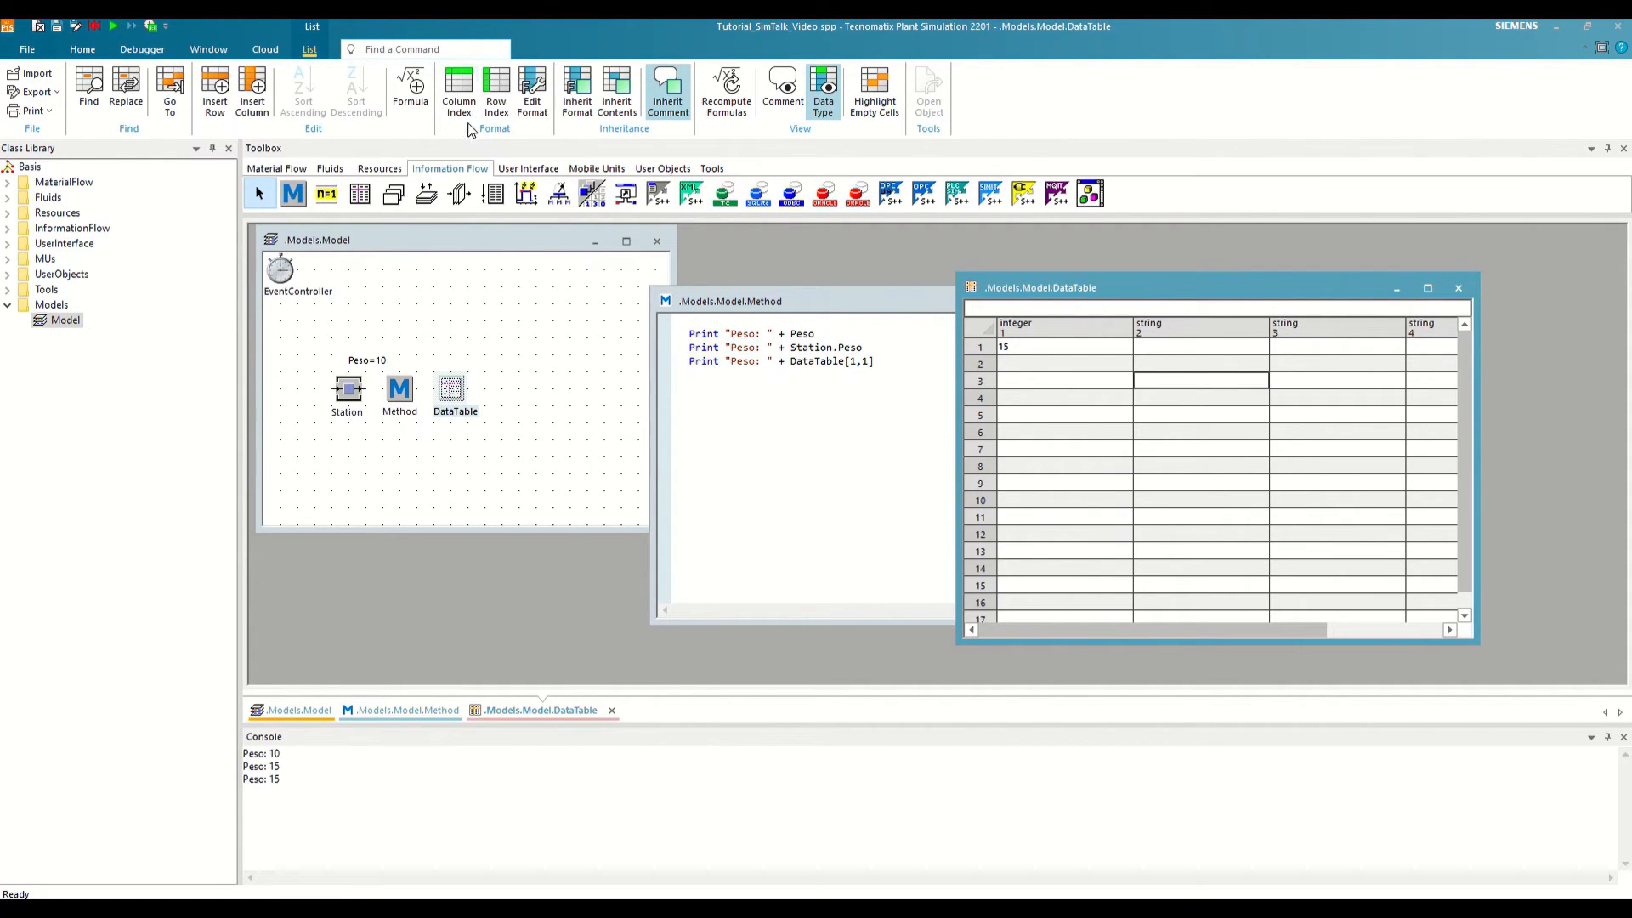
pyautogui.moveTo(496, 90)
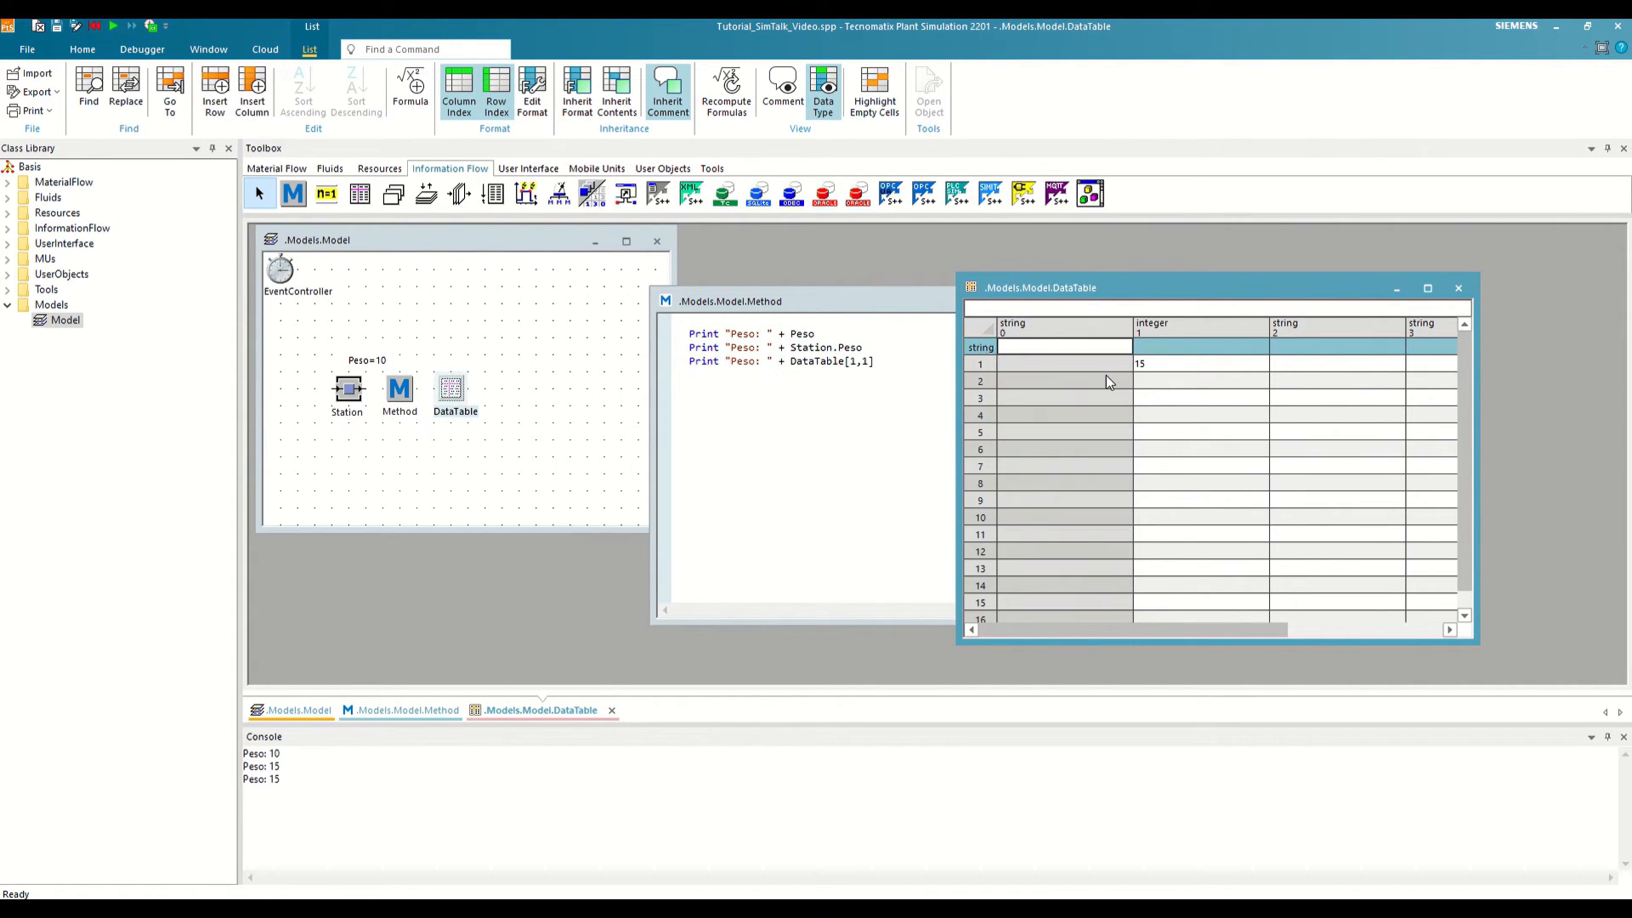
# Step: Title column 1 Peso, index rows A, B, C, and enter weights 23 and 36
pyautogui.click(1200, 346)
pyautogui.write('Peso')
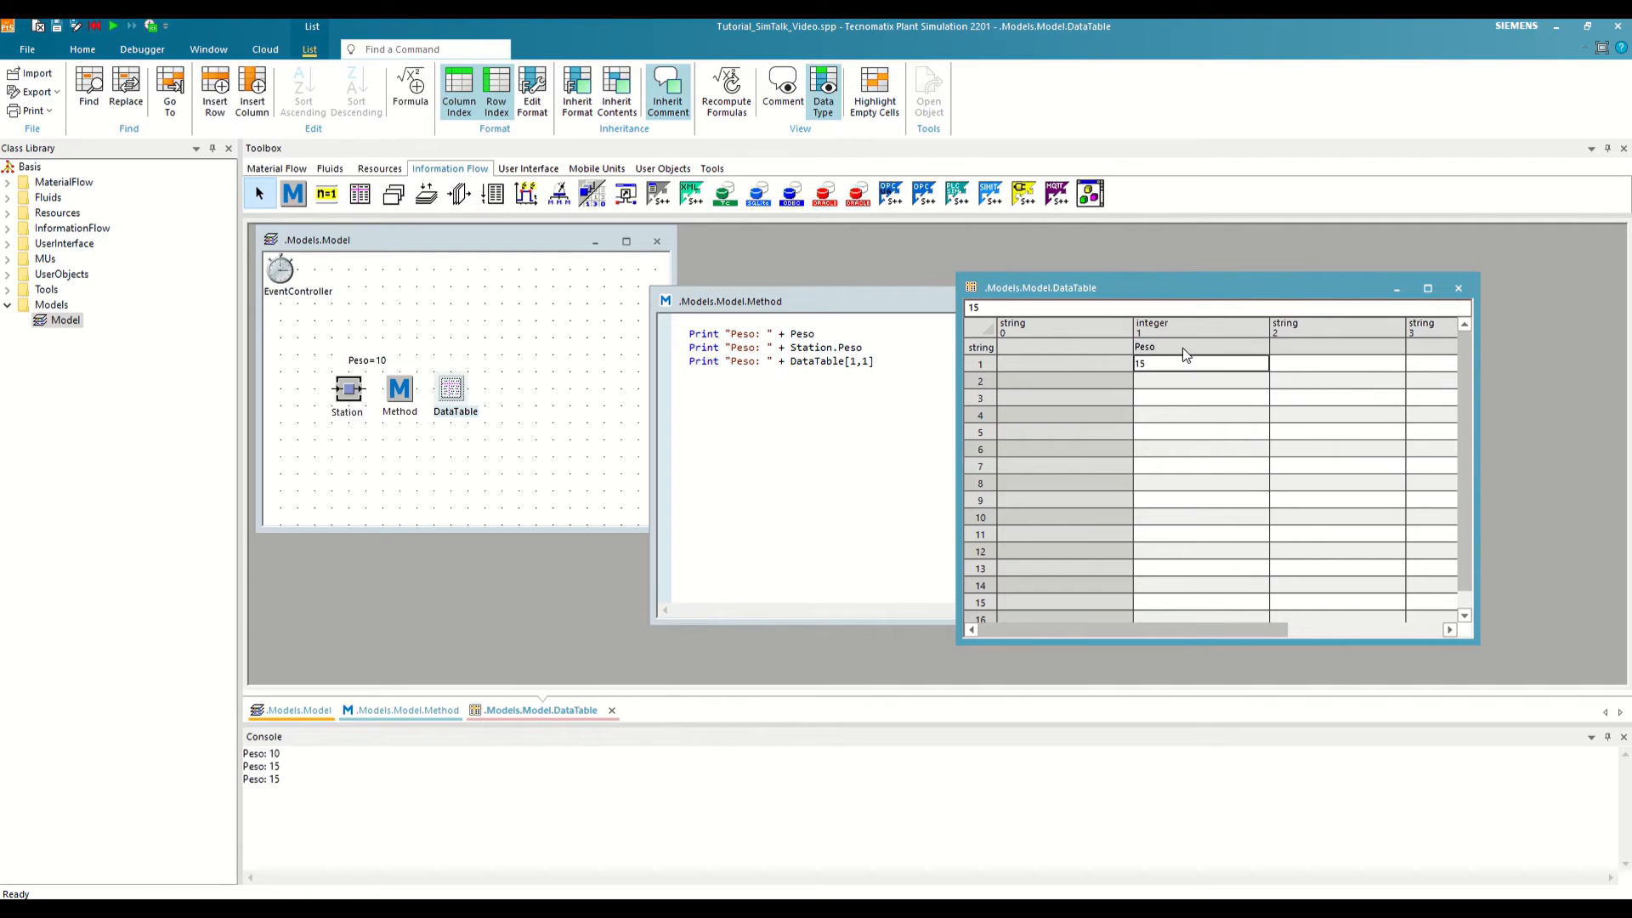
pyautogui.click(1064, 364)
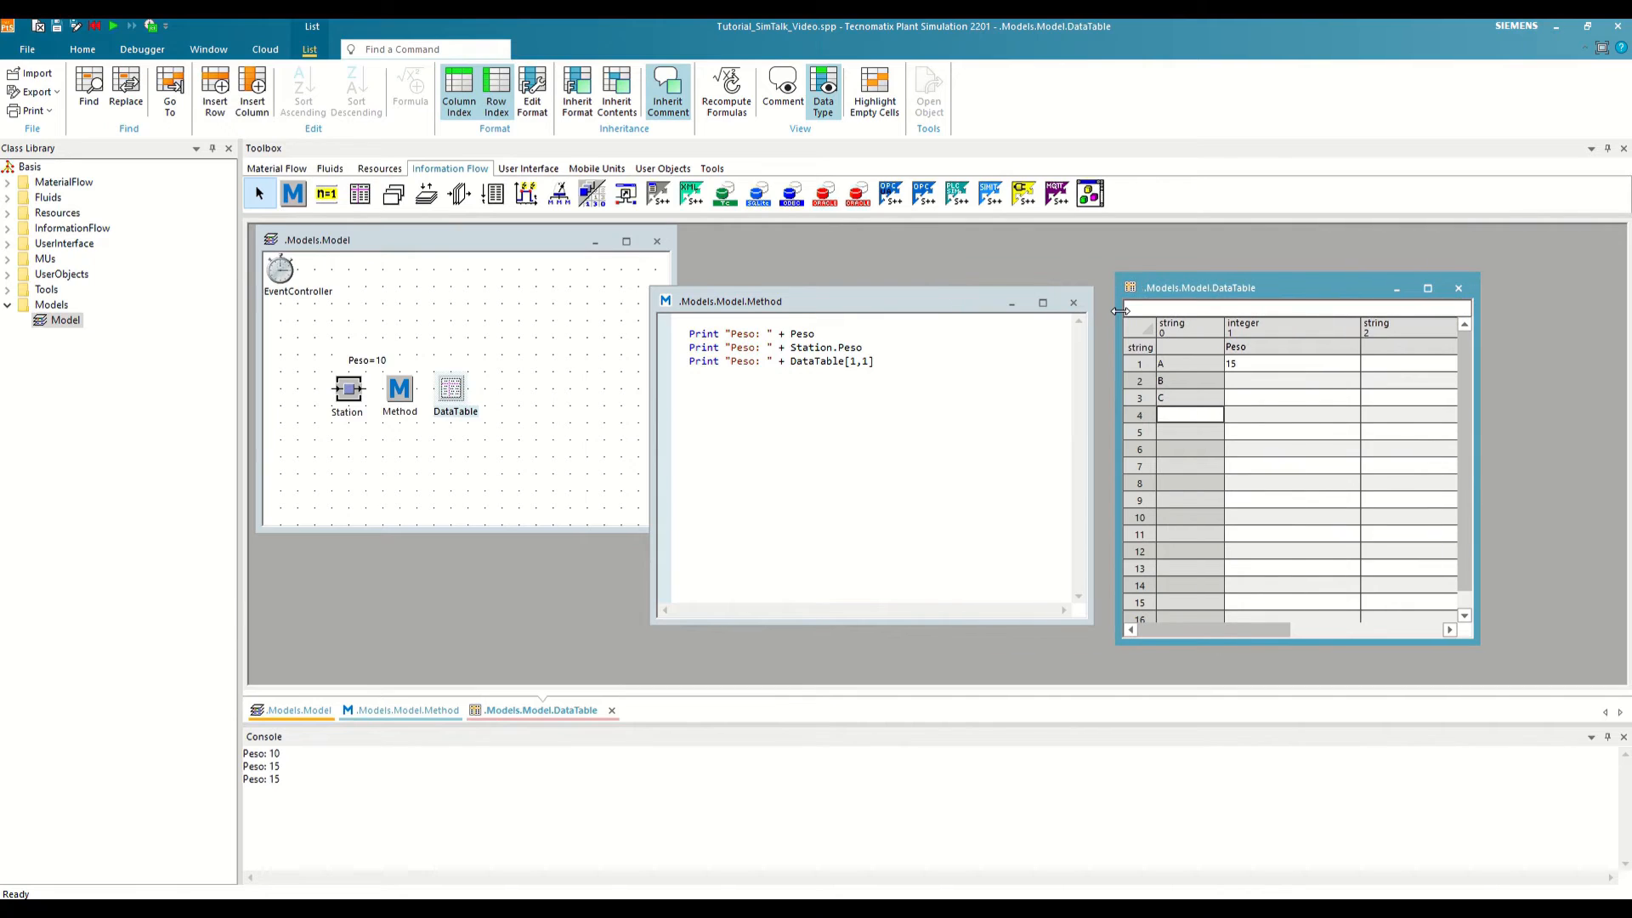
pyautogui.click(1291, 381)
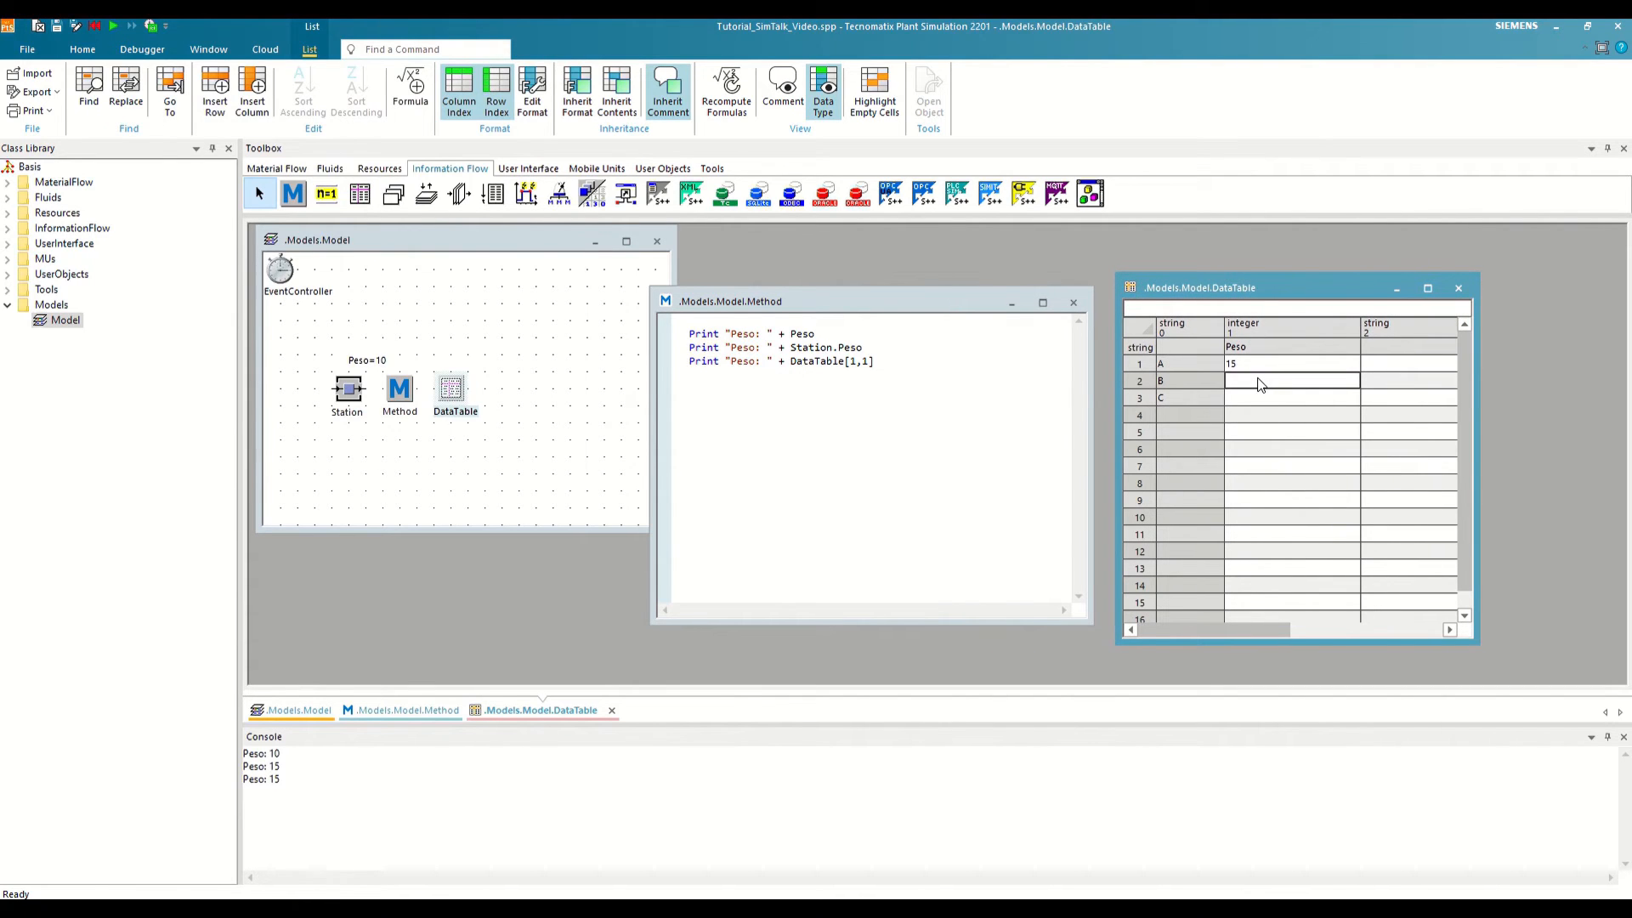
pyautogui.write('23')
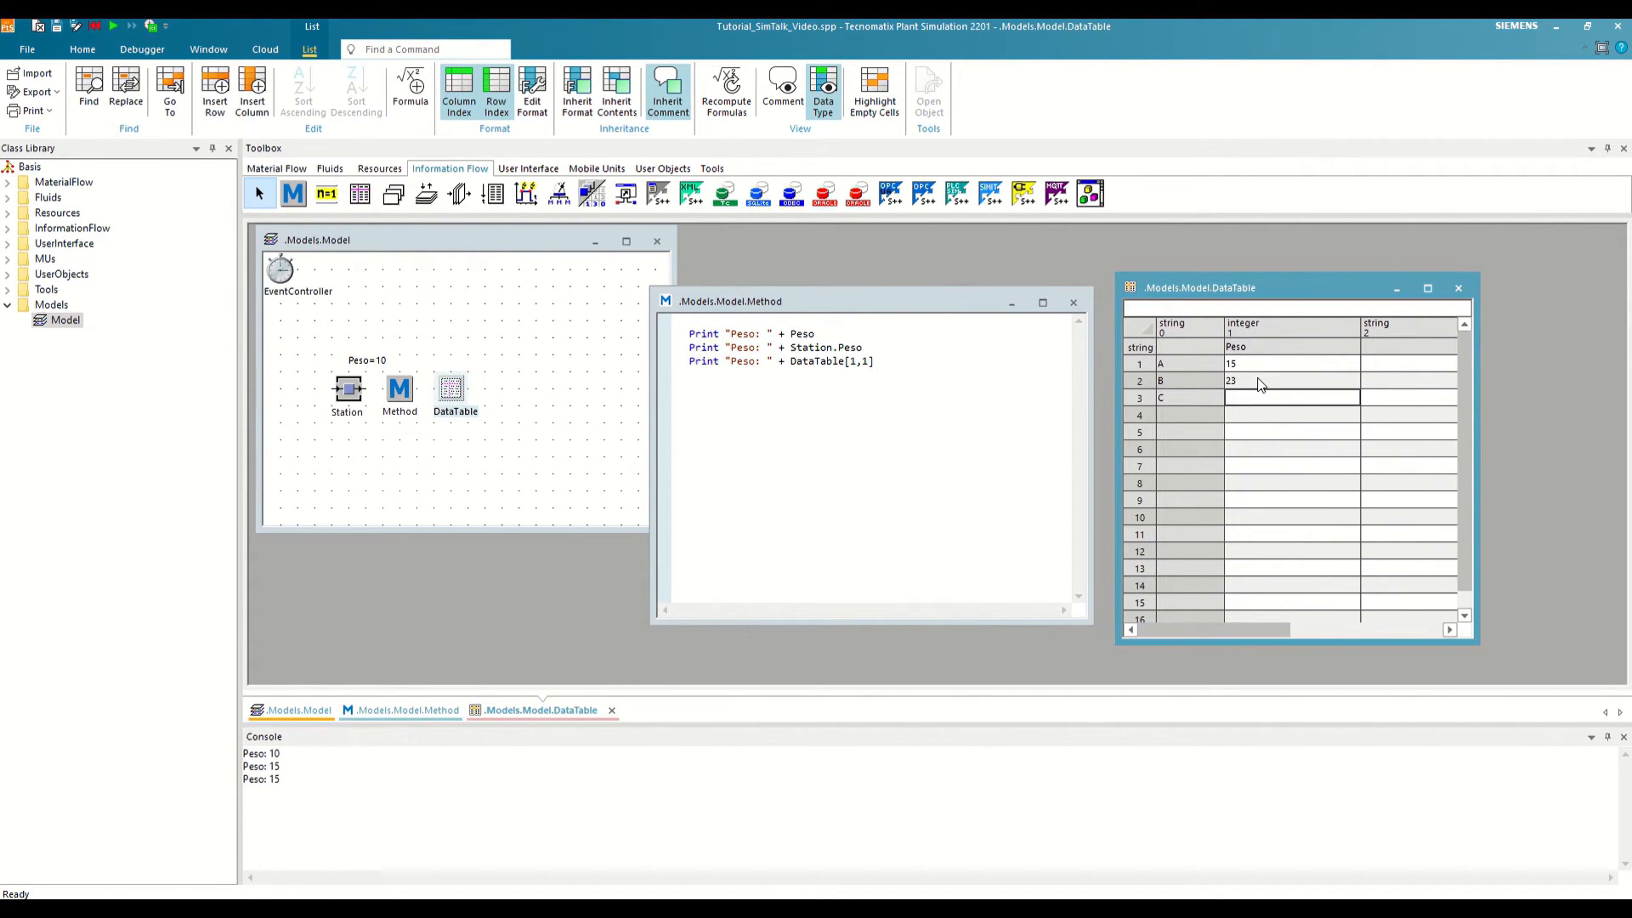
pyautogui.write('36')
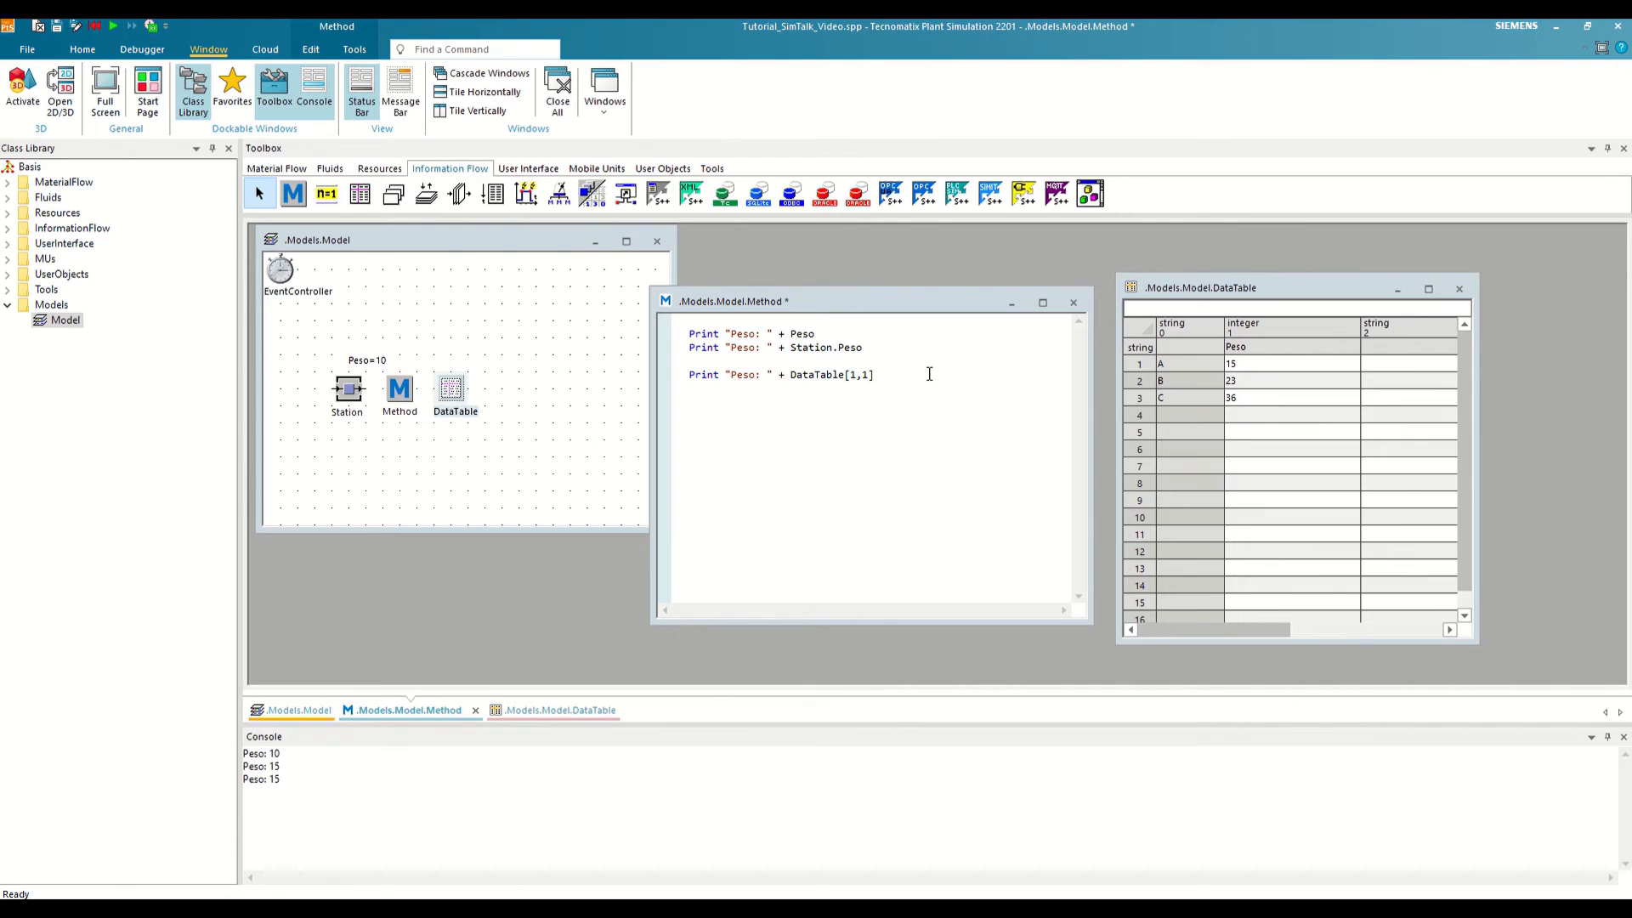
# Step: Add Print lines reading DataTable["Peso","A"], DataTable[1,"A"] and DataTable["Peso",1]
pyautogui.write('Print "Peso: " + DataTable["Peso","A"]')
pyautogui.write('Print "Peso: " + DataTable["Peso",1]')
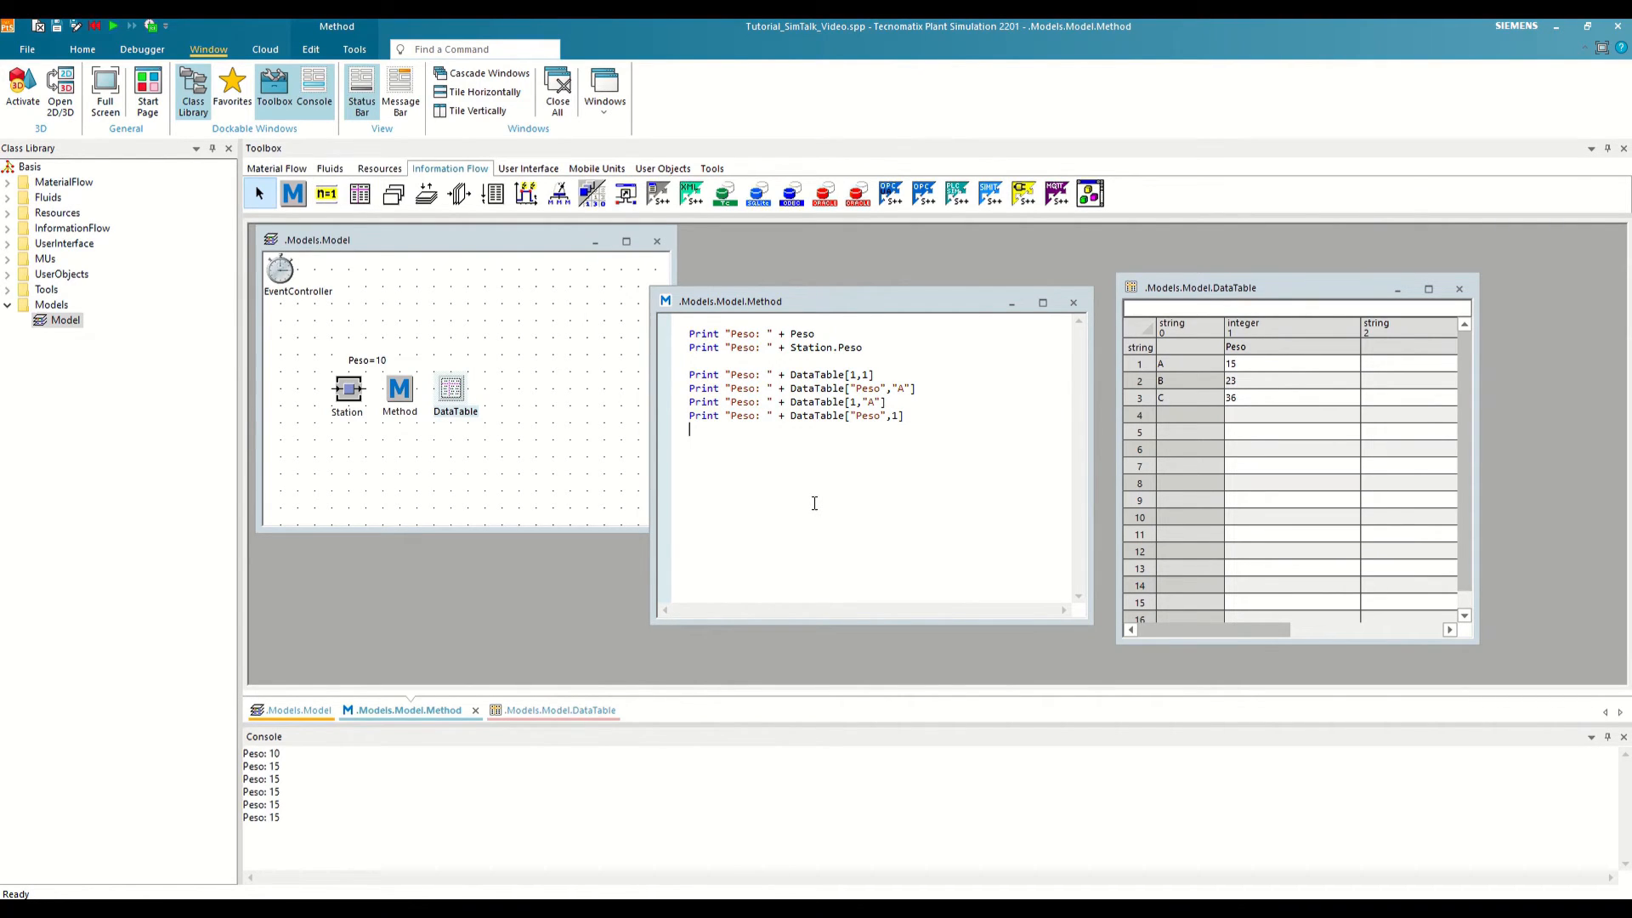
pyautogui.moveTo(985, 467)
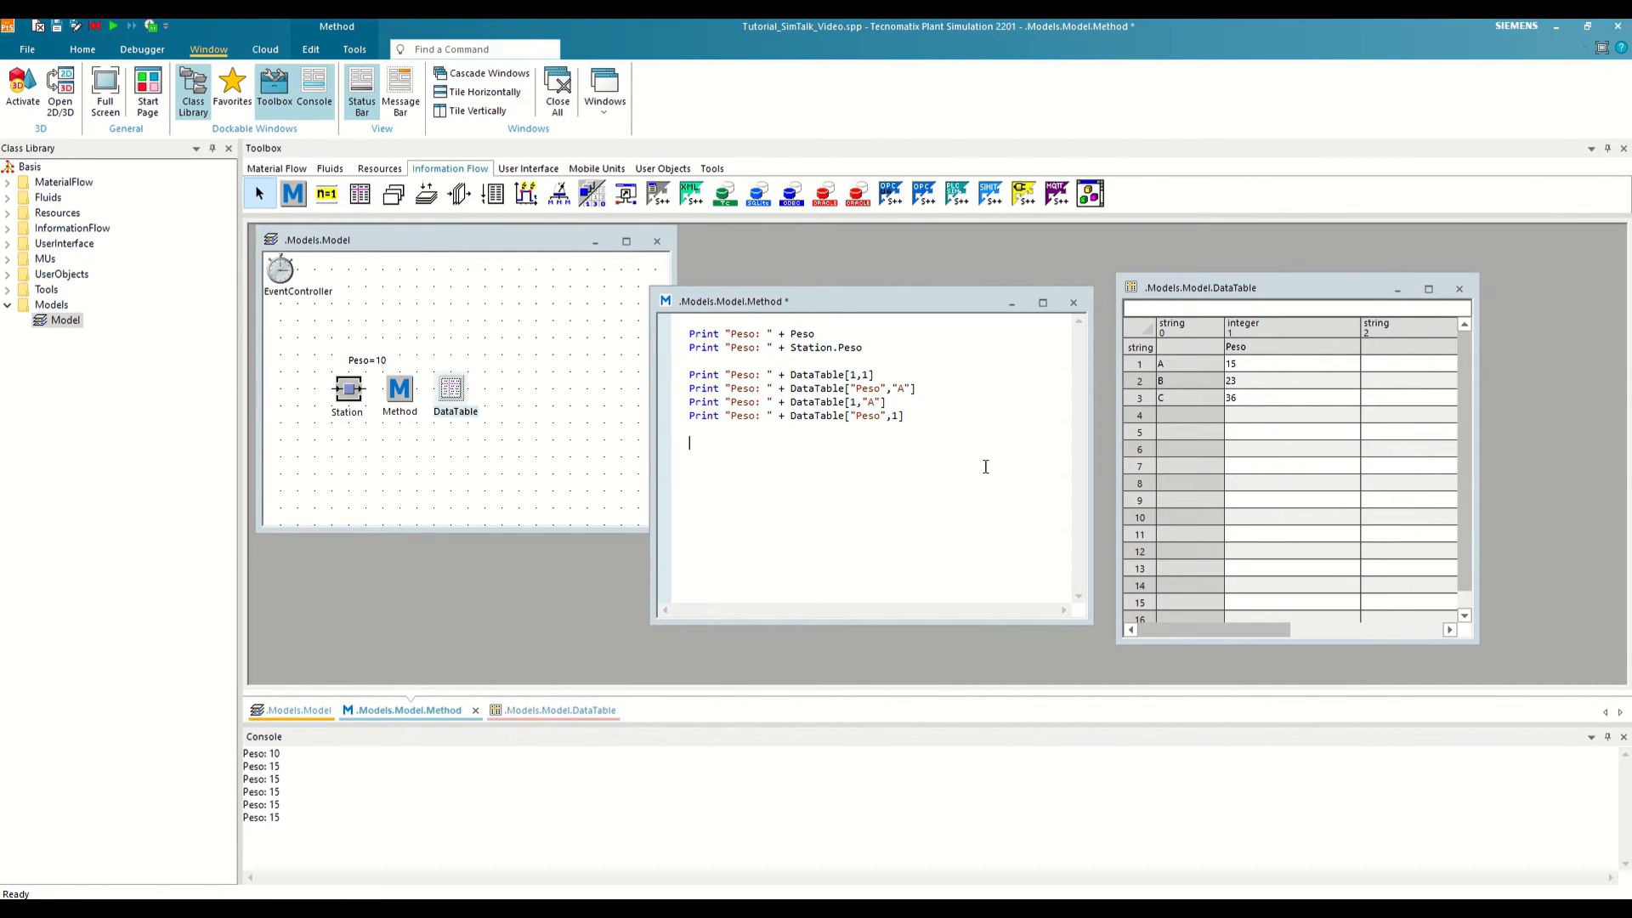
# Step: Set DataTable["Peso",2] to 27 and then add 3 to it
pyautogui.write('DataT')
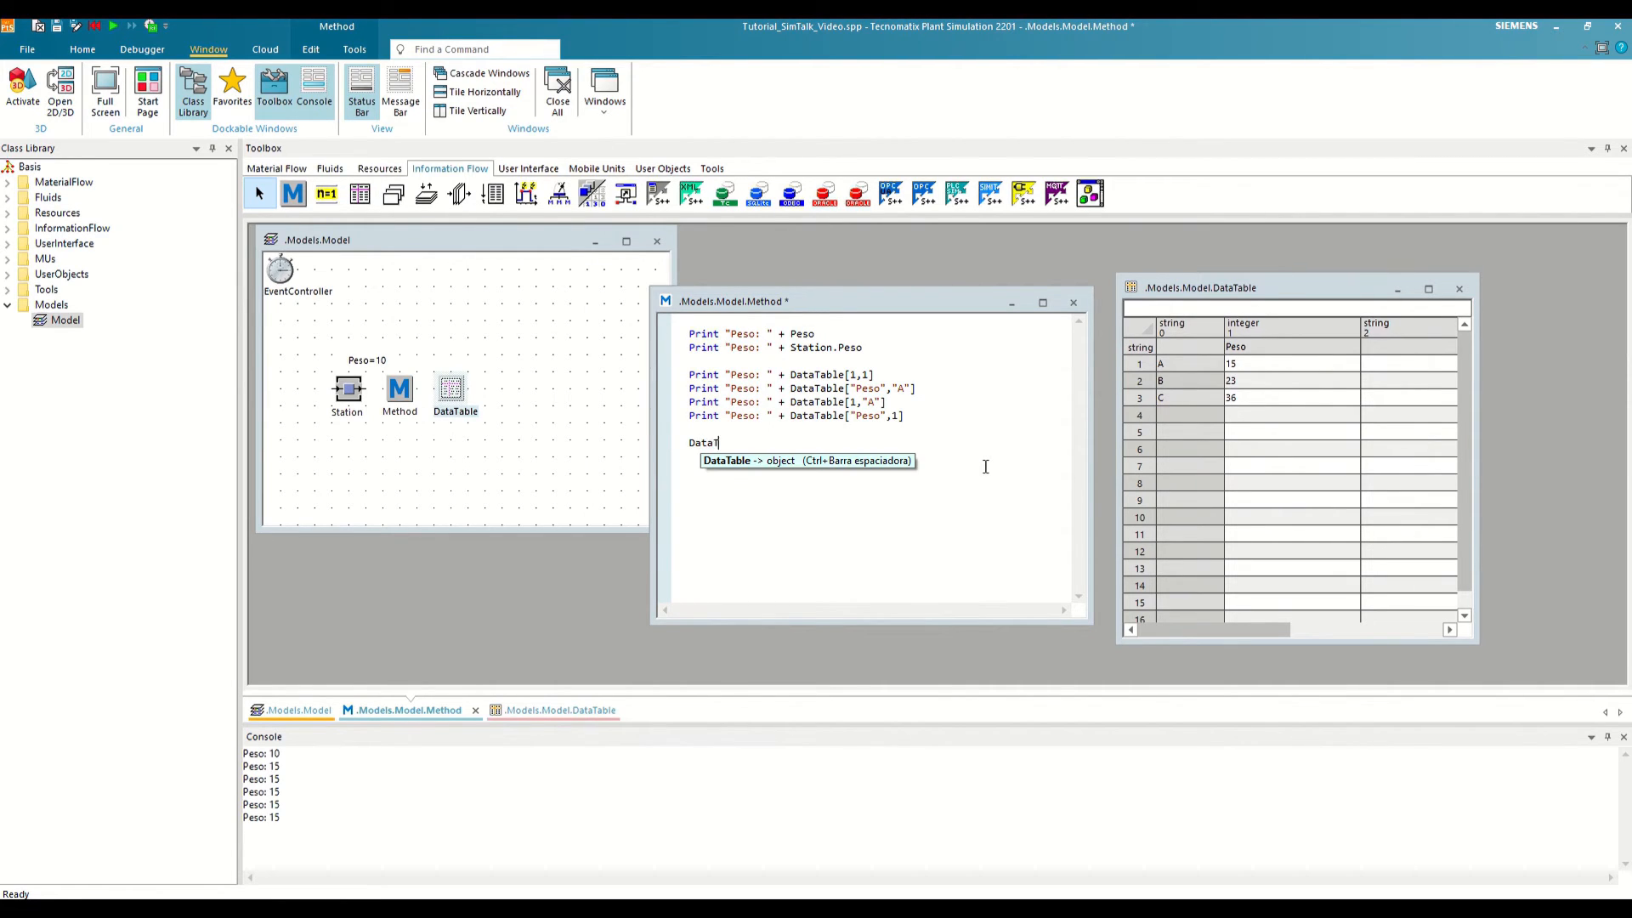
pyautogui.write('able["Peso",2] := 27')
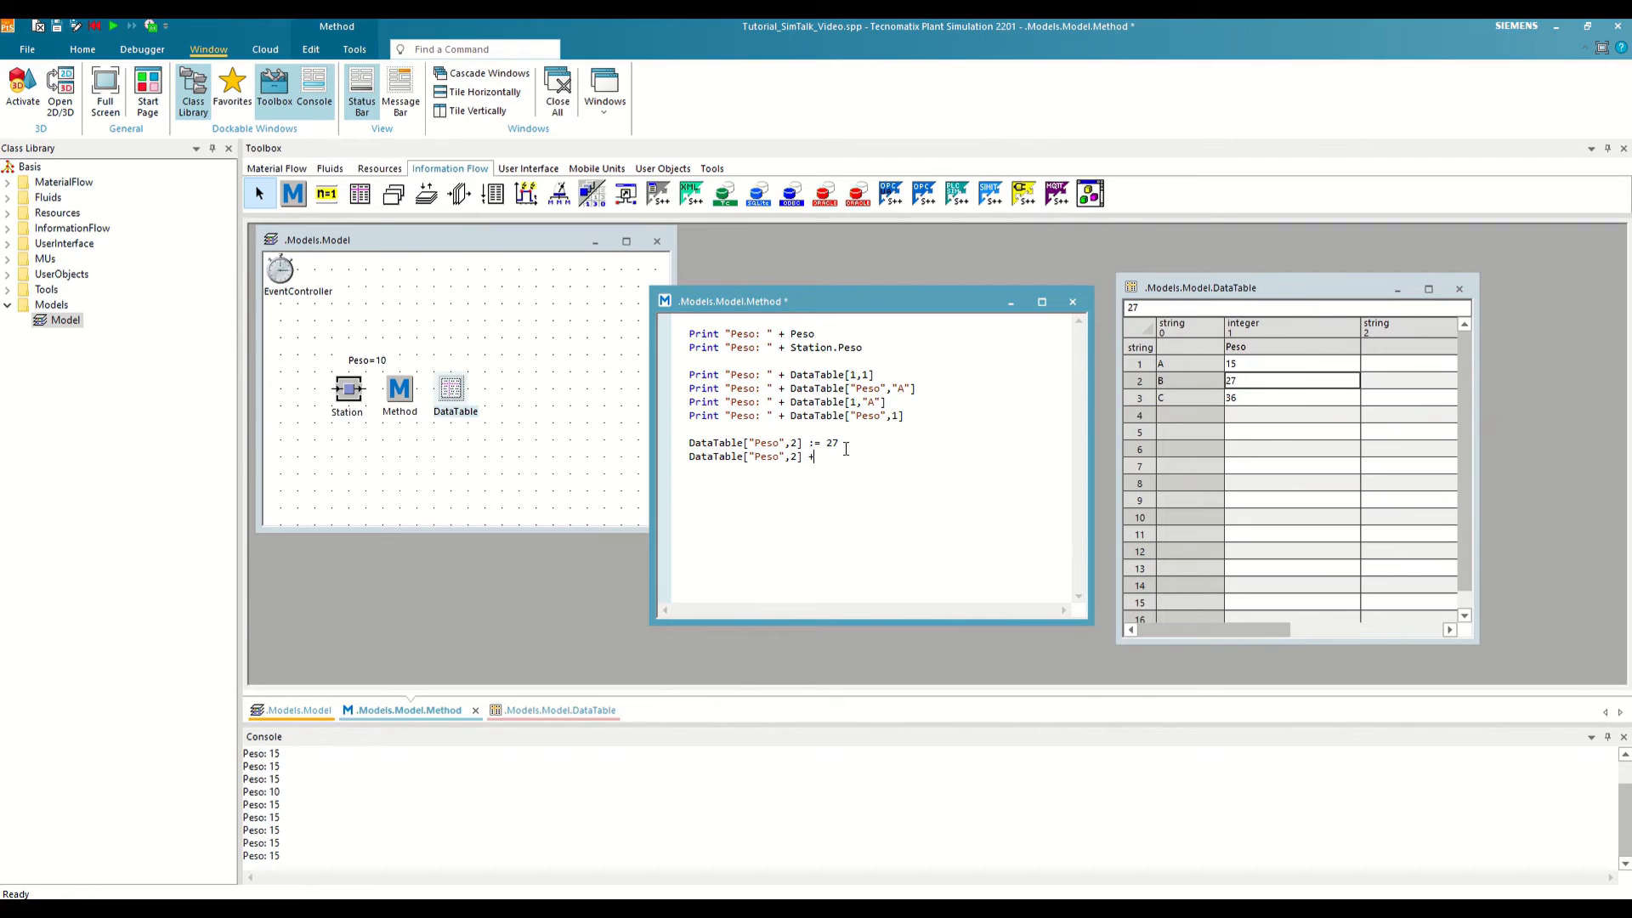
pyautogui.write('= 3')
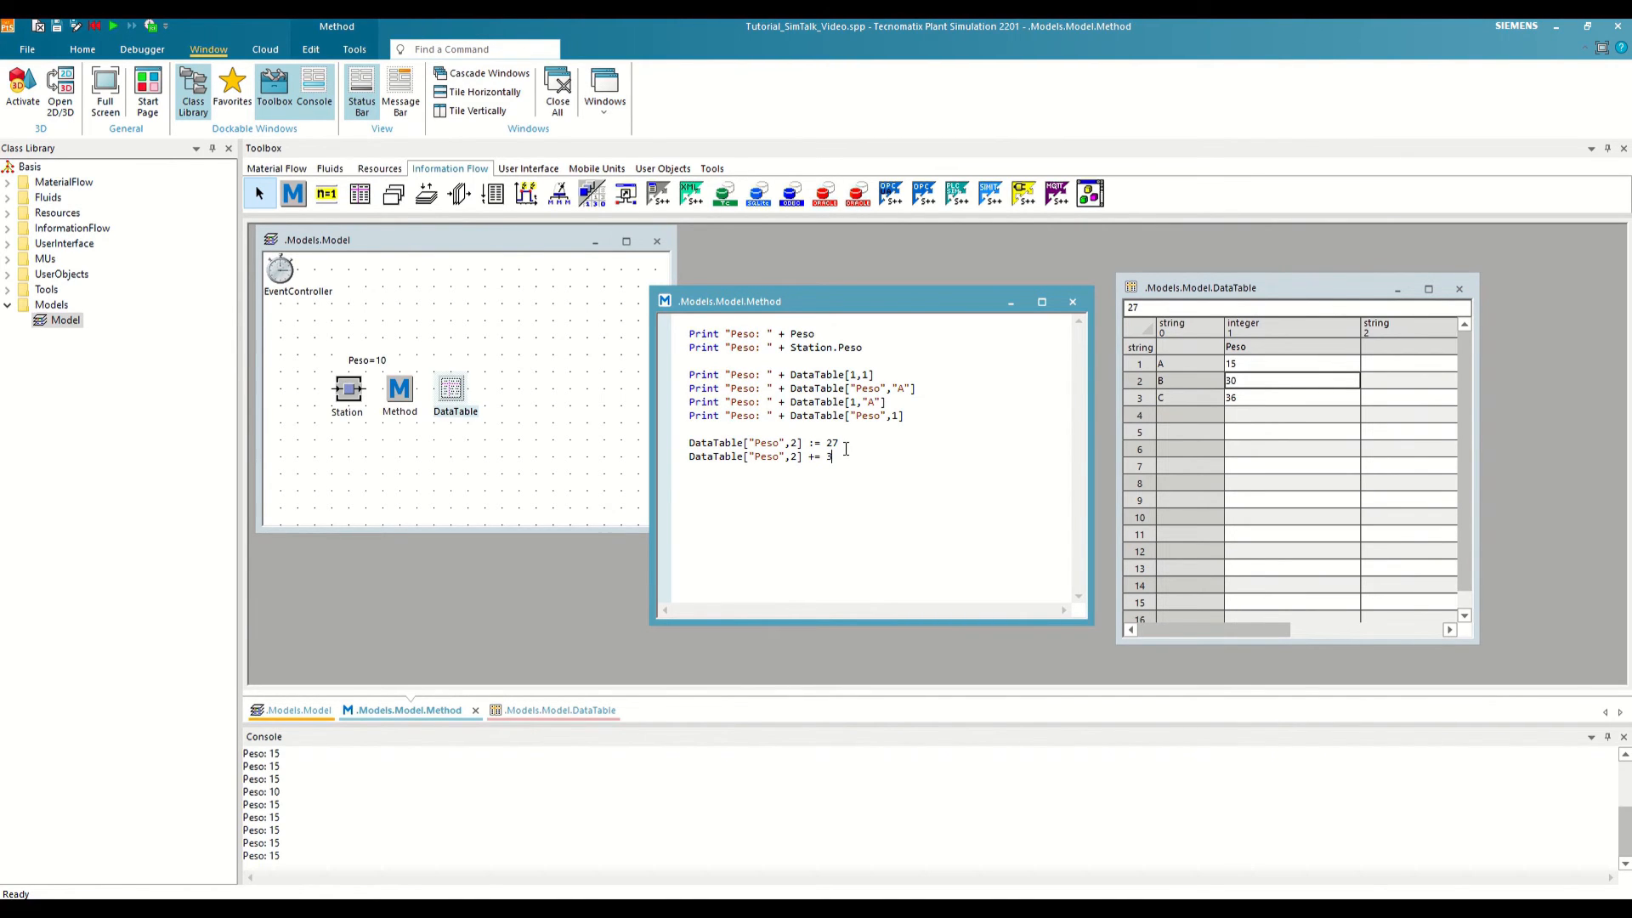
pyautogui.moveTo(1261, 391)
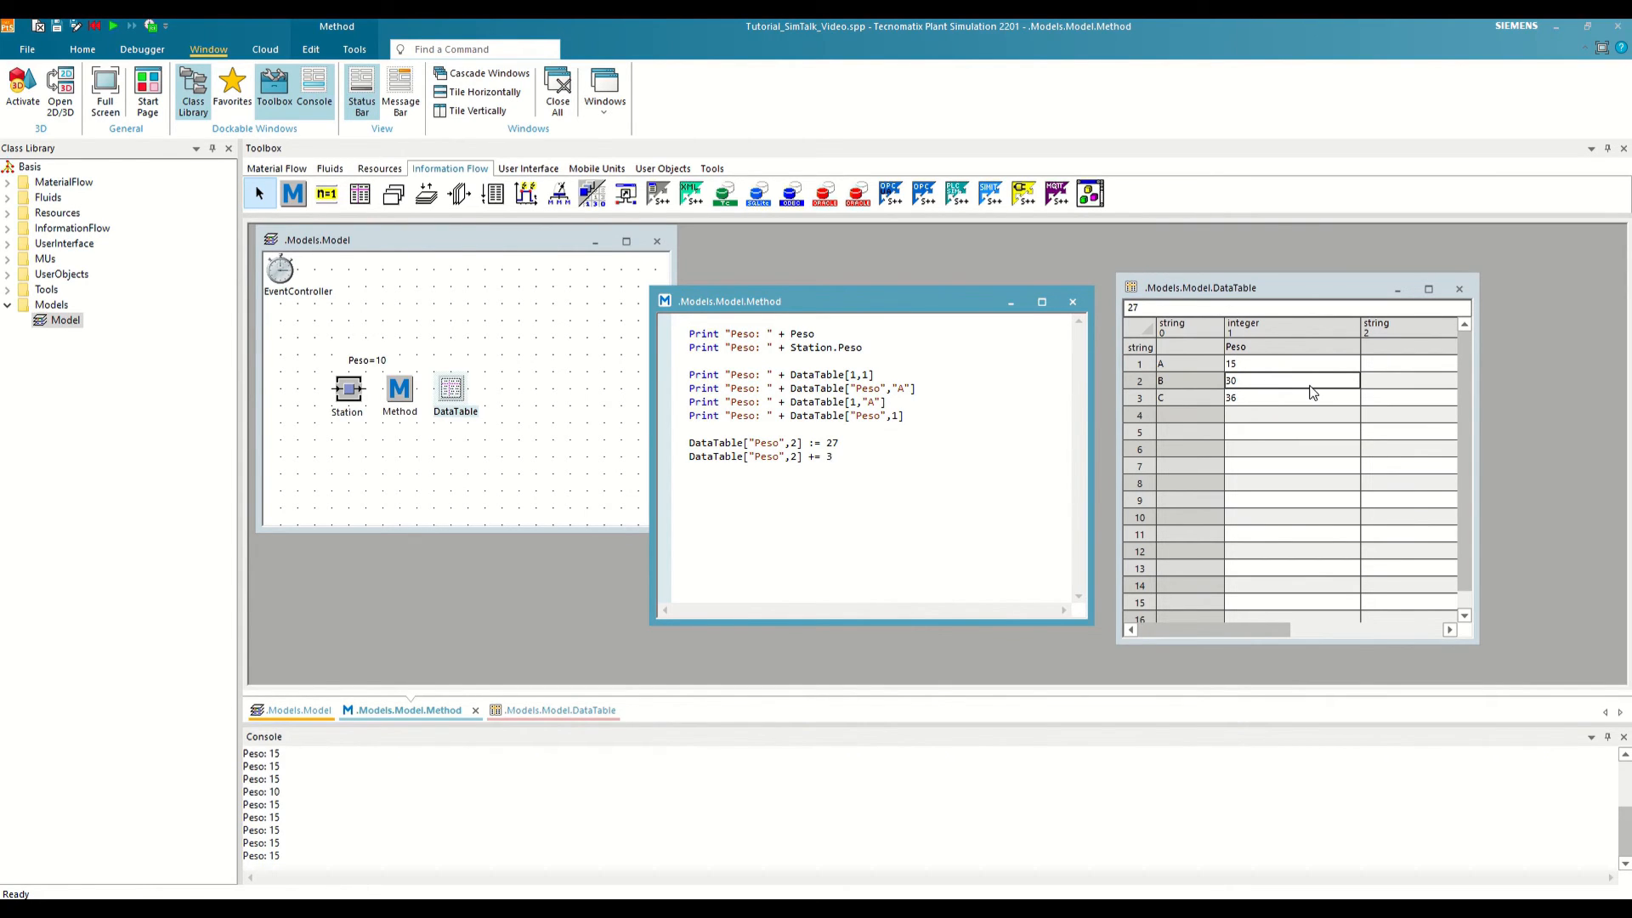
# Step: Add a line setting DataTable["Peso",2] to itself divided by 10
pyautogui.doubleClick(715, 457)
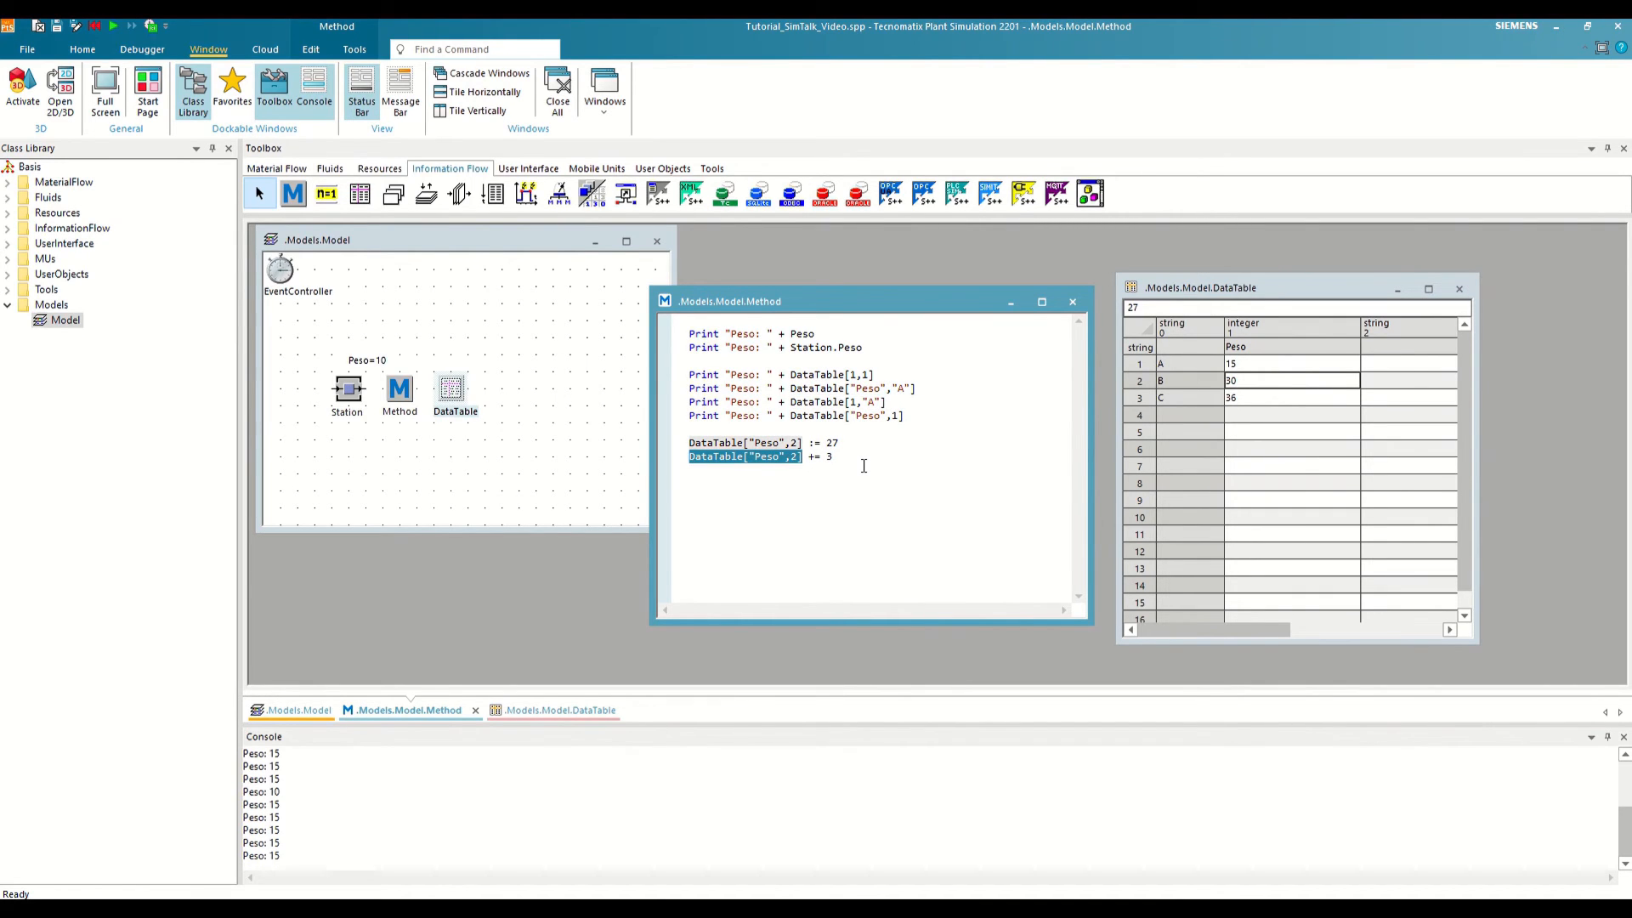
pyautogui.write('DataTable["Peso",2]')
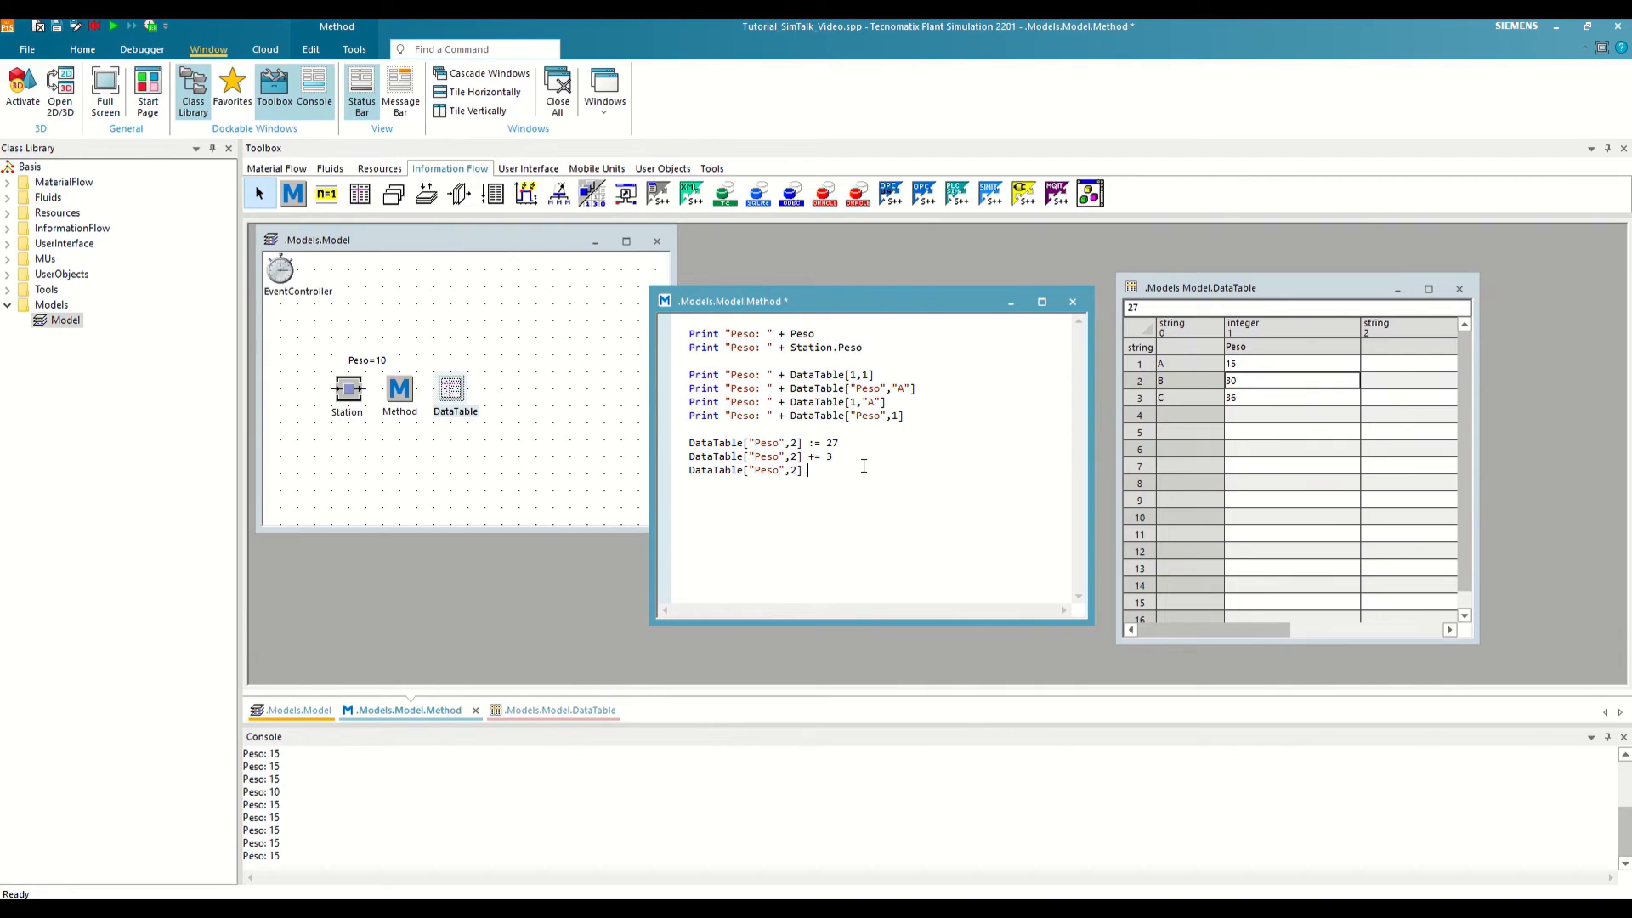
pyautogui.write(':= DataTable["Peso",2]/1')
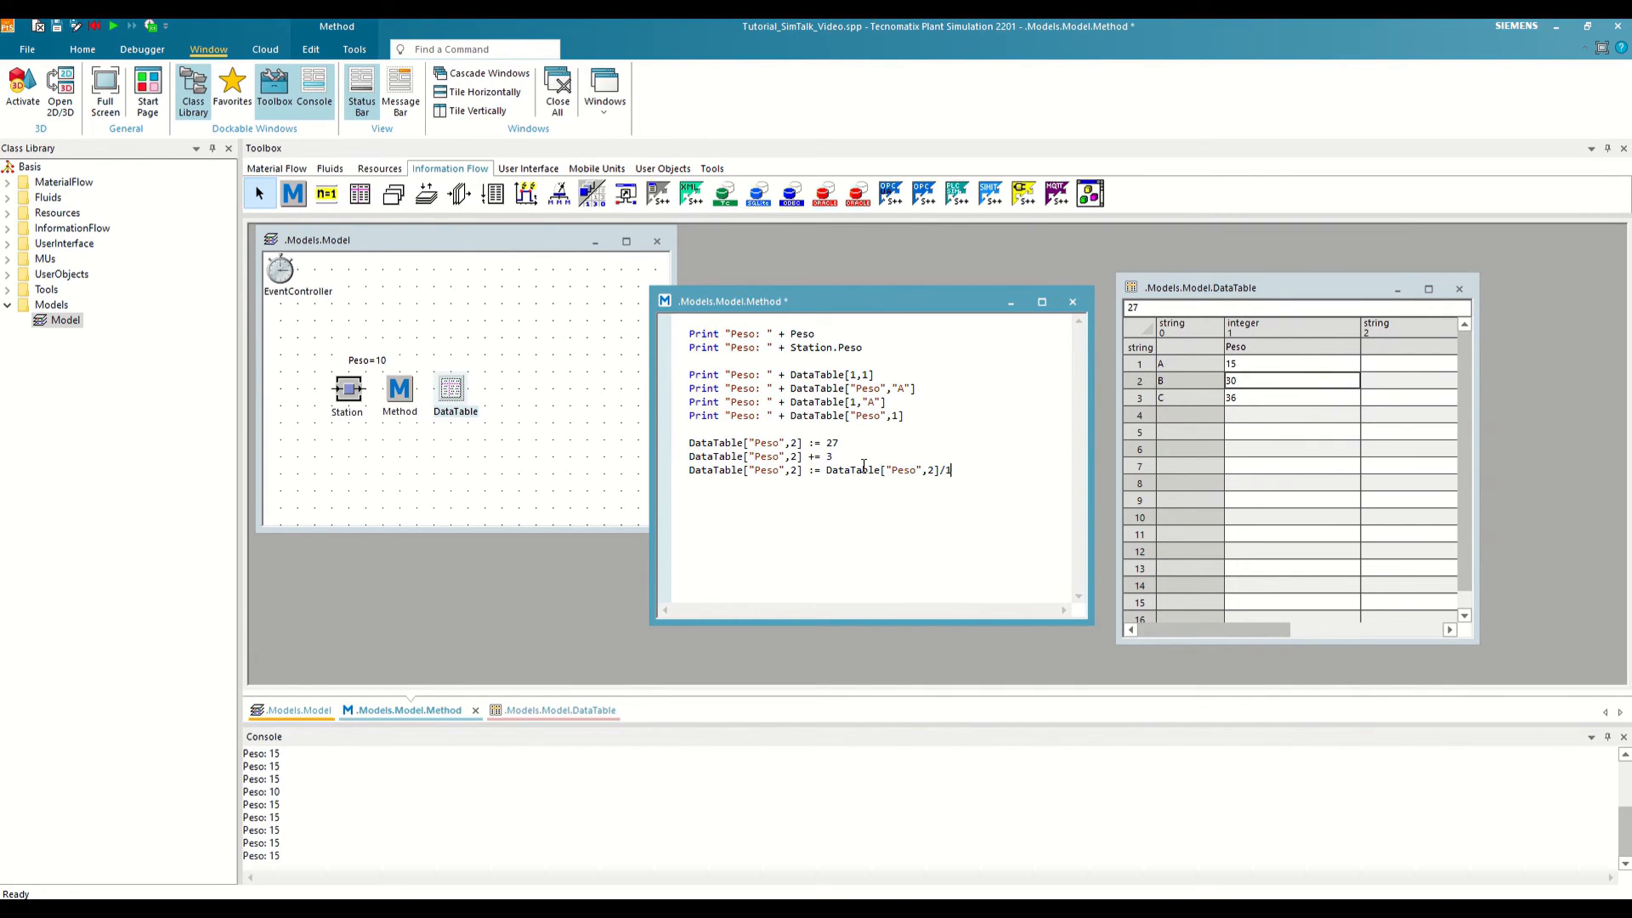
pyautogui.write('0')
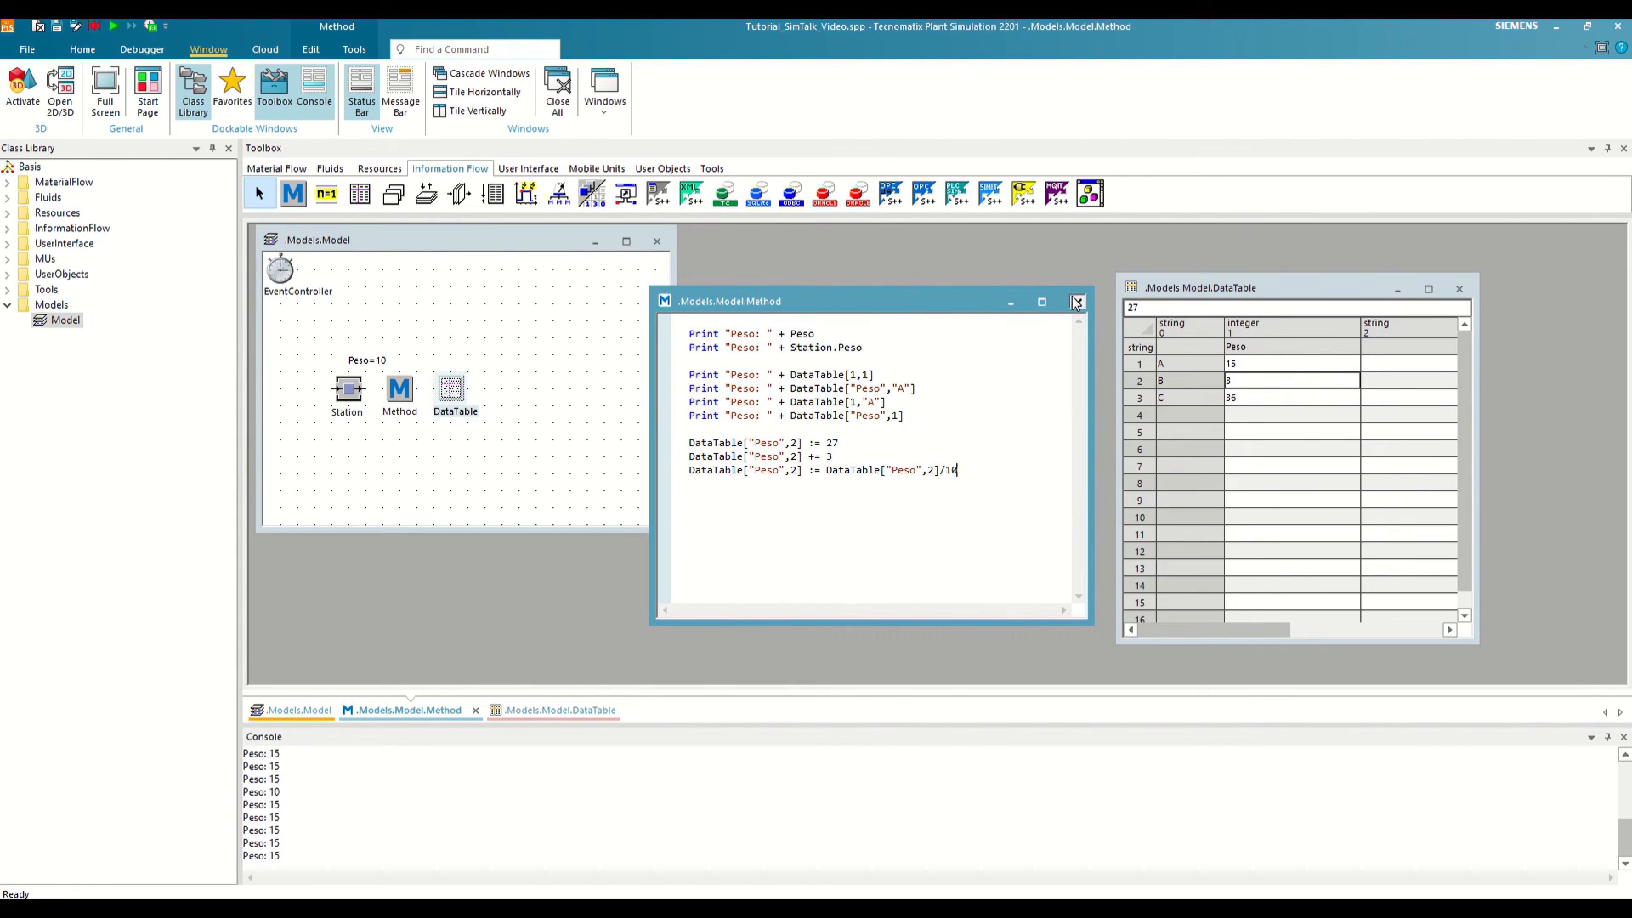
# Step: Close the Method code window and open Method1's empty editor
pyautogui.click(1075, 303)
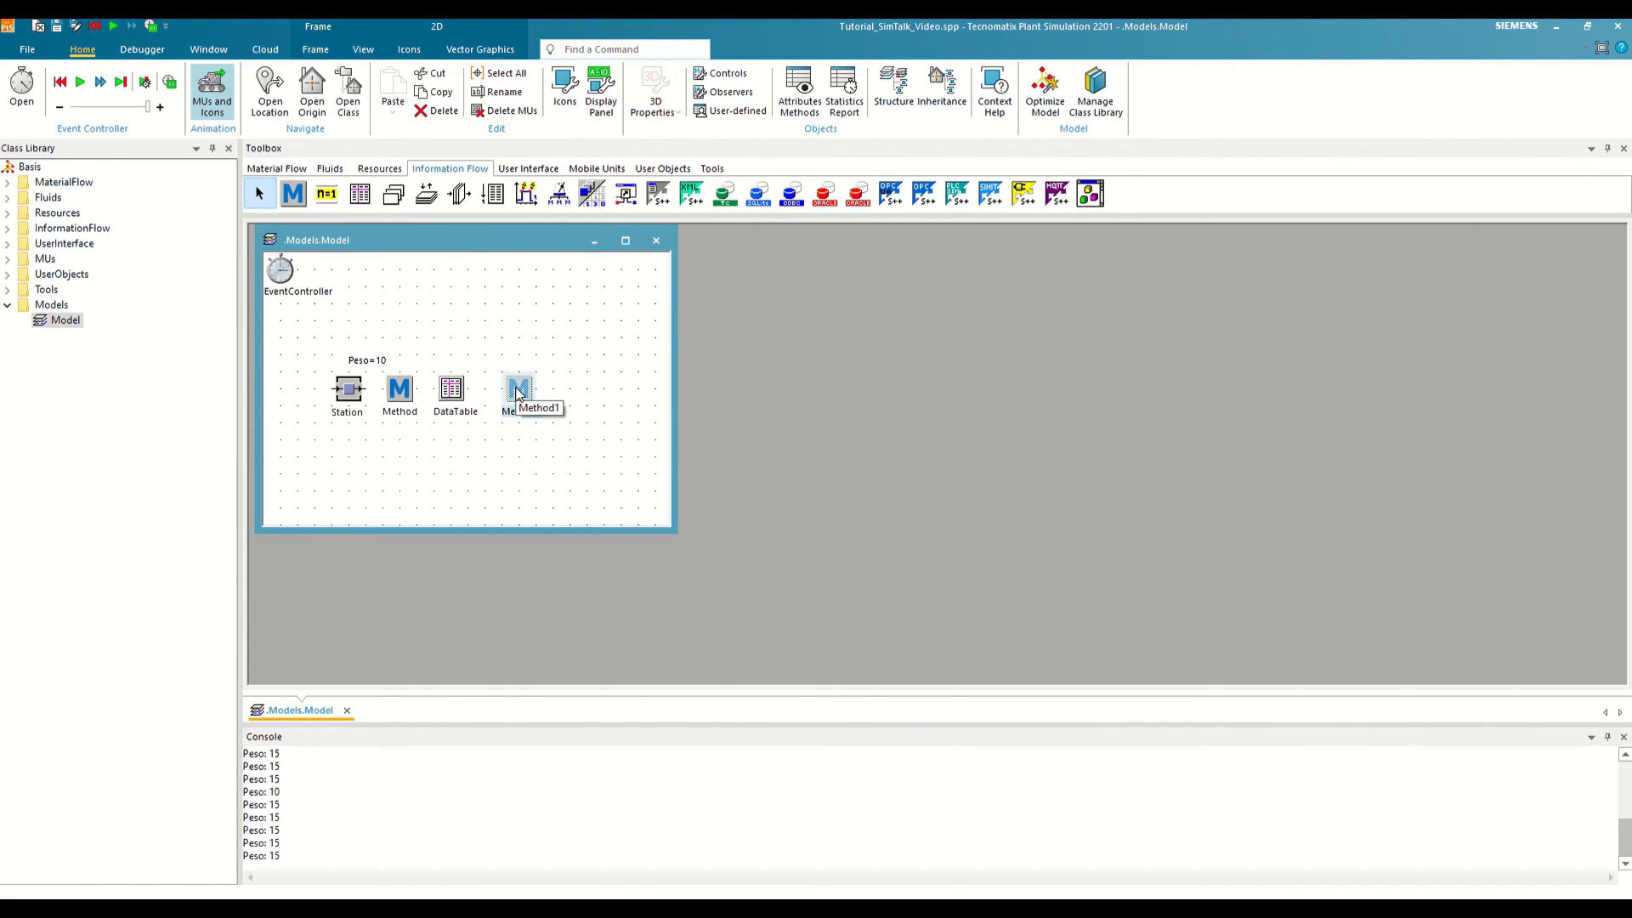
pyautogui.doubleClick(518, 389)
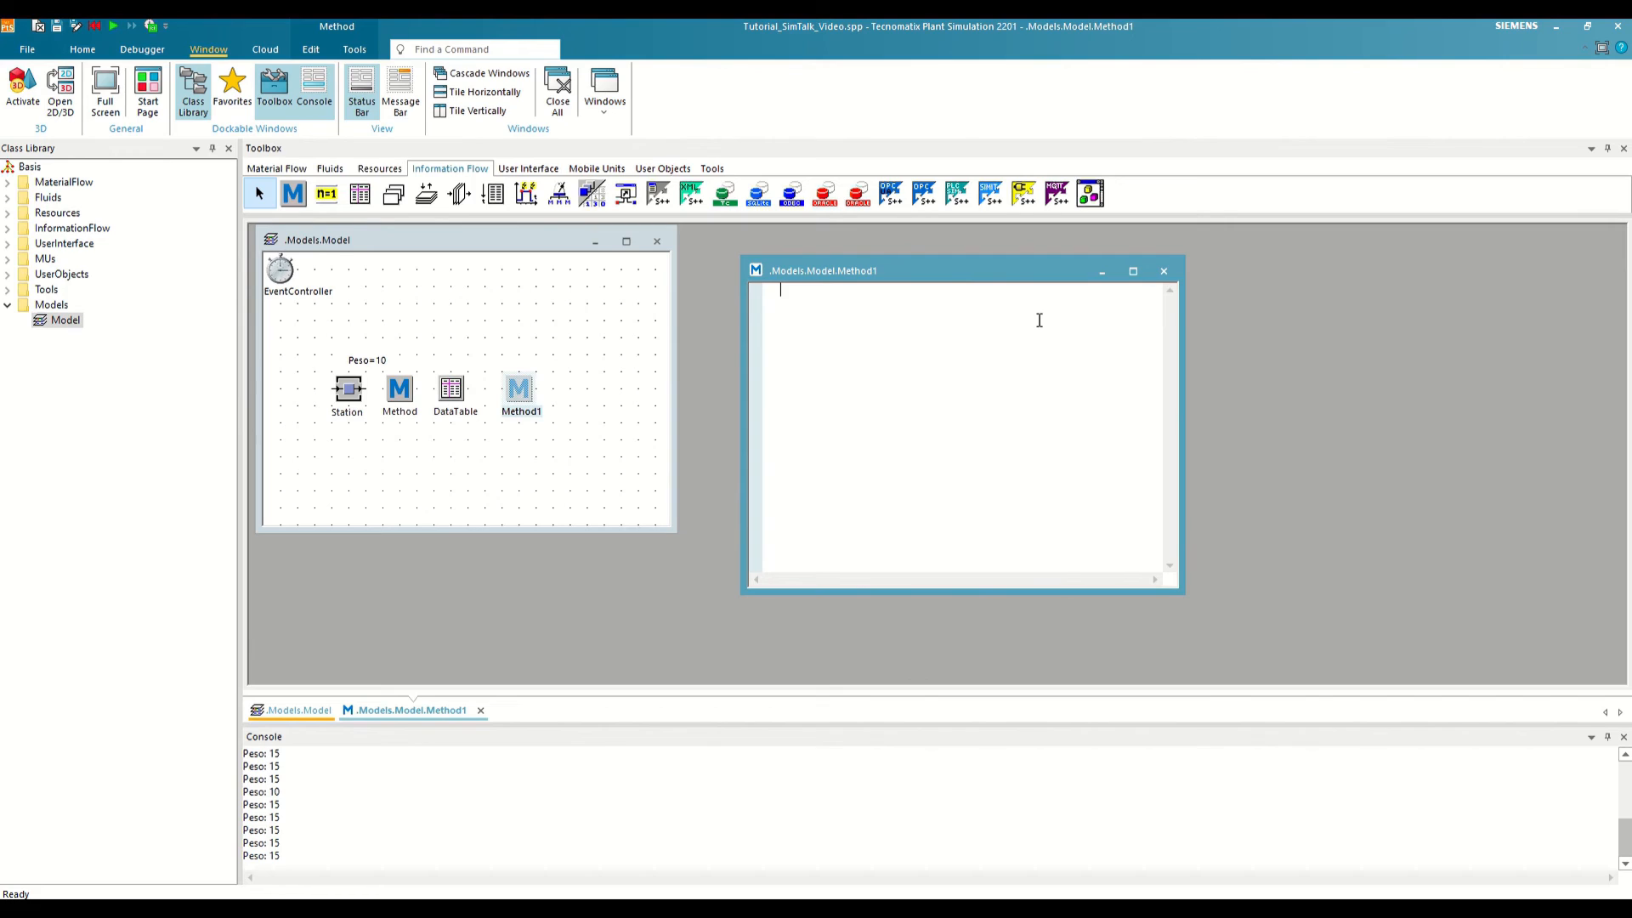
# Step: Declare a local integer variable Peso in Method1
pyautogui.write('var')
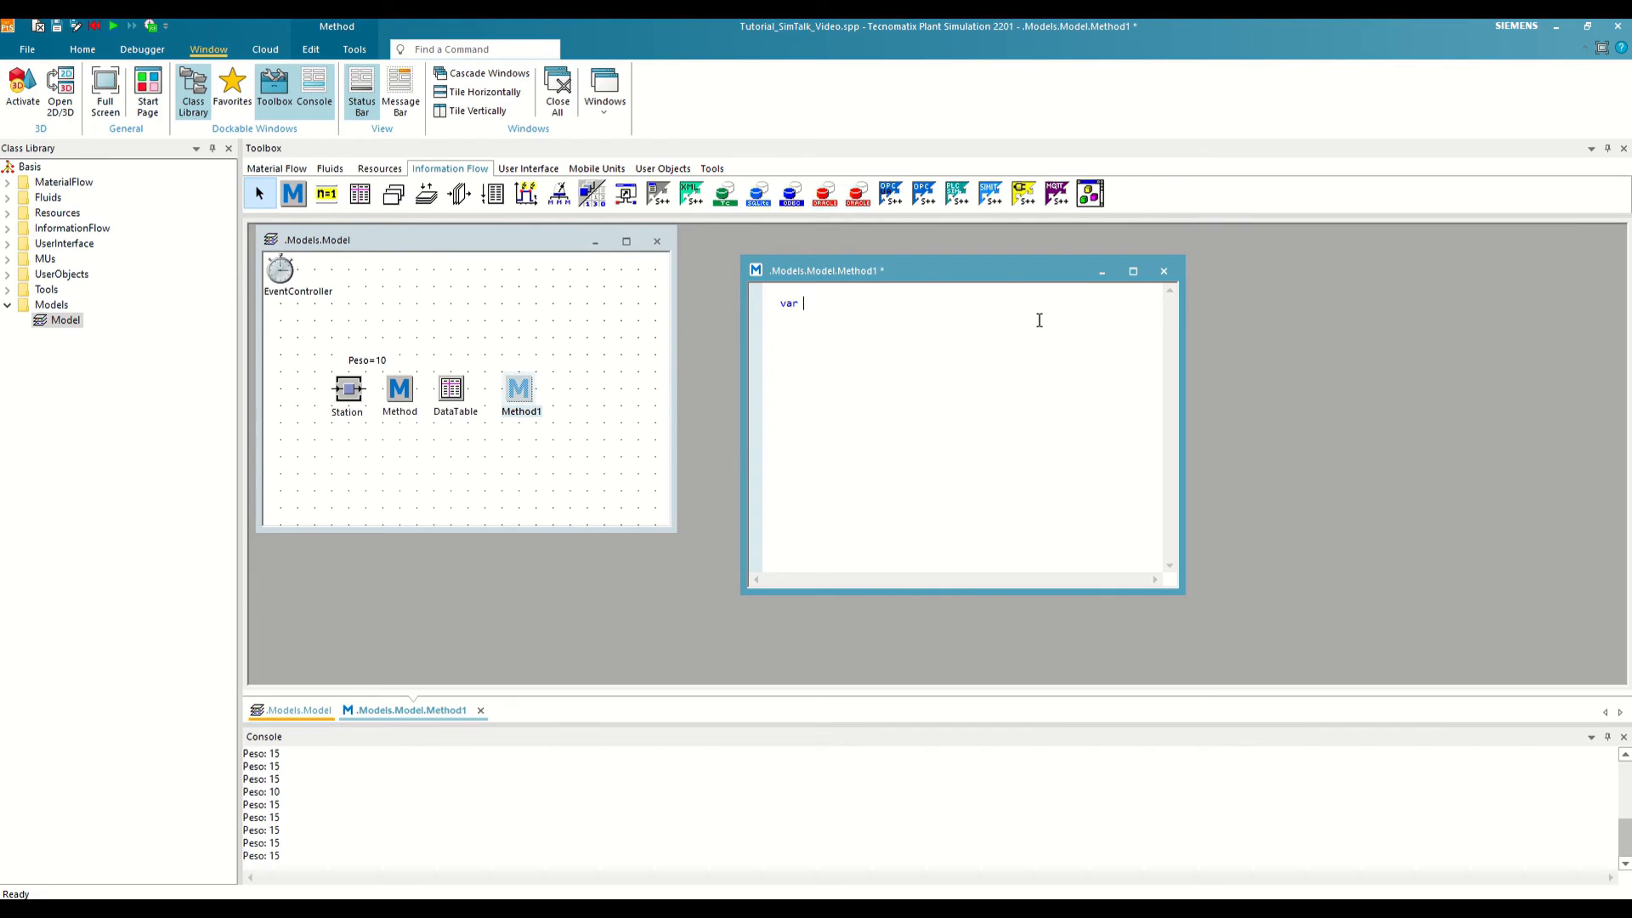
pyautogui.write('Peso')
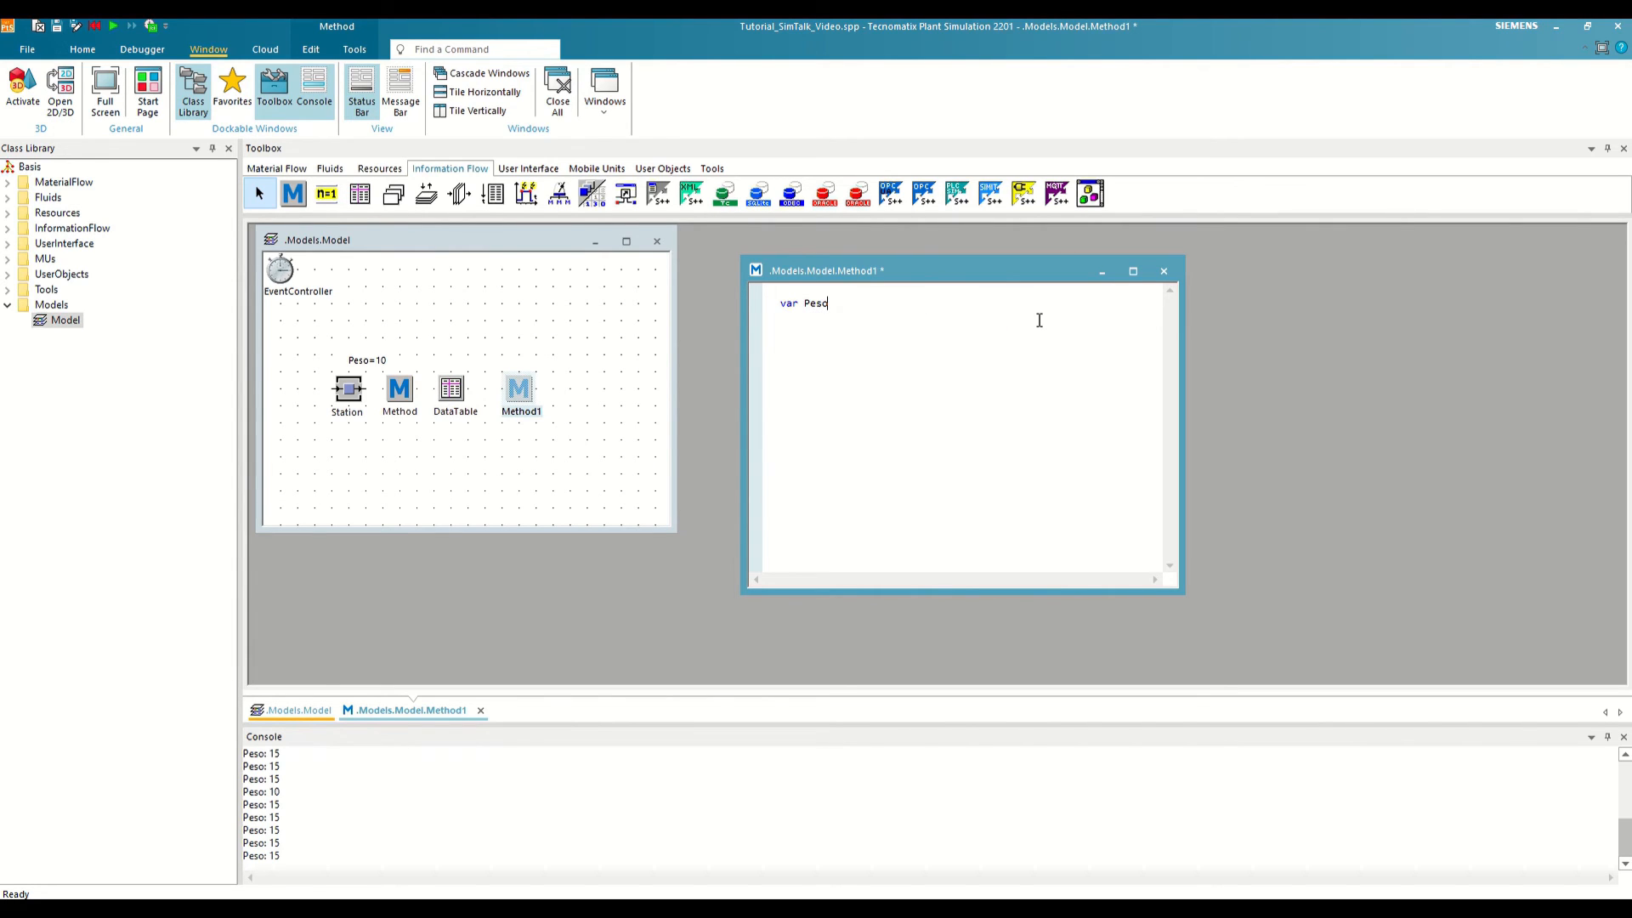
pyautogui.write(':')
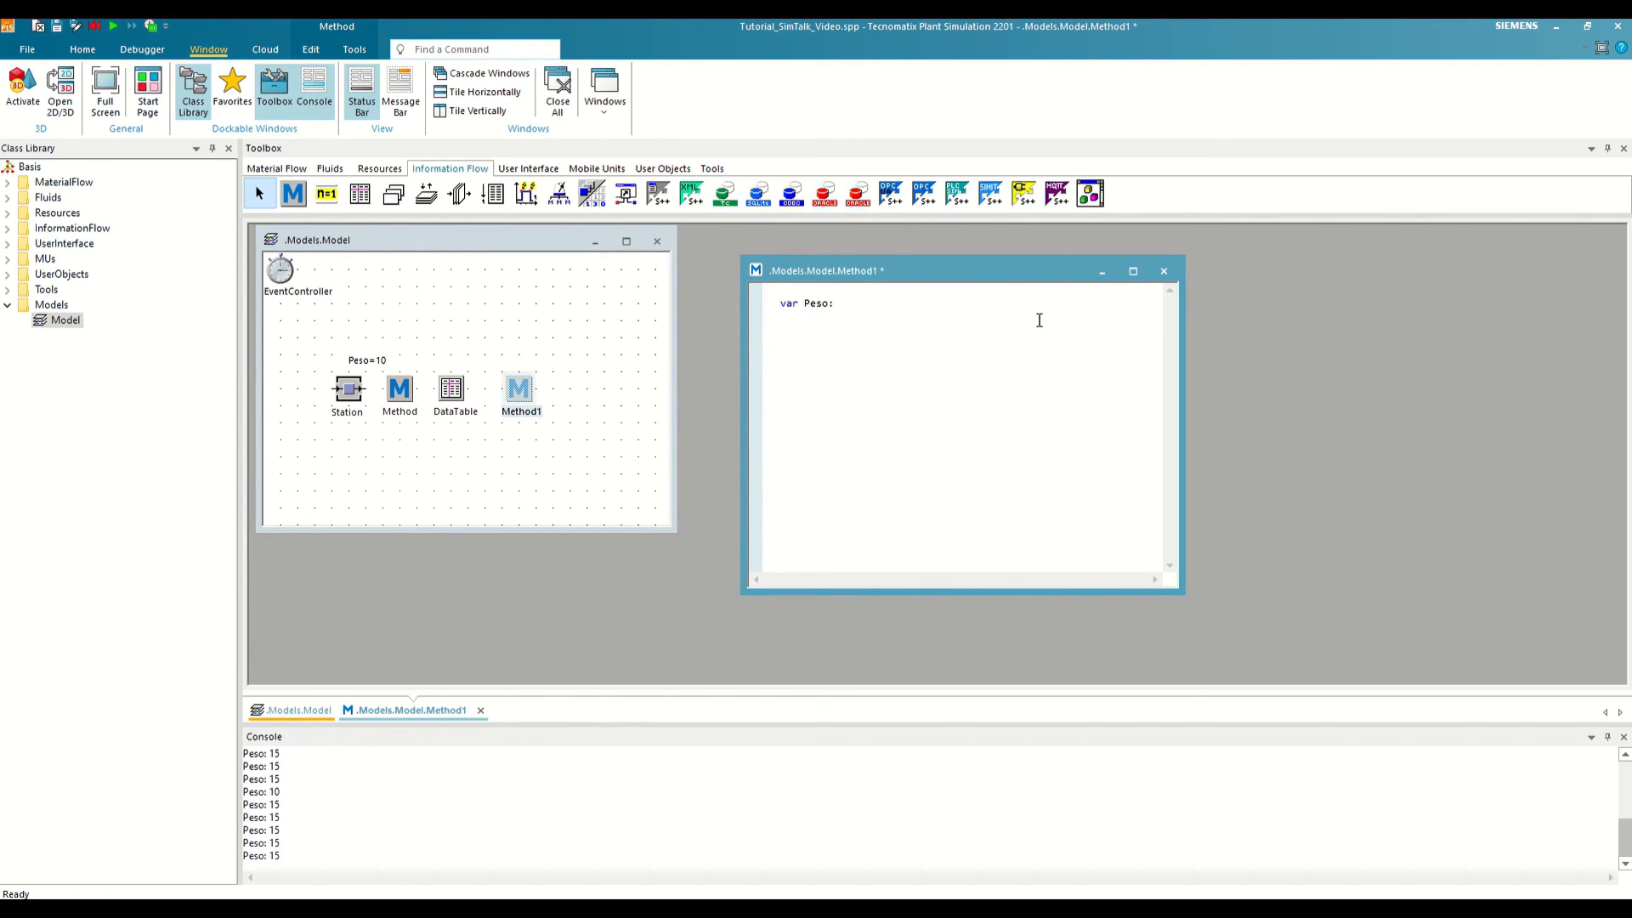
pyautogui.write('integer')
pyautogui.write('Peso:=')
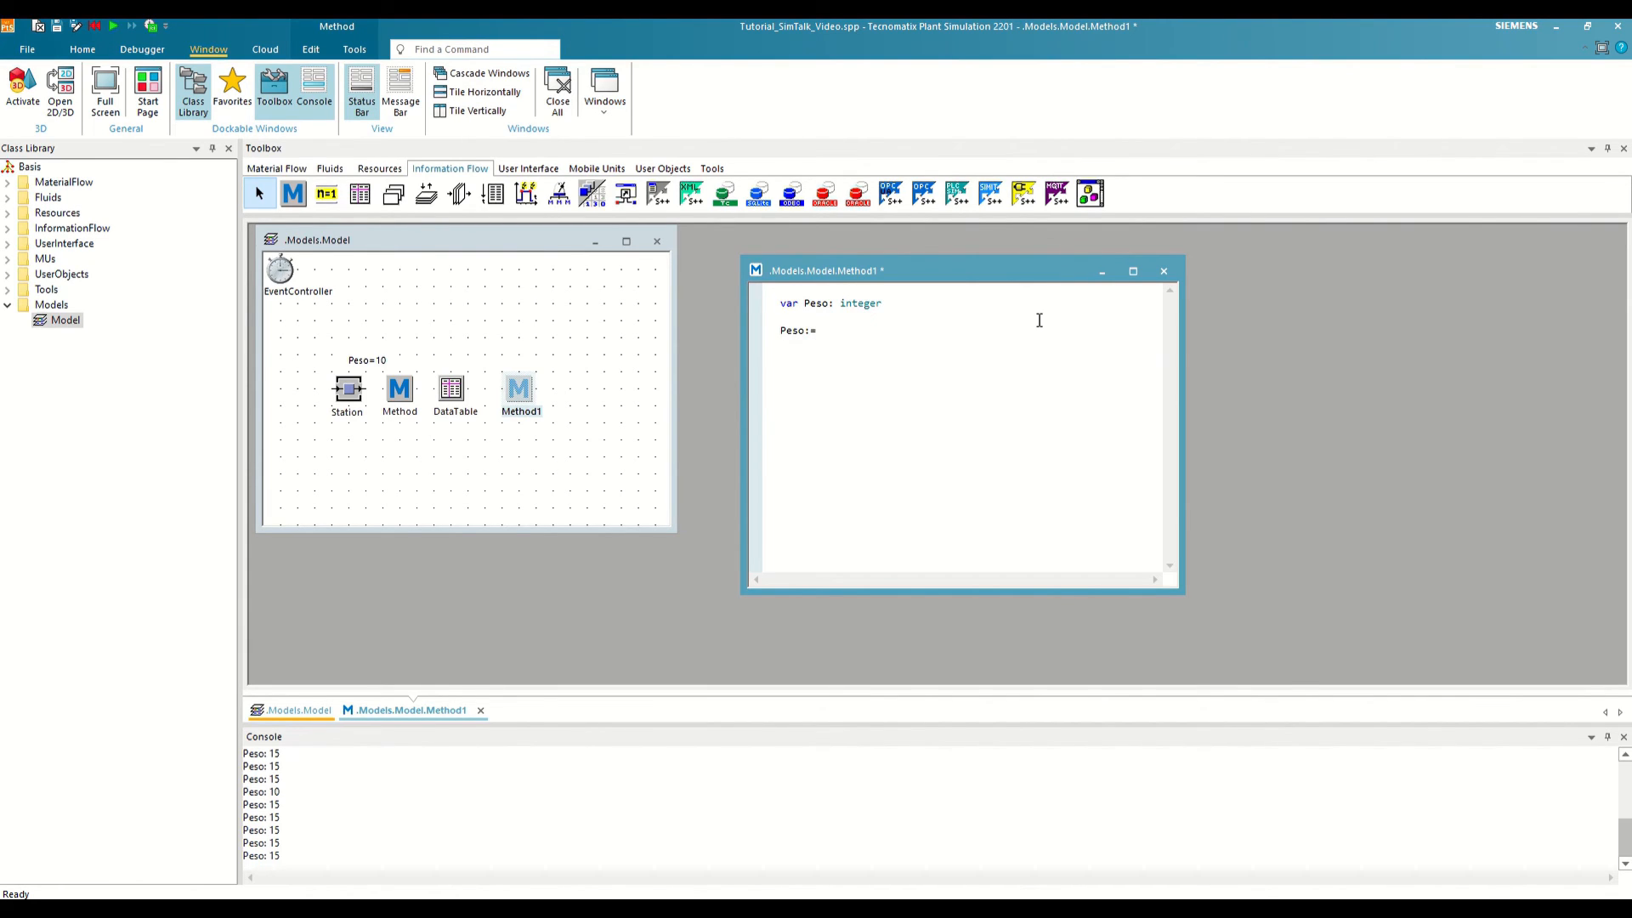
# Step: Set Peso to 59, double it, and print "Peso local: " + Peso
pyautogui.write('59')
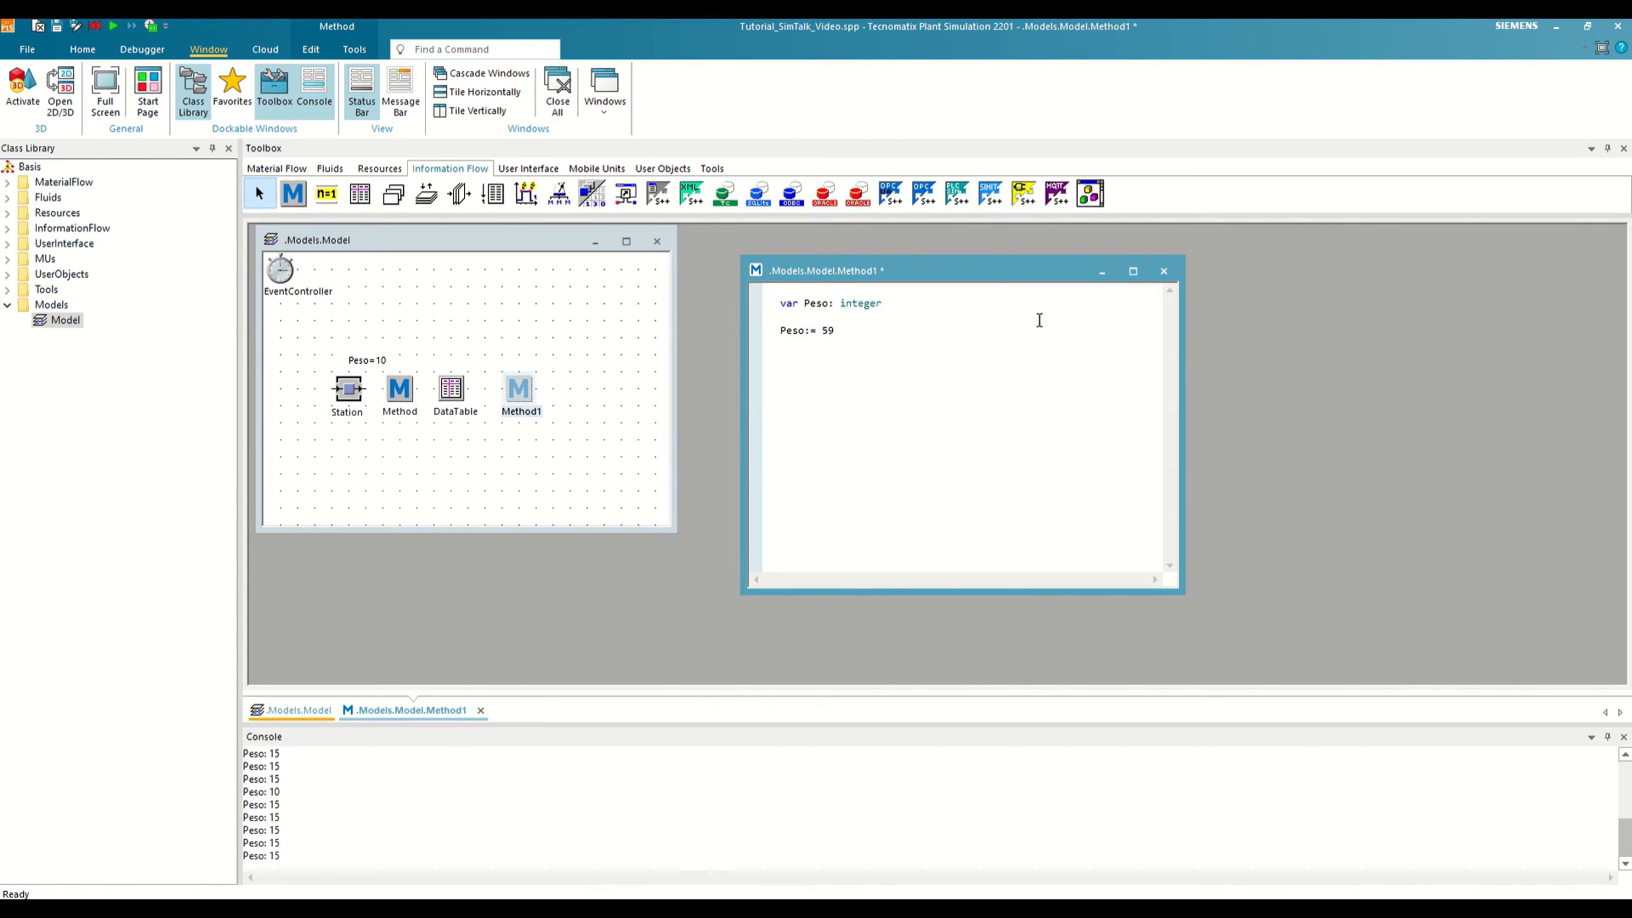
pyautogui.write('Peso *=')
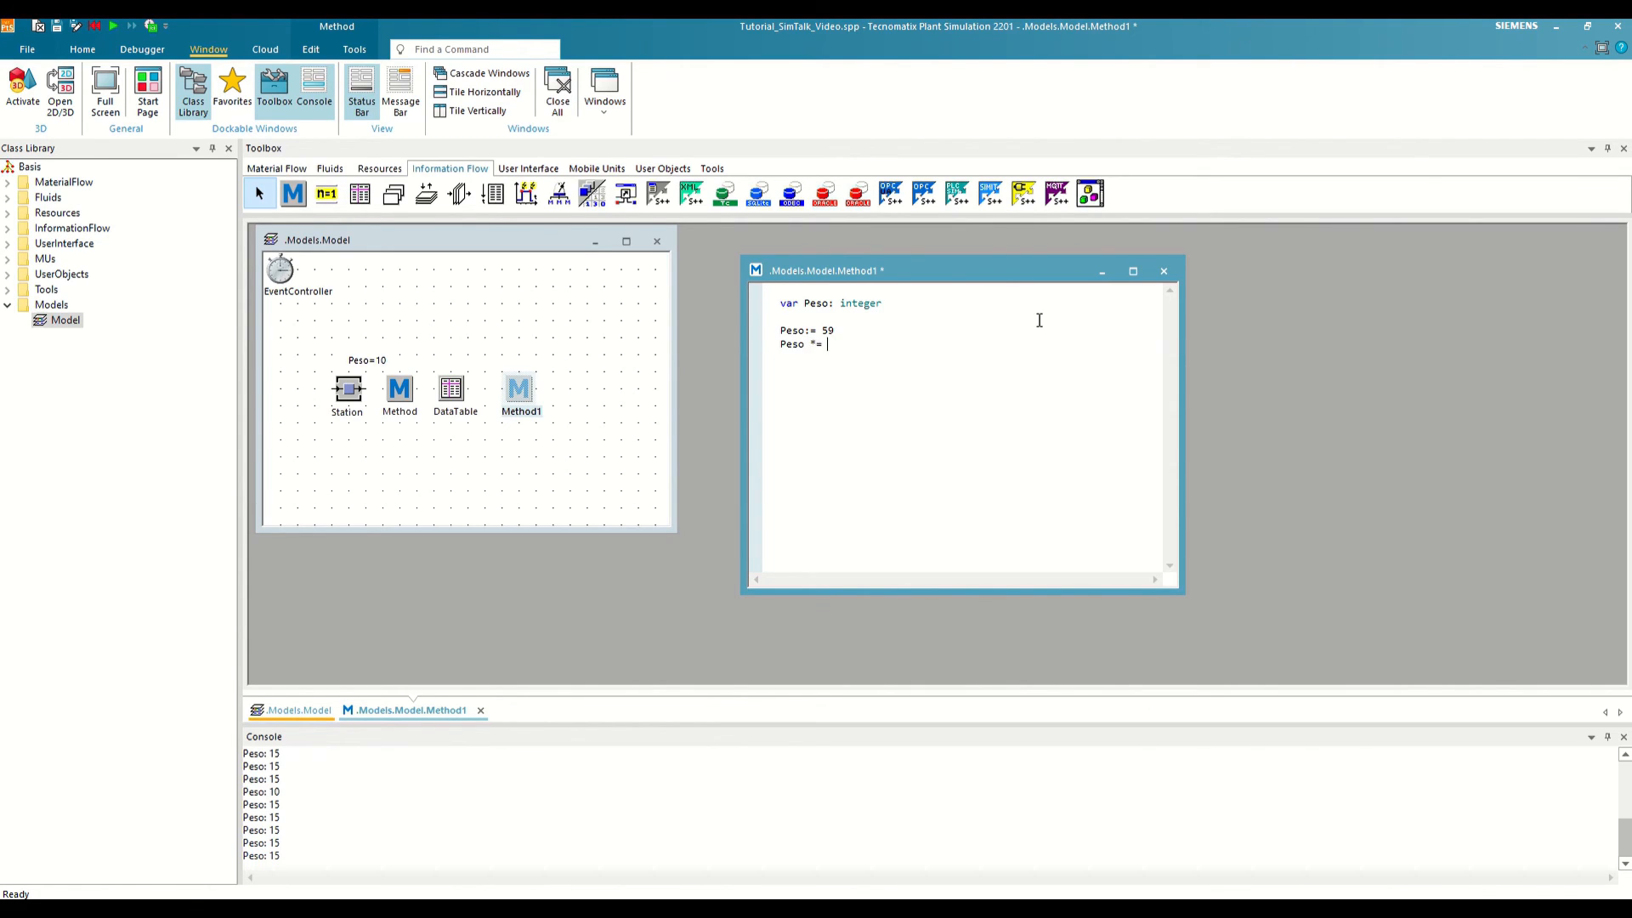
pyautogui.write('2')
pyautogui.write('P')
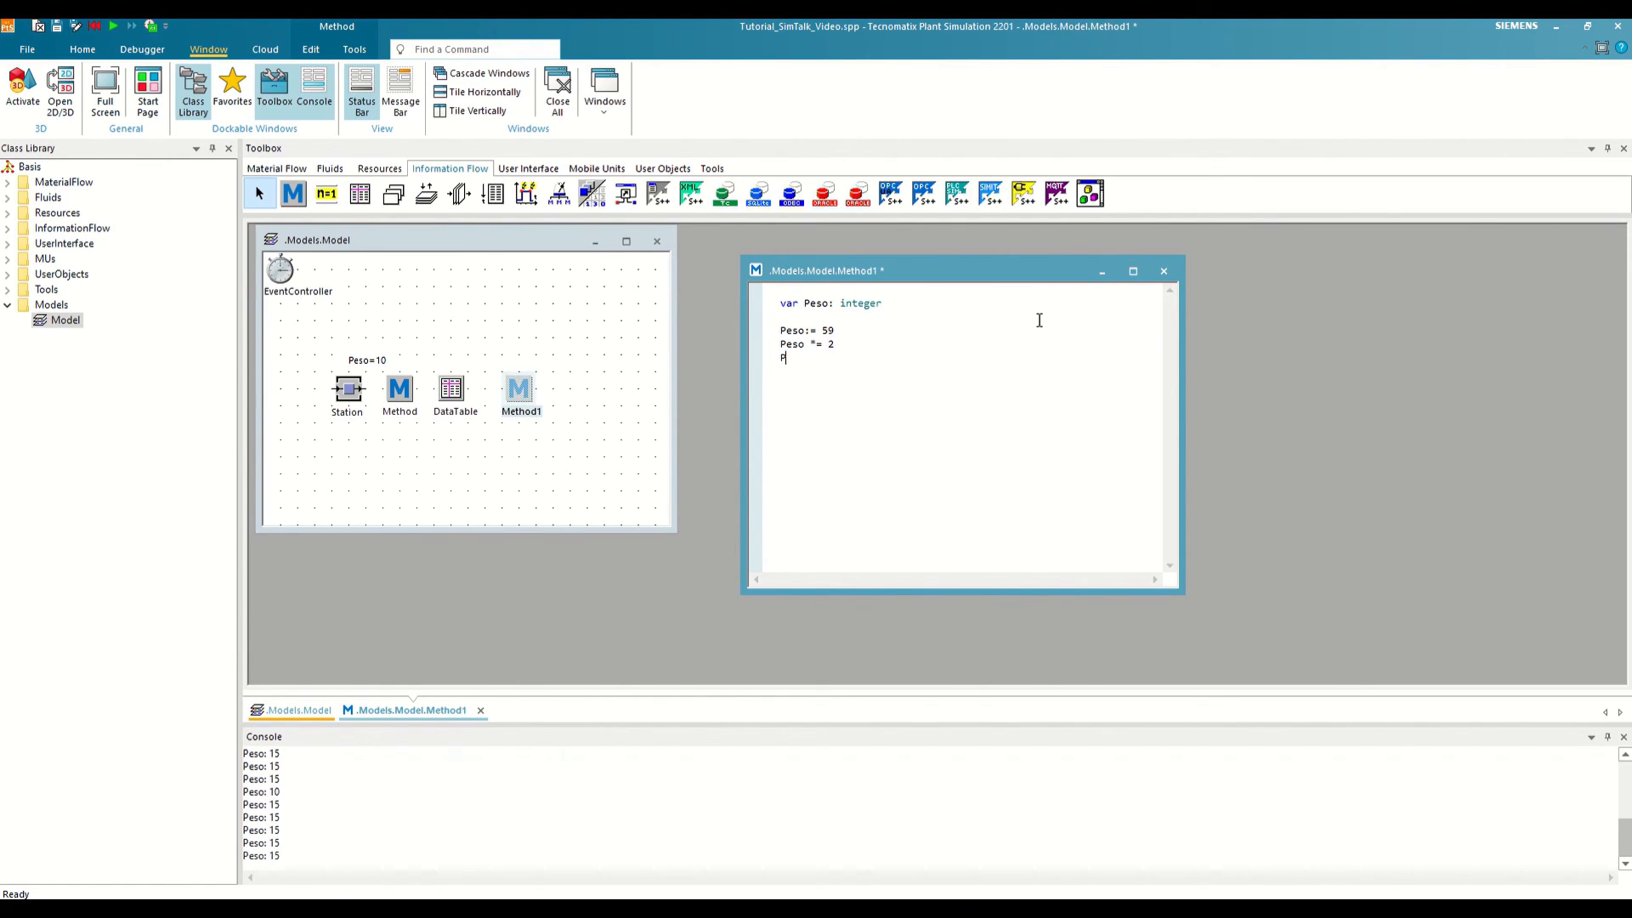
pyautogui.write('rint "Peso local:')
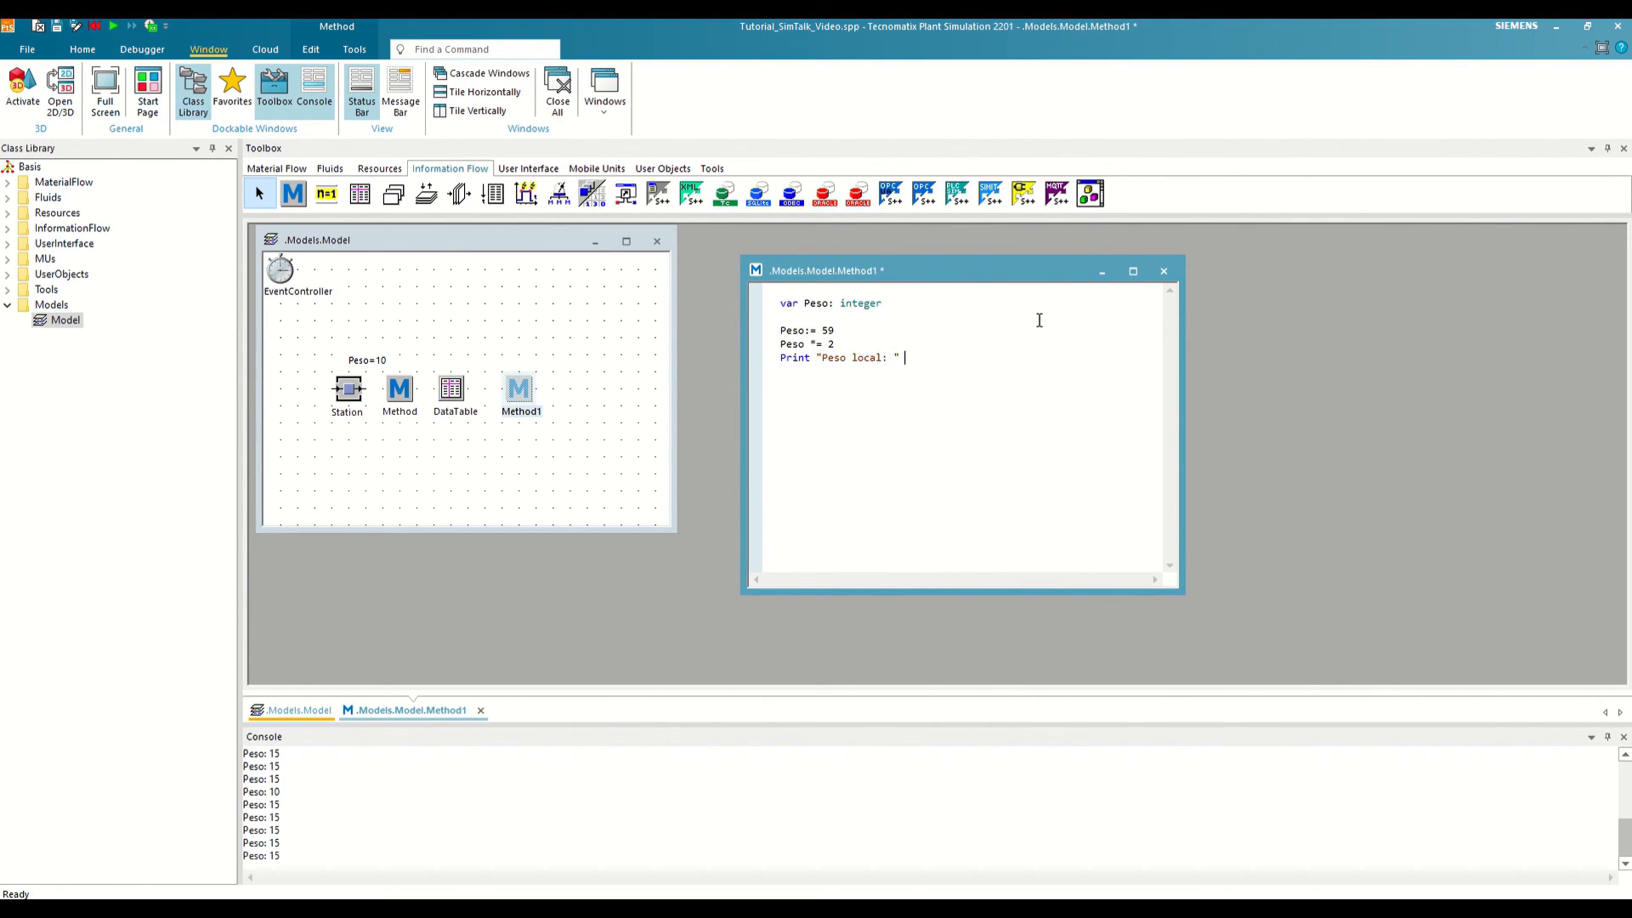
pyautogui.write('+ Peso')
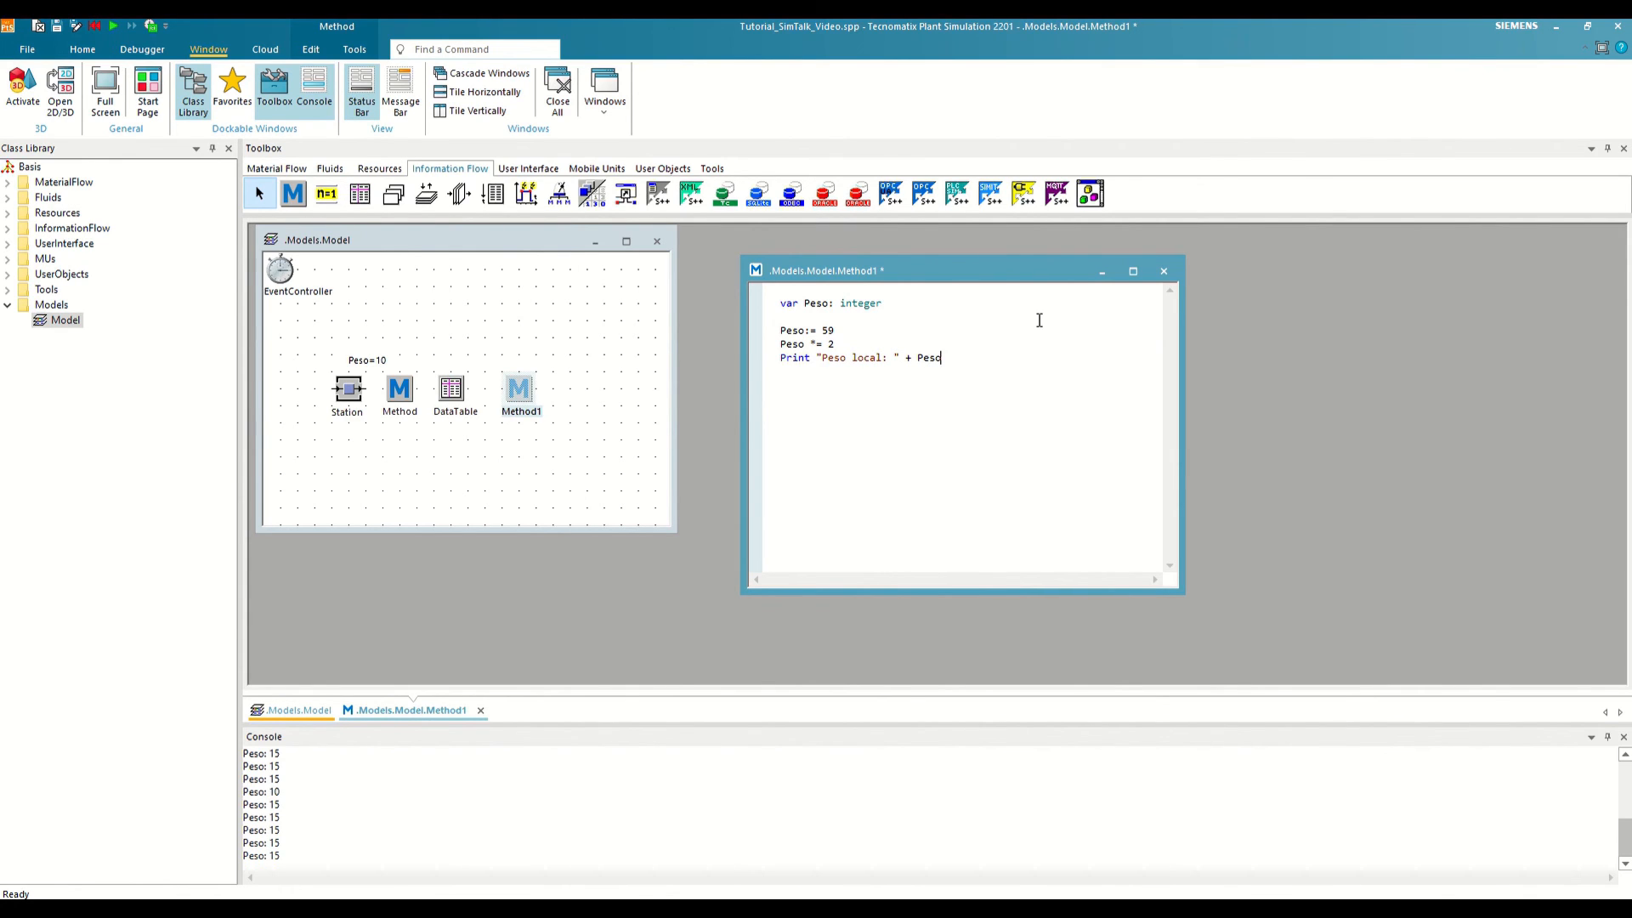
pyautogui.moveTo(310, 333)
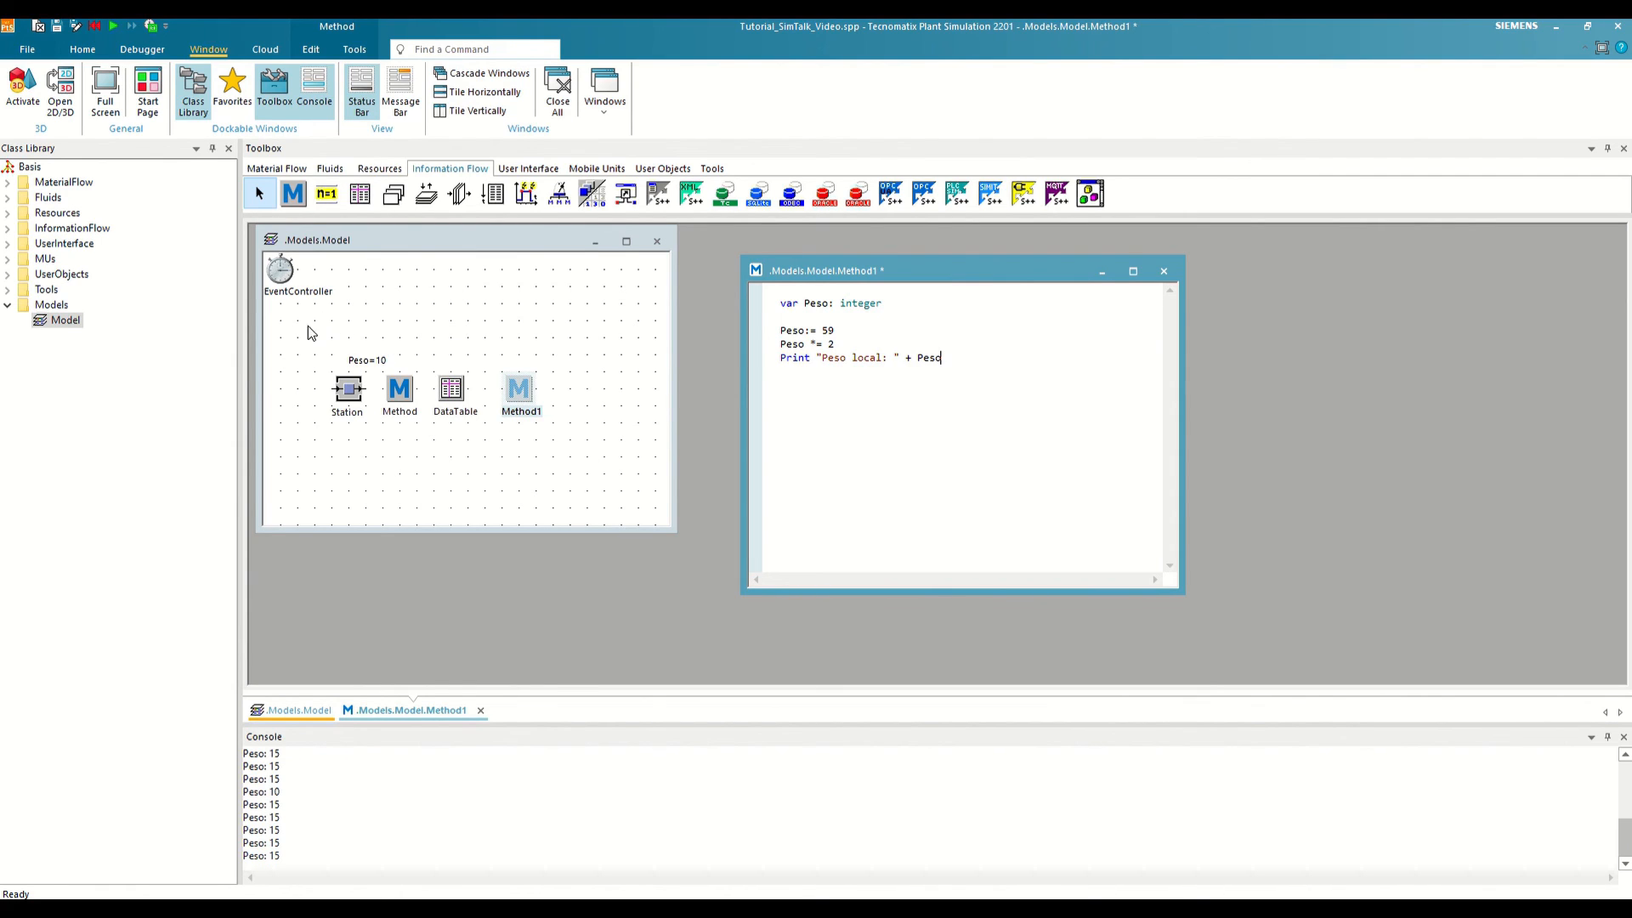
pyautogui.moveTo(346, 343)
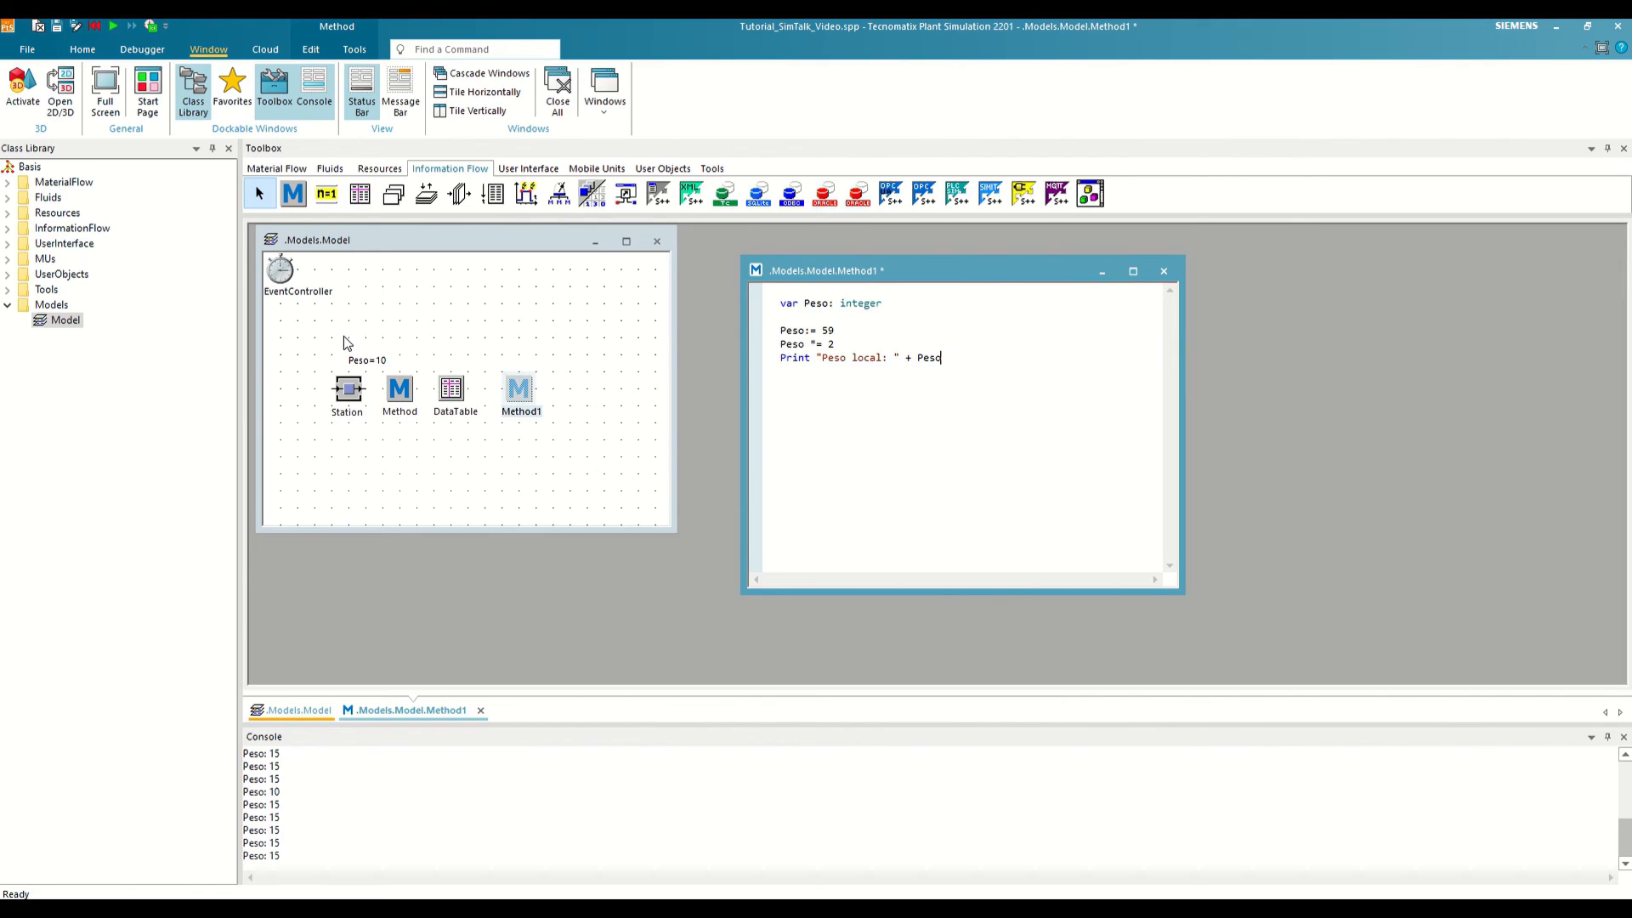
pyautogui.moveTo(509, 352)
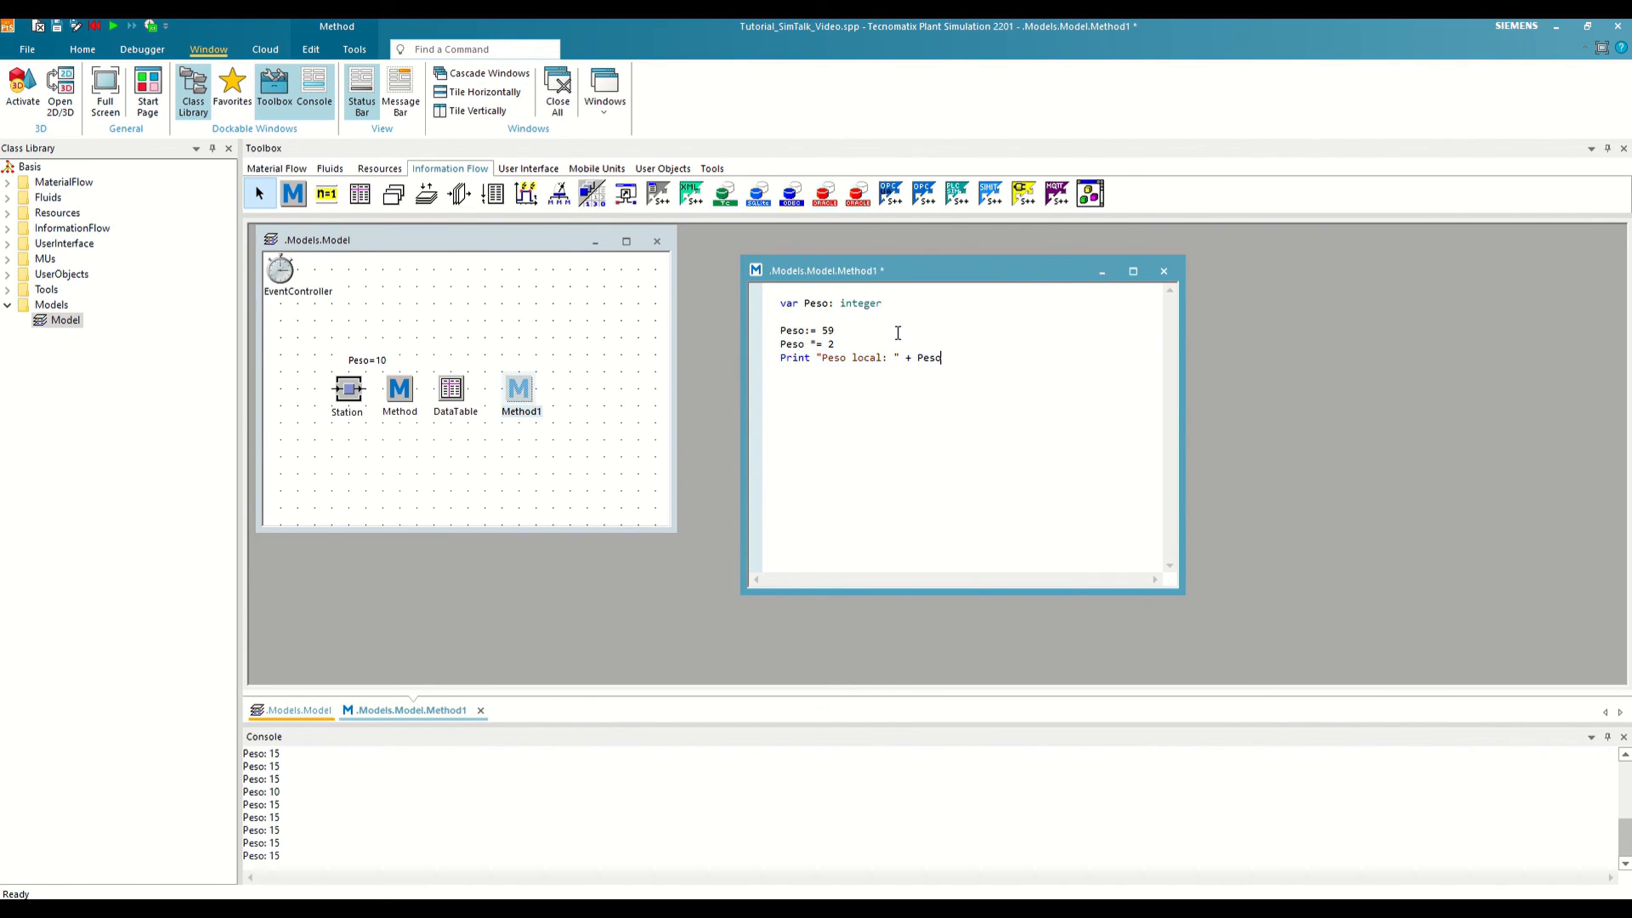
pyautogui.moveTo(347, 390)
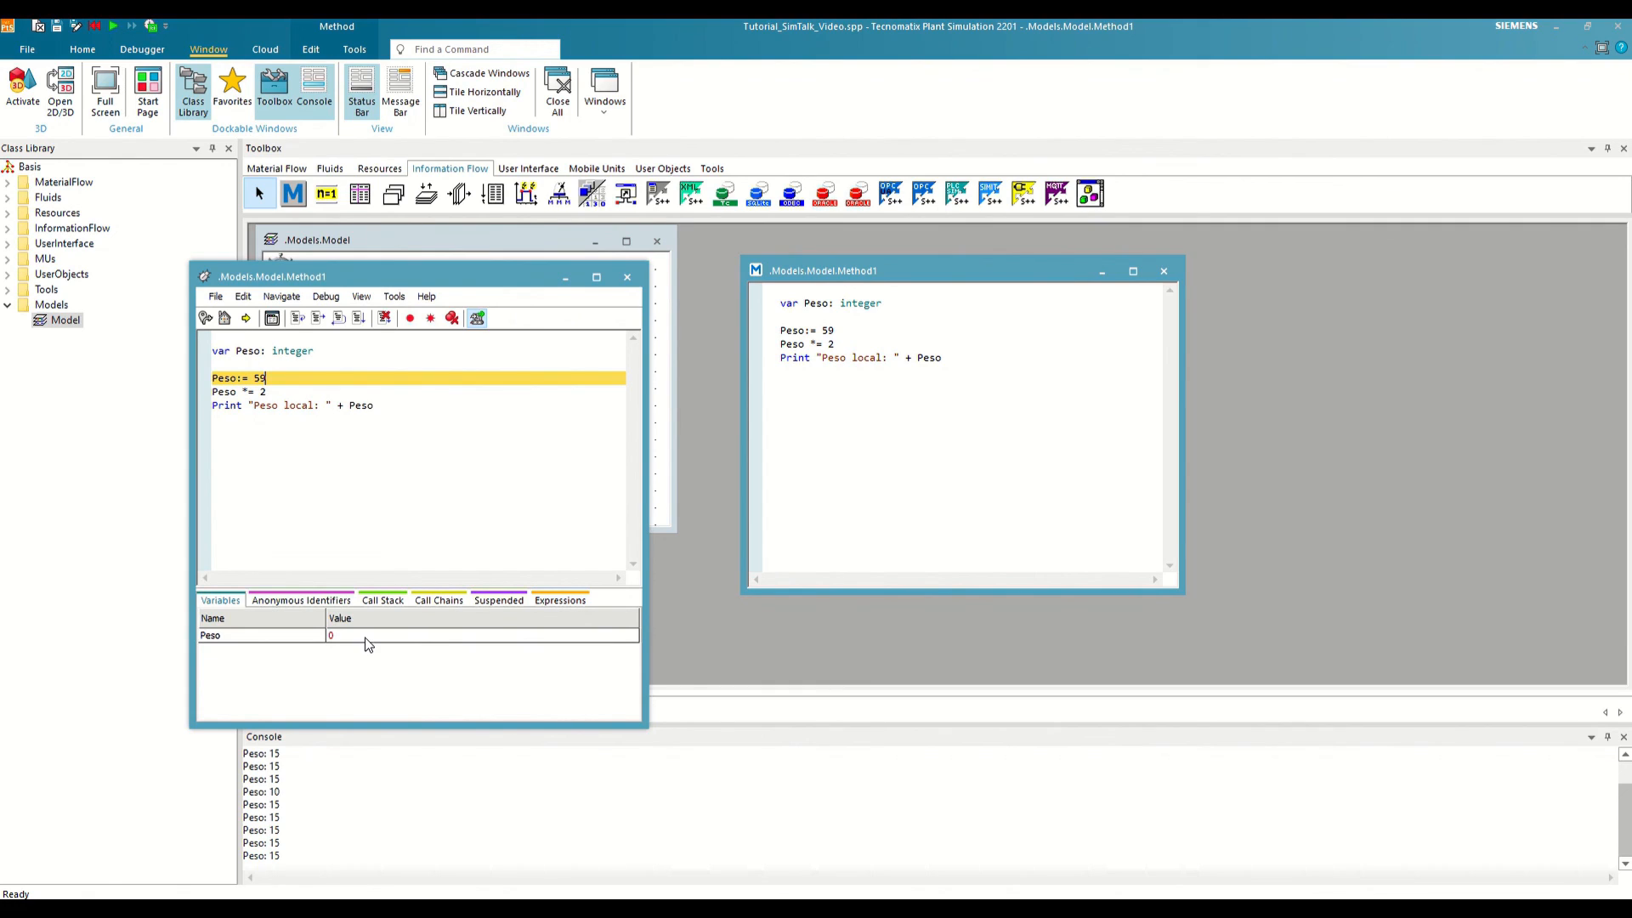
# Step: Step over two lines so Peso goes from 59 to 118
pyautogui.click(298, 318)
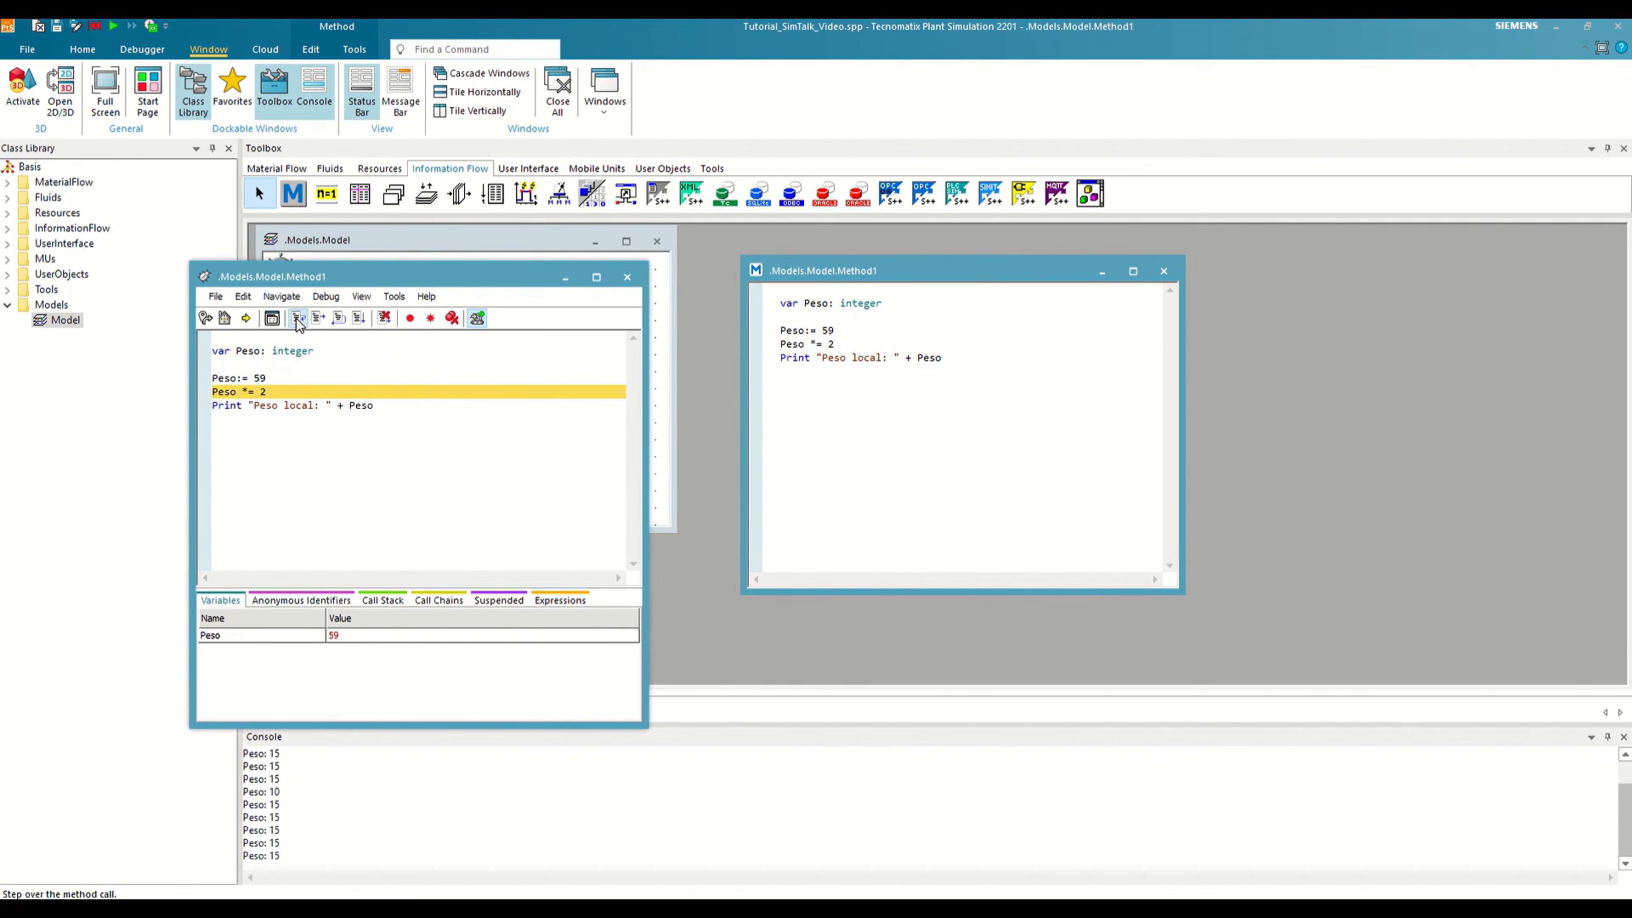
pyautogui.click(297, 318)
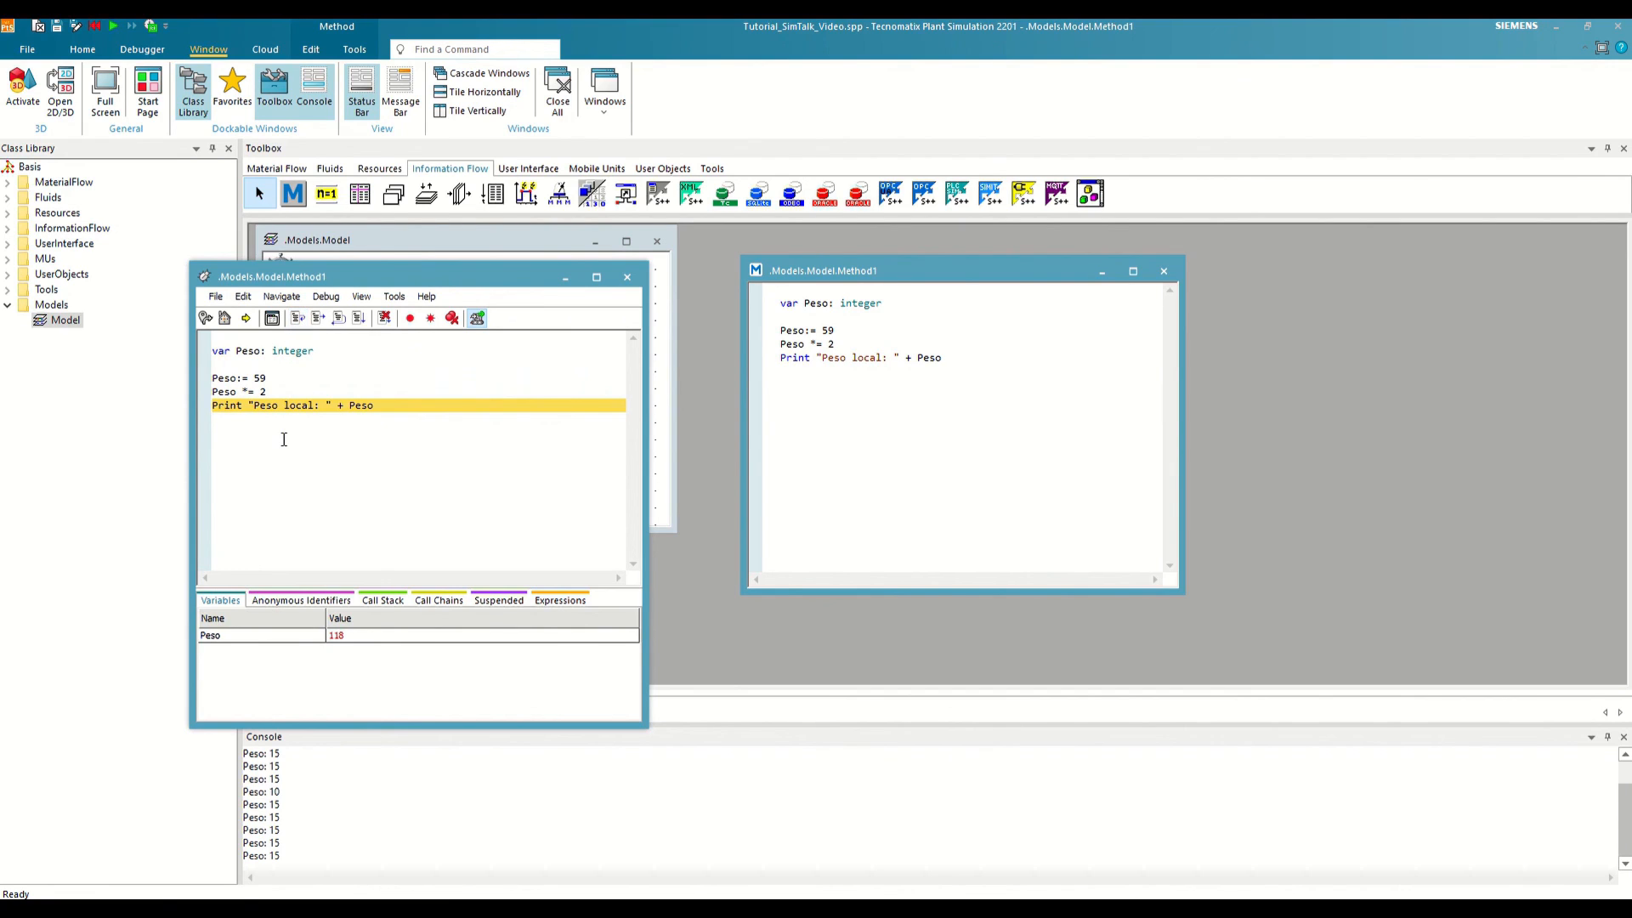